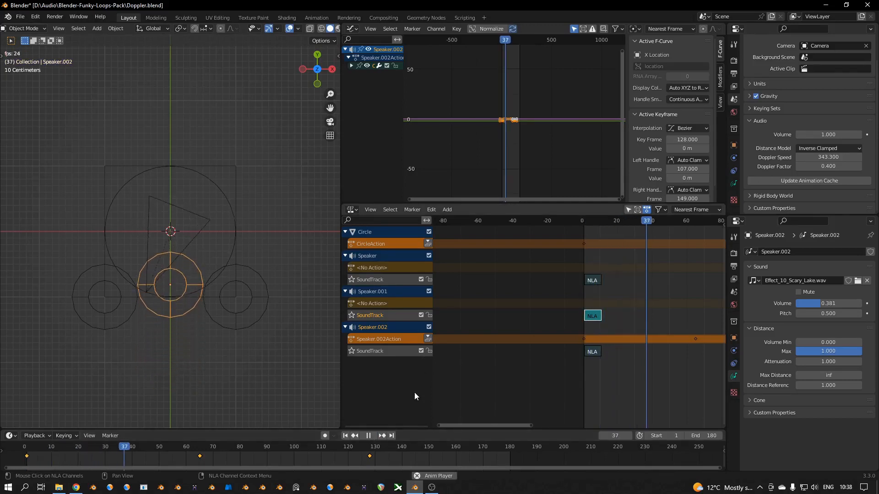
Pause the Doppler animation playback in the Timeline.
left_click(368, 435)
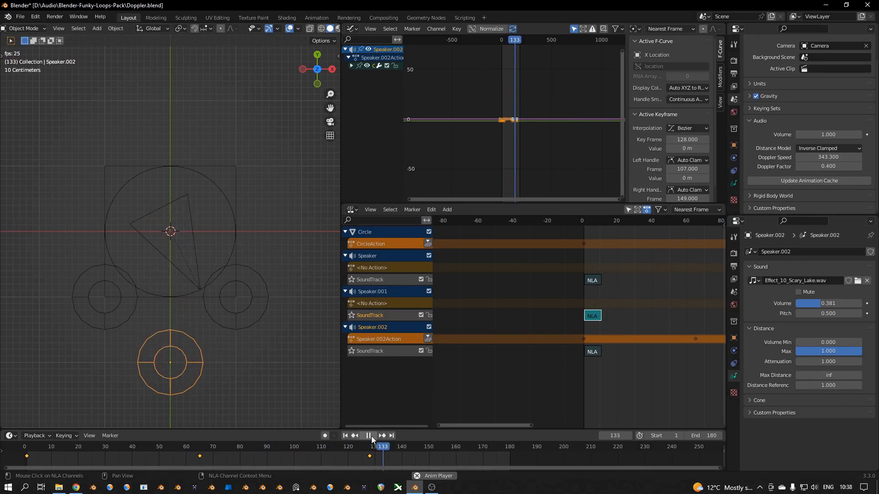
left_click(368, 436)
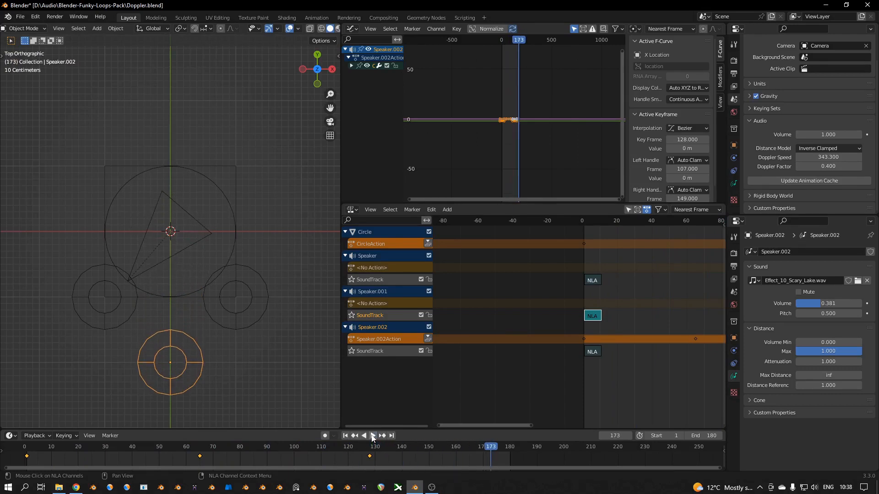
mouse_move(379, 411)
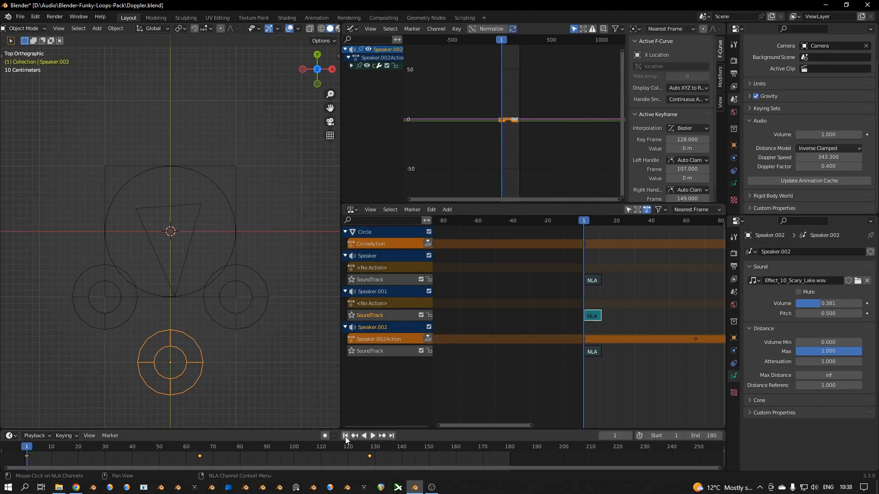
mouse_move(140, 265)
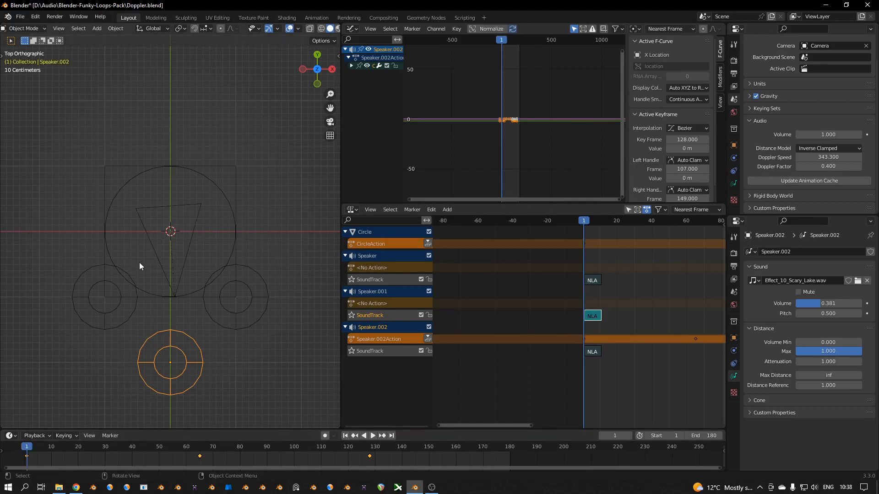
mouse_move(147, 271)
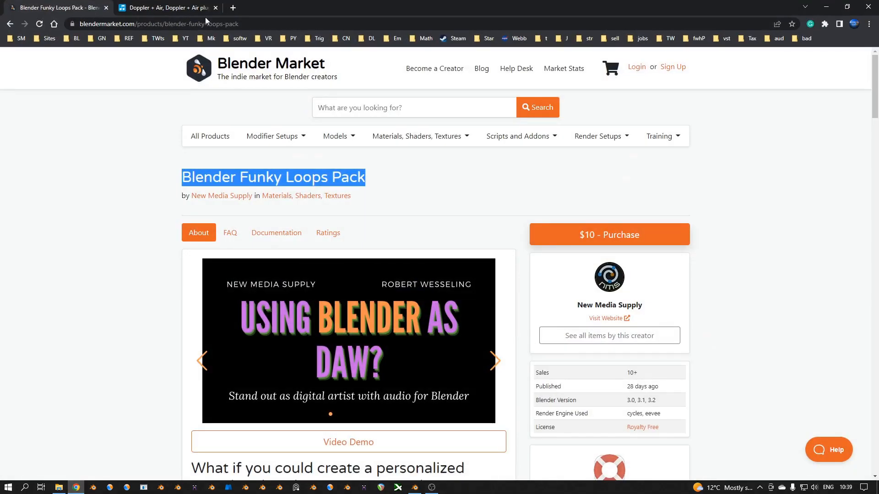
Switch to the Doppler + Air plugin tab on Plugin Boutique.
left_click(167, 7)
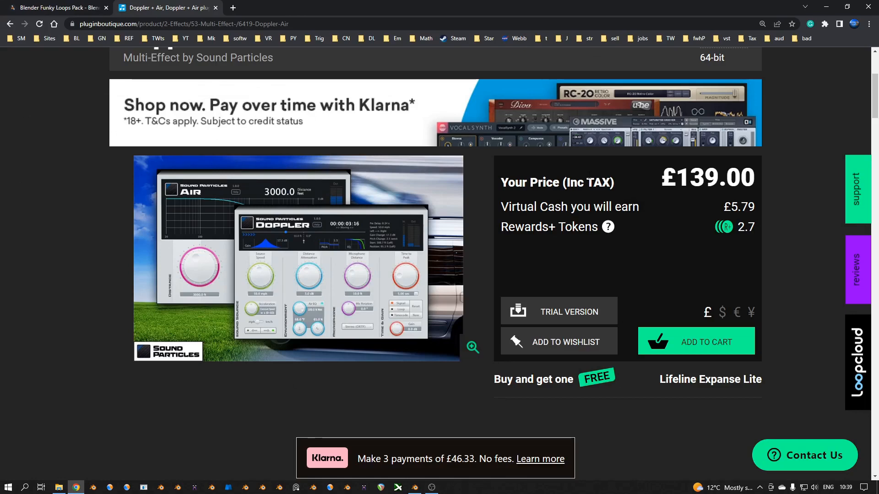
mouse_move(359, 323)
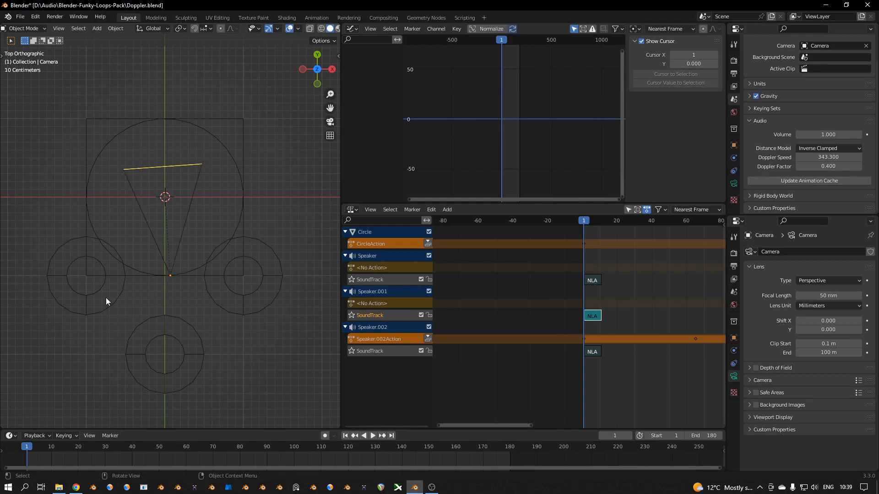
Select the object in the viewport so its Z rotation F-curve shows in the Graph Editor.
left_click(86, 275)
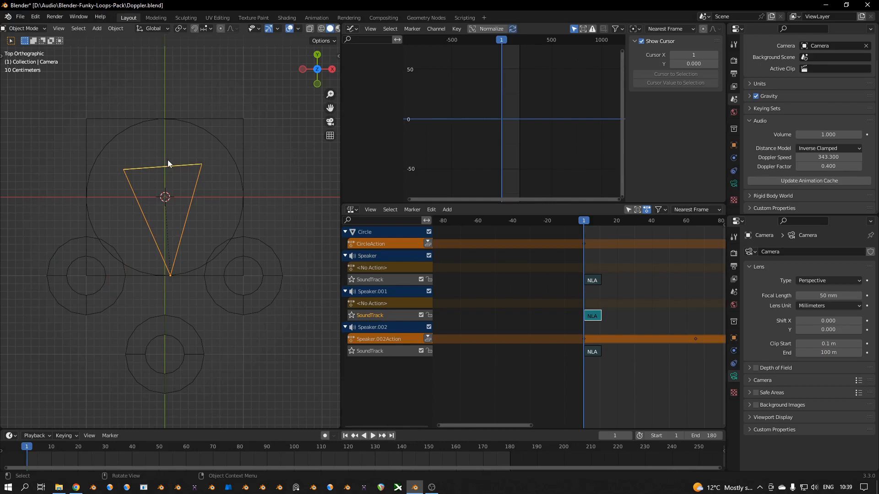
mouse_move(218, 145)
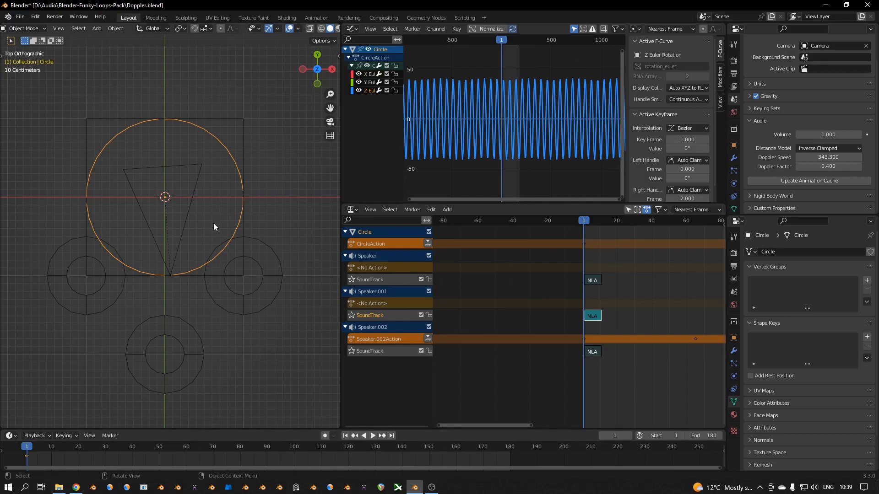
Set the circle's Sine modifier amplitude to 0.380 and preview the rotation in playback.
key("r")
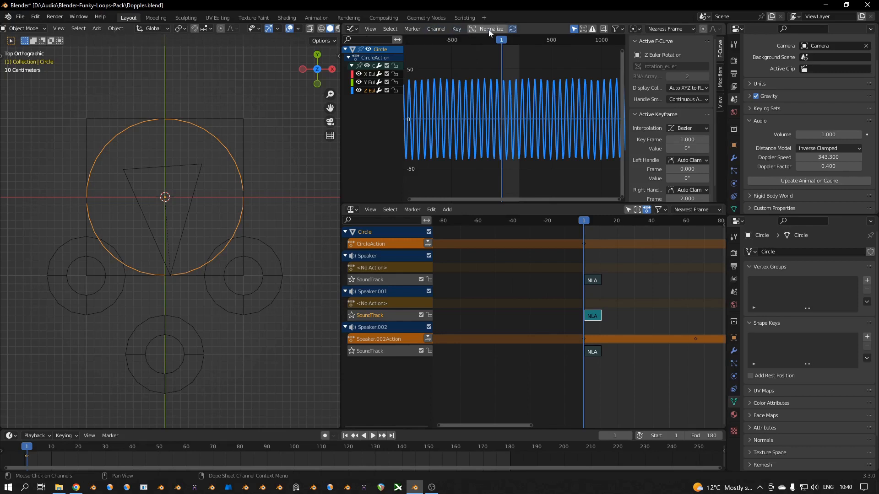
left_click(719, 78)
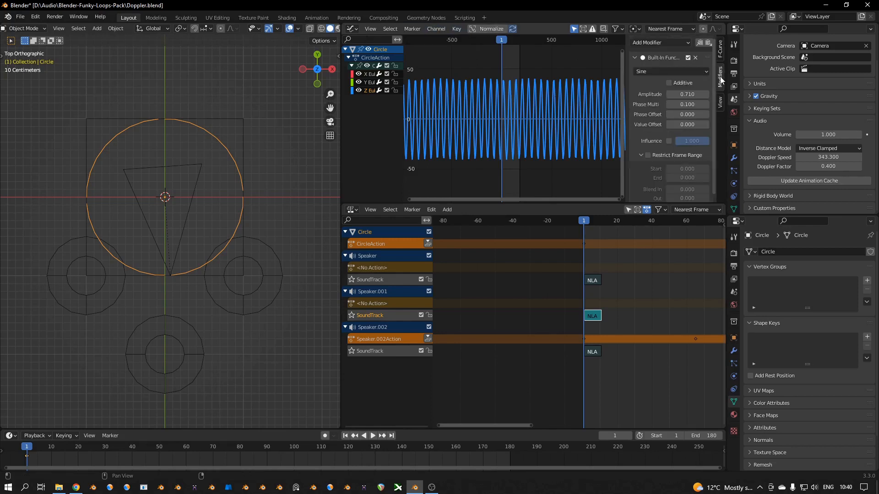
left_click_drag(687, 94, 706, 94)
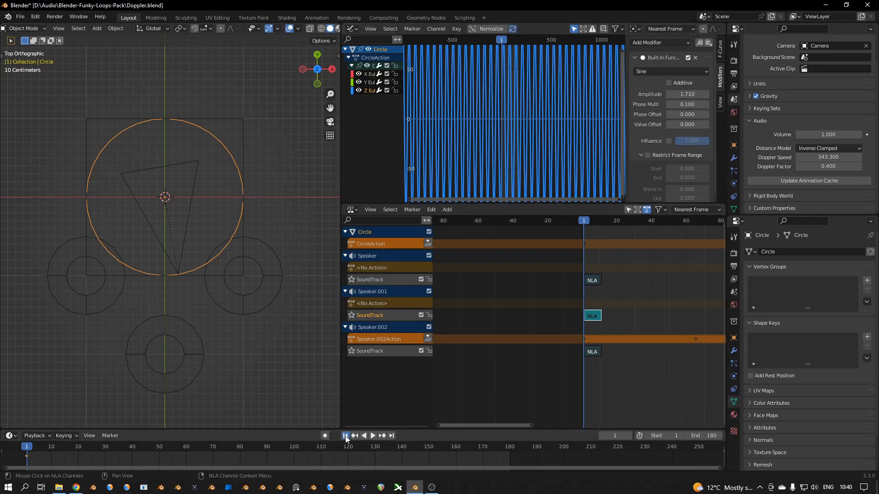
left_click(372, 435)
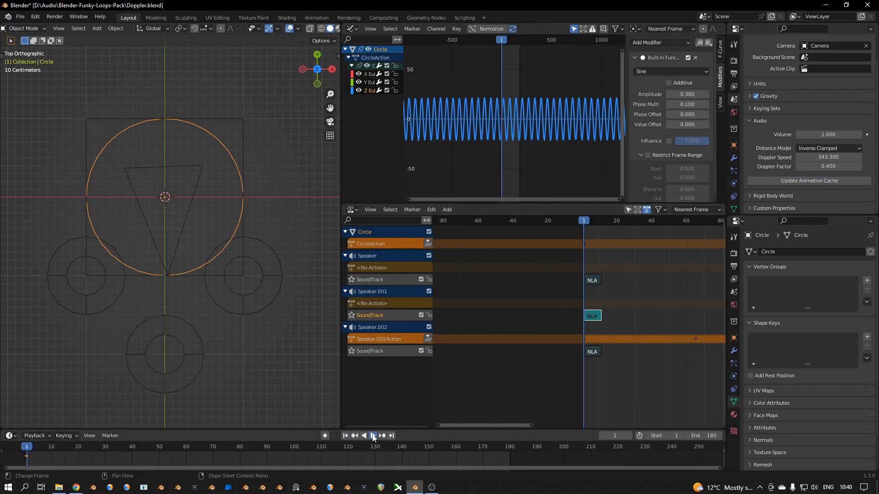
left_click(372, 435)
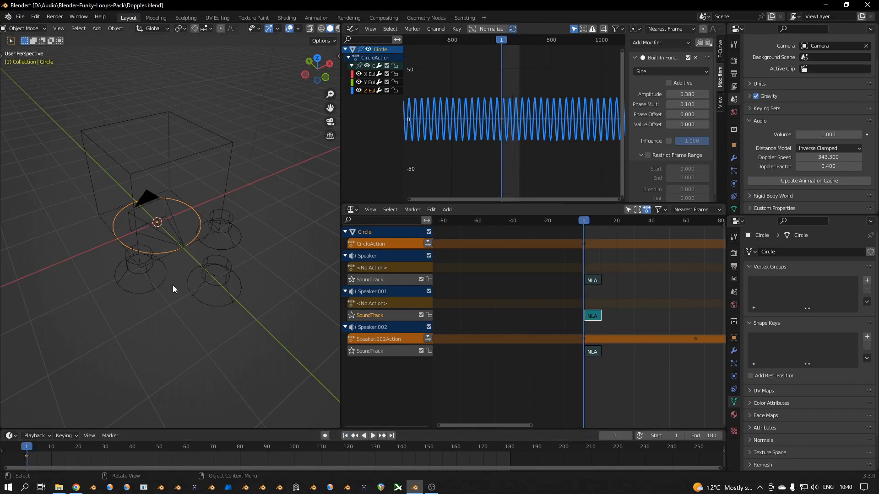
mouse_move(198, 271)
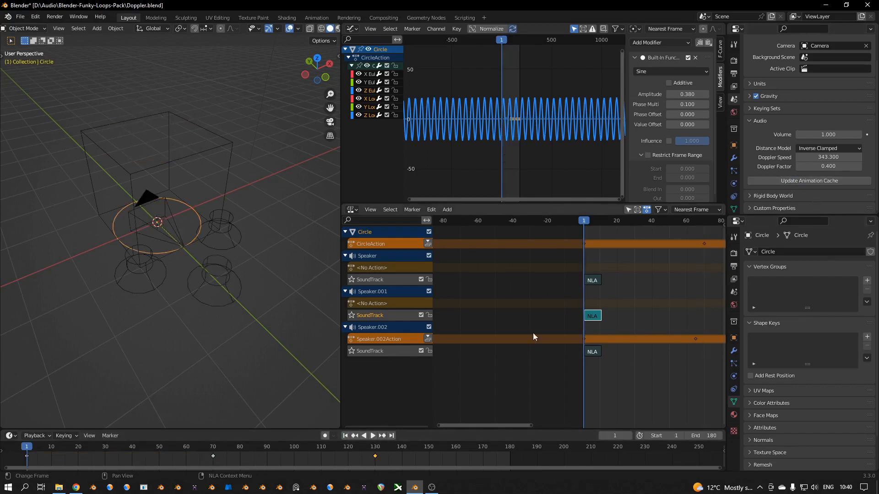
Play the animation to review the circle's new location keyframes.
left_click(373, 436)
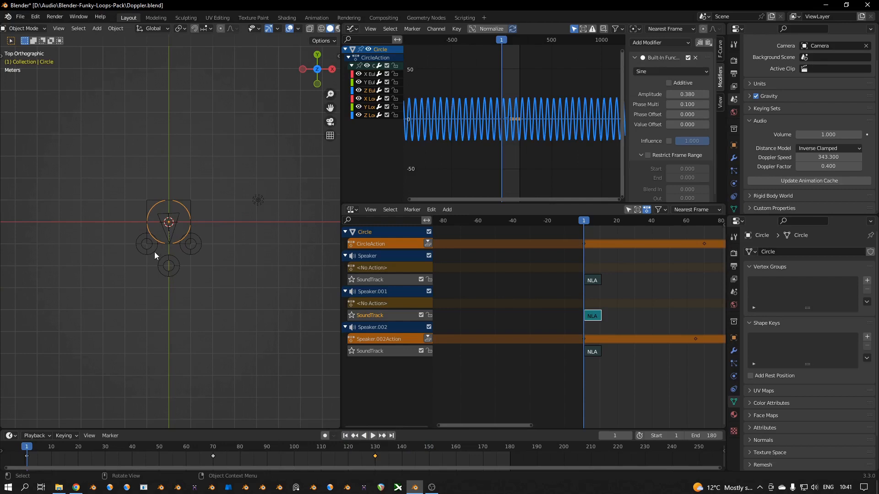
Move the side speakers outward from the circle and jump to a later frame.
left_click(129, 253)
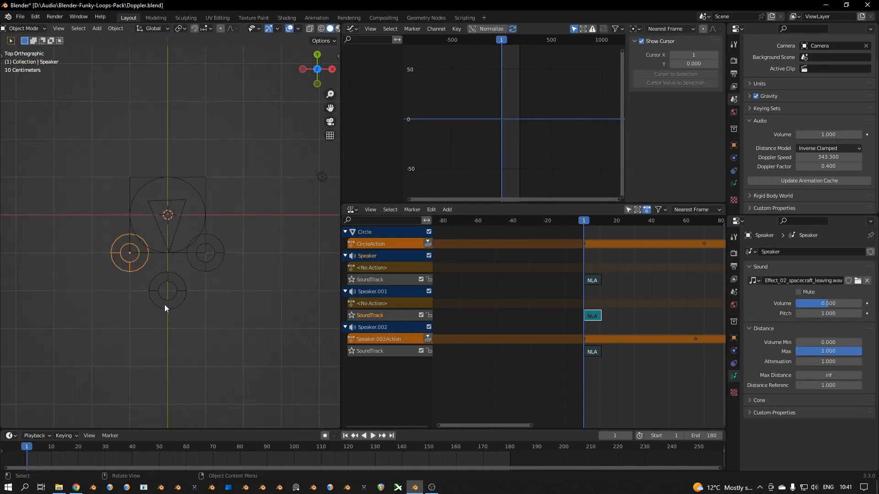
left_click_drag(130, 253, 92, 214)
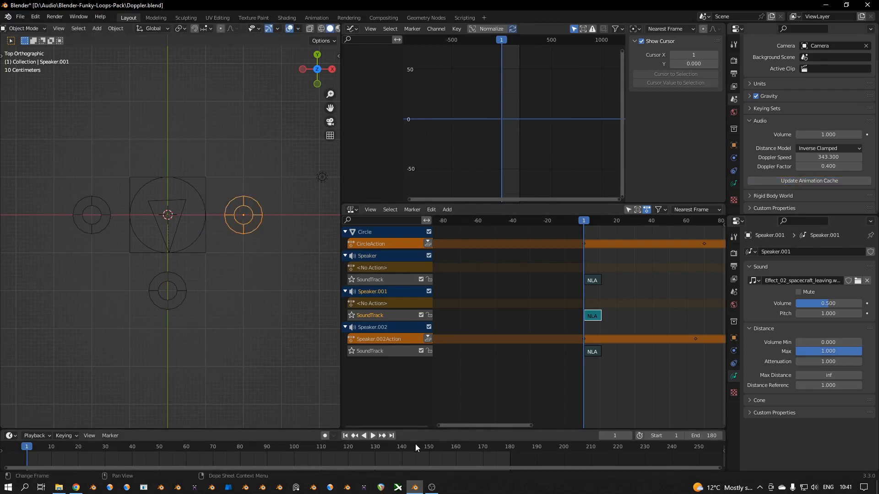
left_click(374, 436)
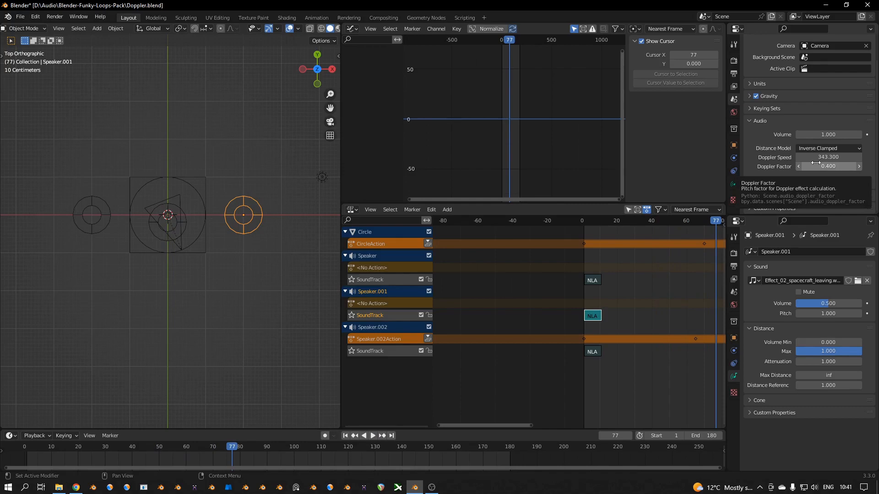
Set the scene Doppler factor to 10.000, play back to hear it, then rewind to frame 1.
left_click(829, 166)
type("5.000")
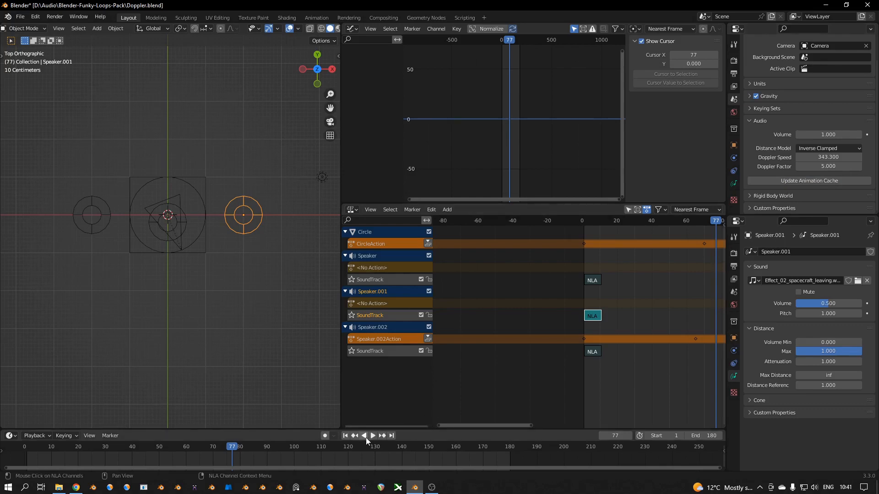
left_click(372, 436)
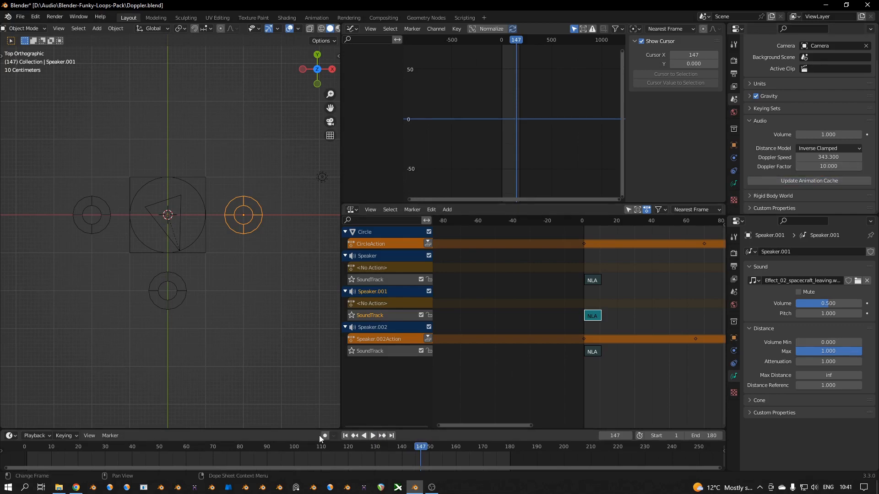
left_click(373, 435)
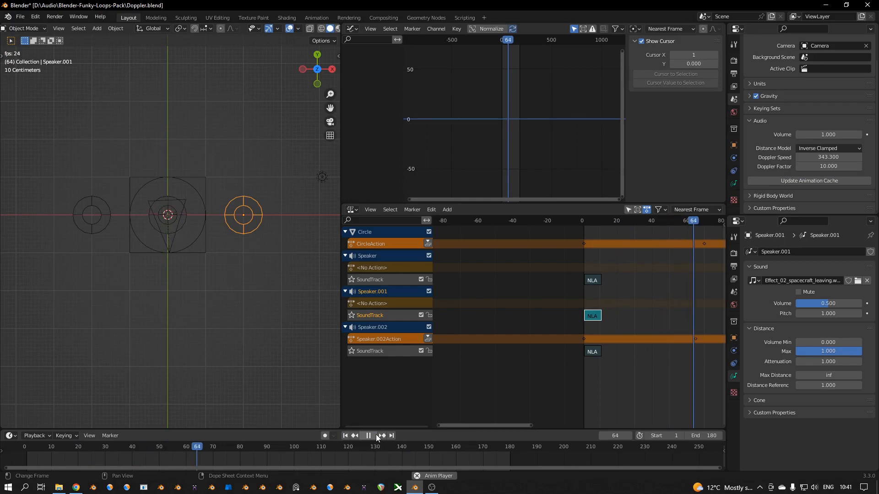
left_click(368, 435)
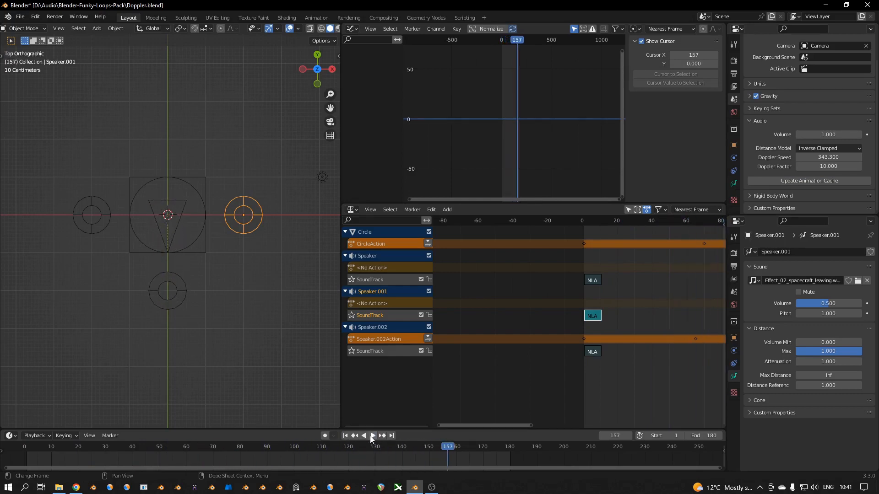
left_click(346, 436)
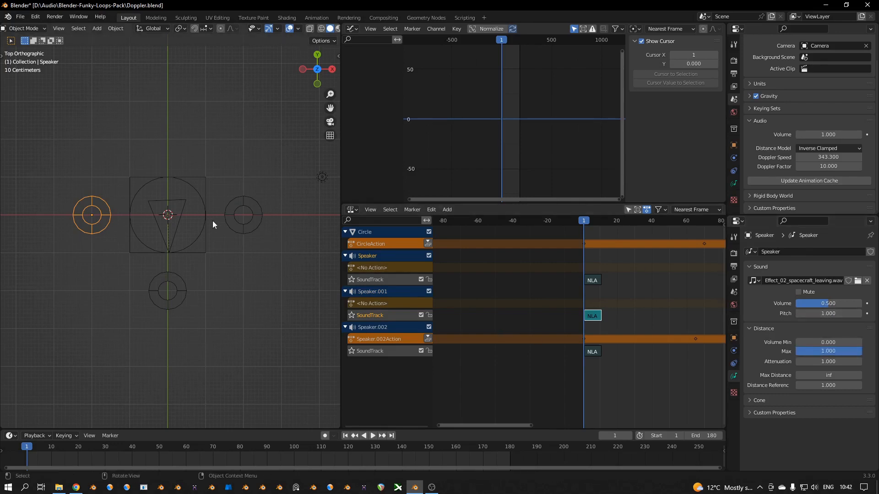
mouse_move(667, 317)
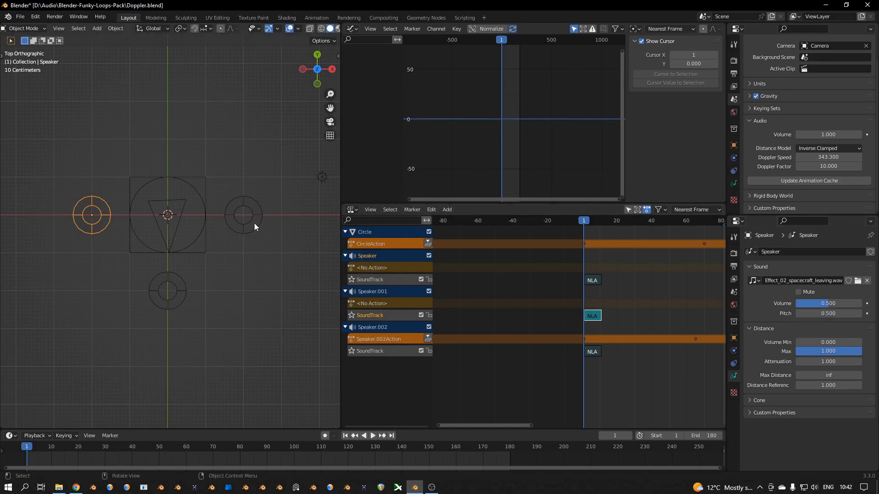
Select the right speaker with pitch 0.500 and play back the animation.
left_click(244, 214)
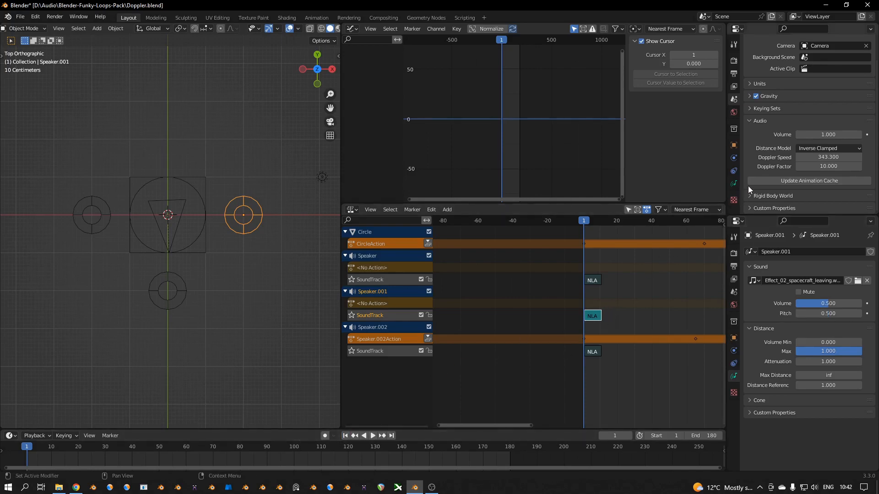
left_click(372, 436)
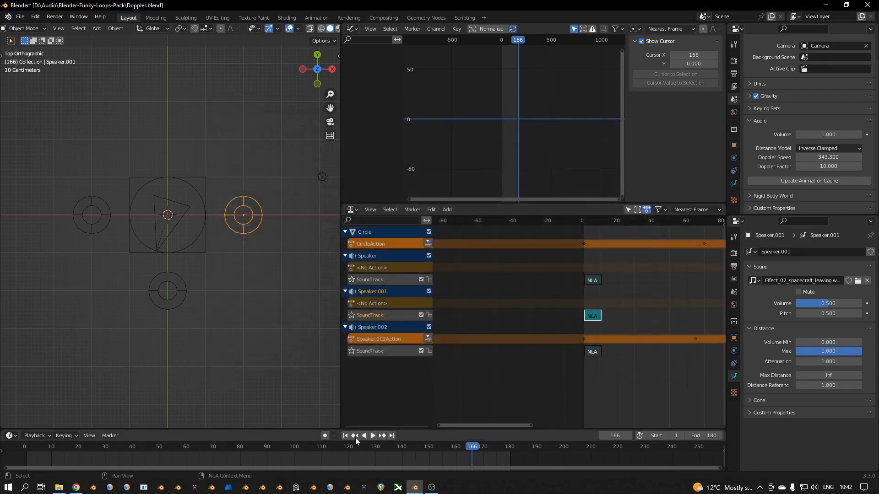
Rewind to frame 1, replay the animation to hear the sounds, and return to frame 1.
left_click(346, 436)
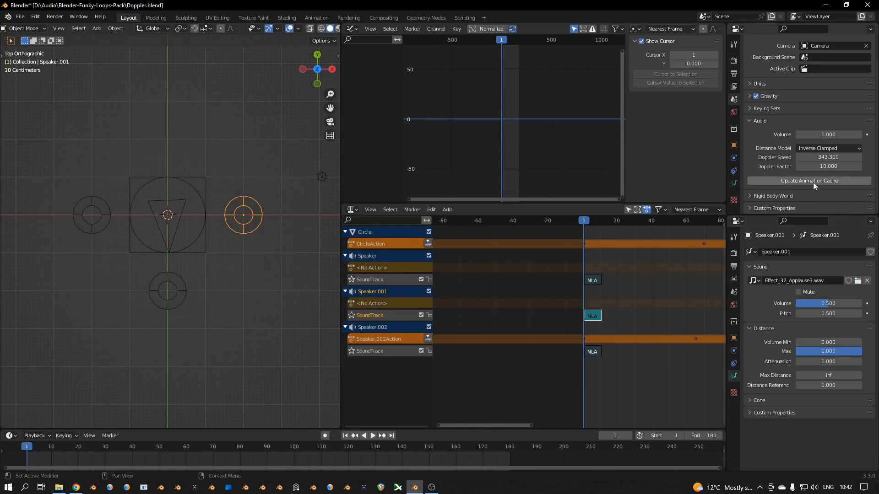
left_click(373, 435)
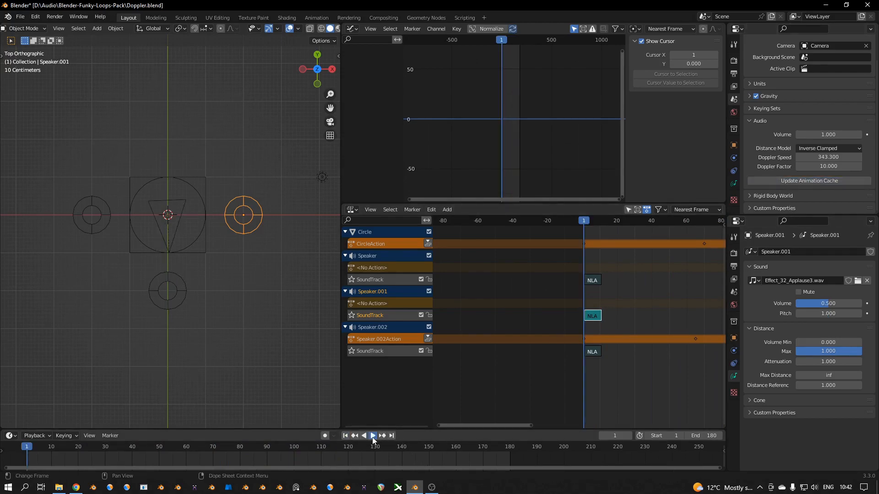
left_click(374, 436)
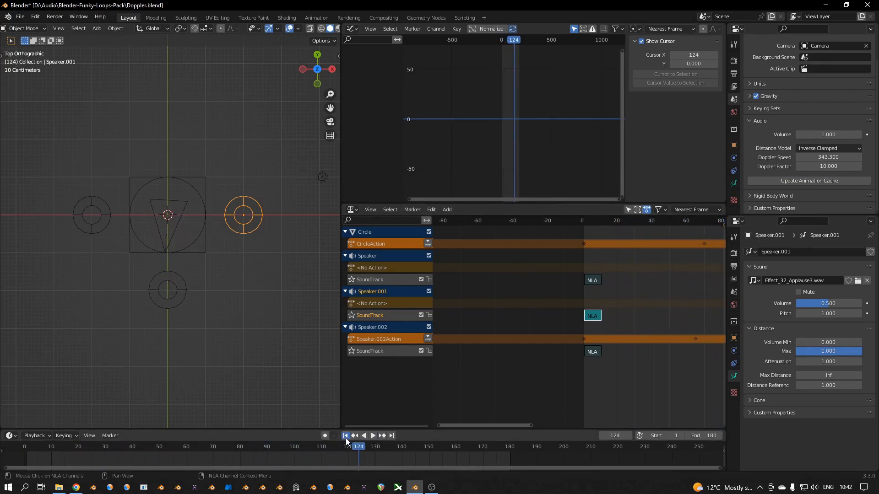
left_click(346, 436)
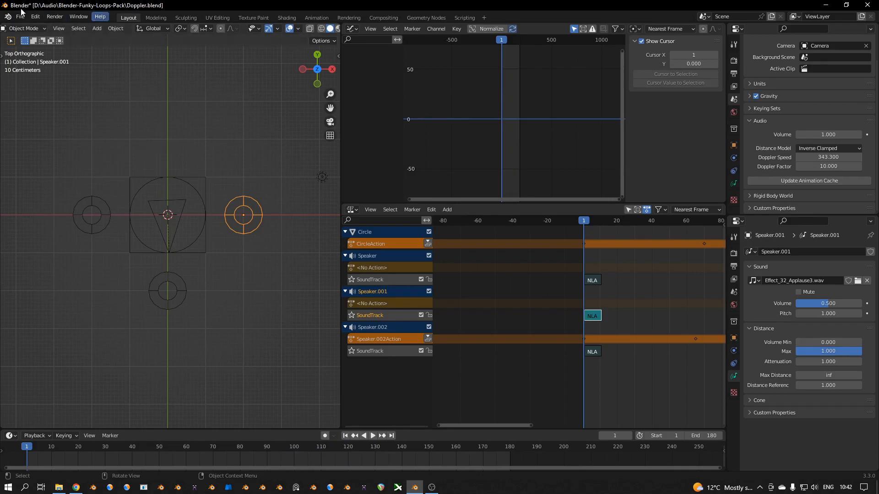
Start Render Audio with WAV container and S24 24-bit sample format for the mixdown.
left_click(54, 16)
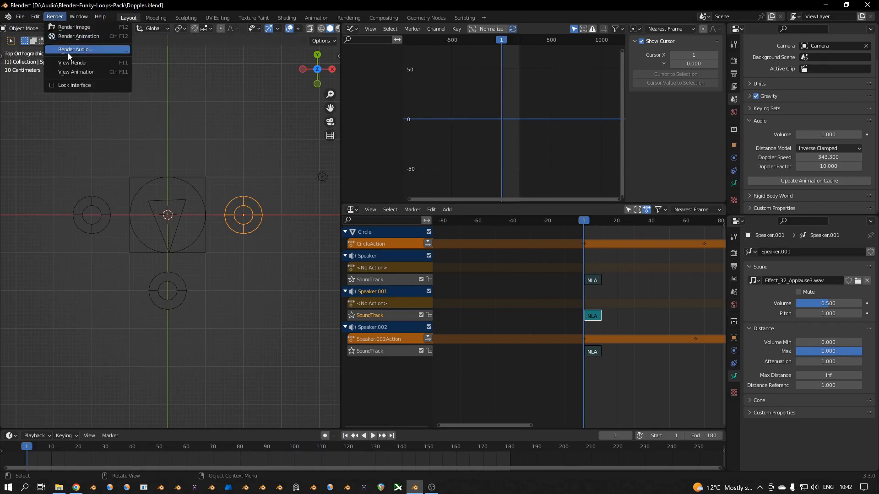
left_click(75, 49)
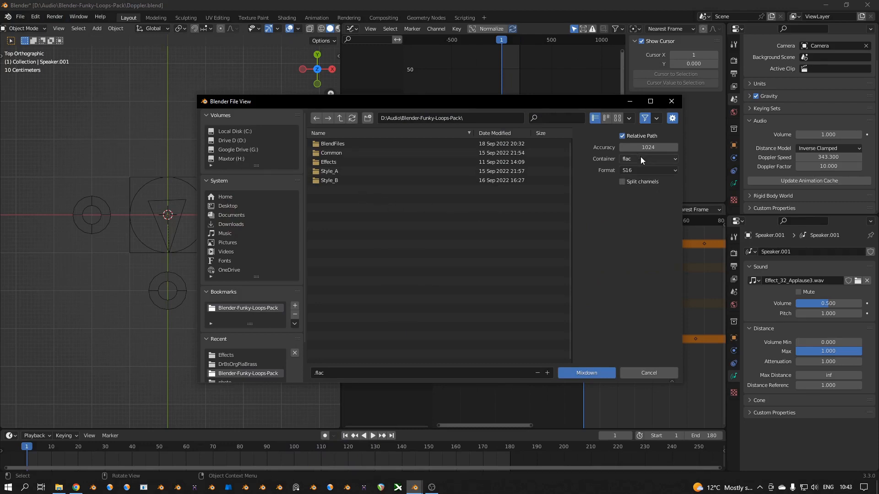
left_click(648, 159)
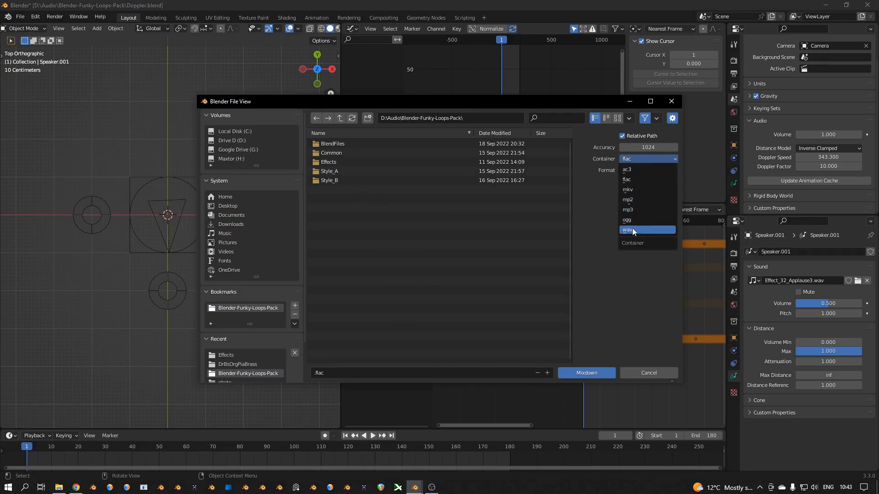
left_click(633, 230)
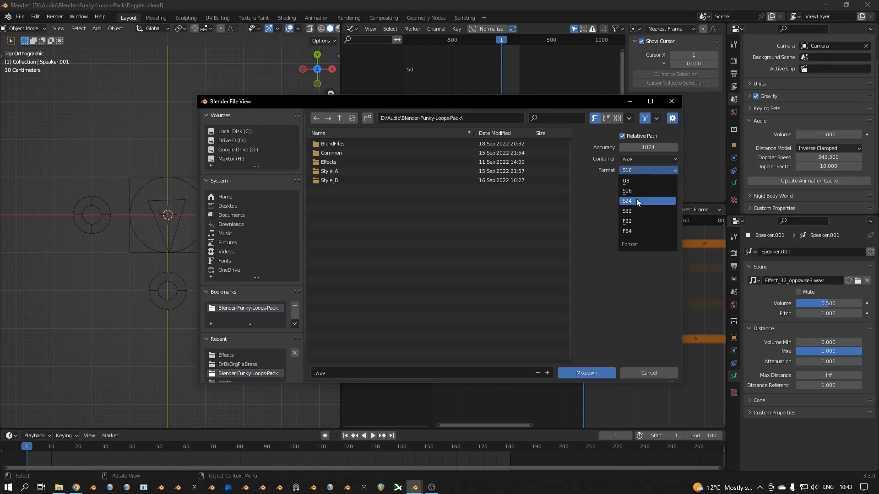
mouse_move(634, 202)
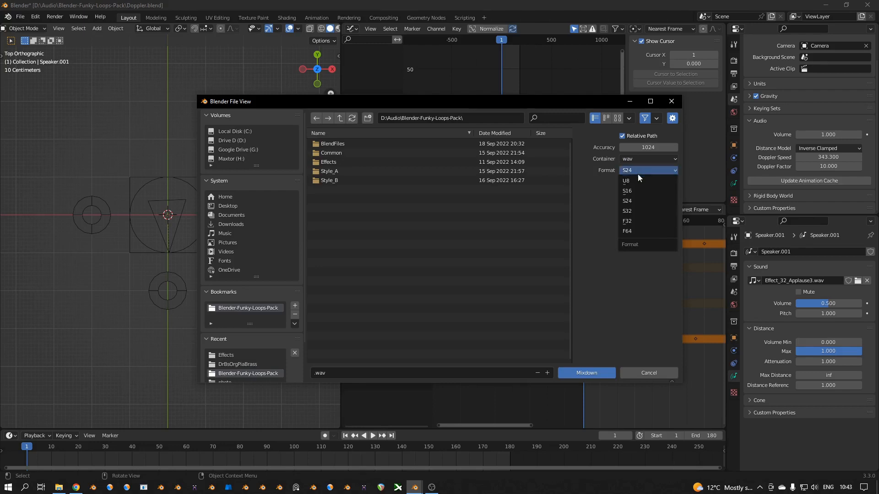
left_click(627, 220)
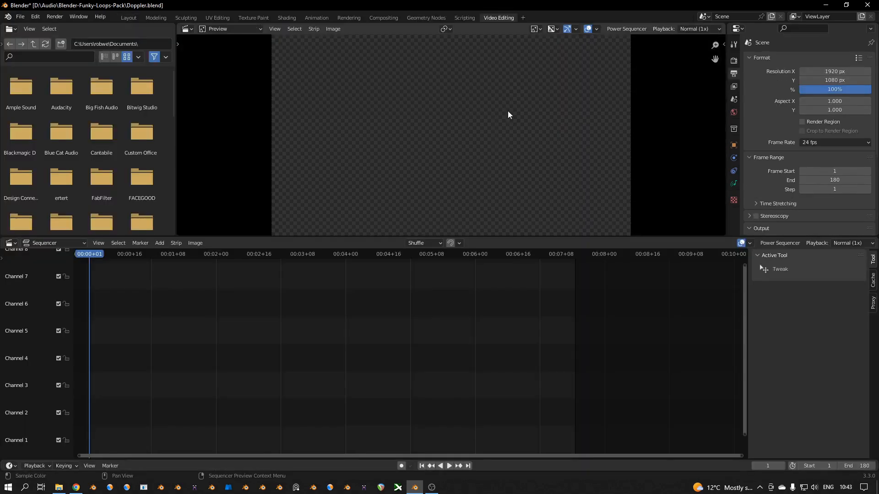
Add the Dentist in Space effect as a sound strip, then select it for removal.
left_click(160, 243)
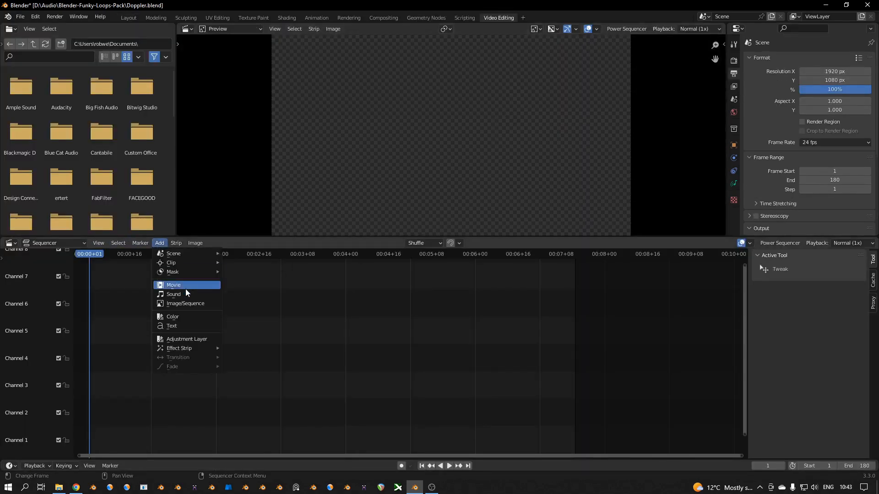
left_click(174, 294)
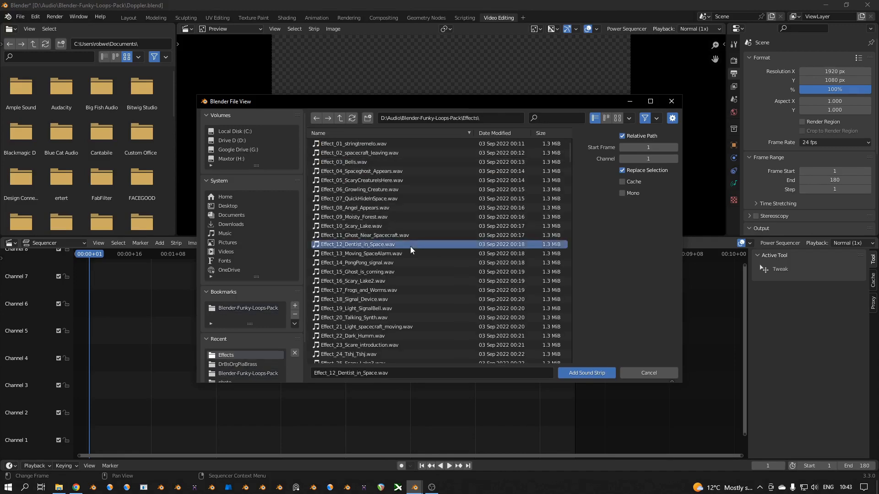
left_click(585, 372)
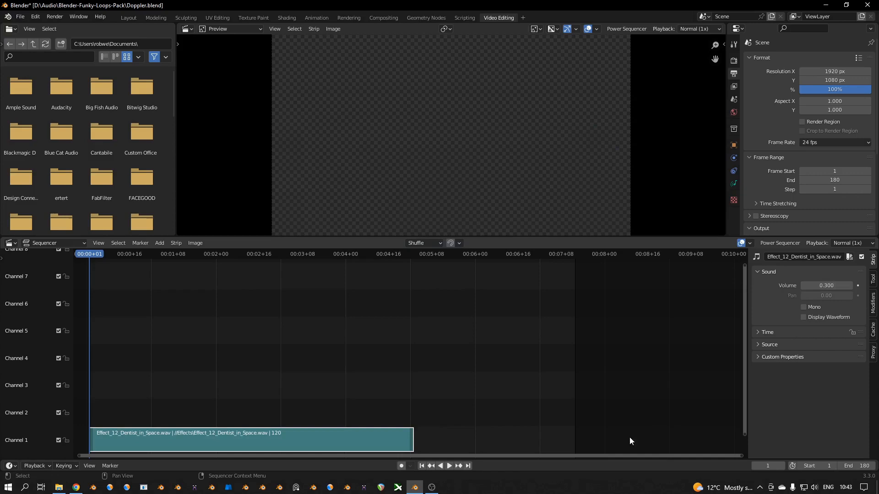
left_click(449, 466)
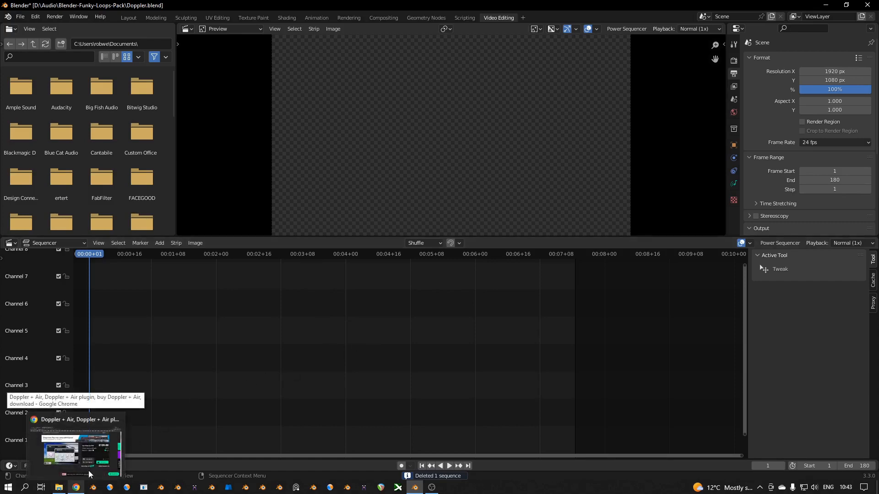
Browse the Style_B and DrBsOrgPiaBrass folders from the Add > Movie file browser.
left_click(159, 242)
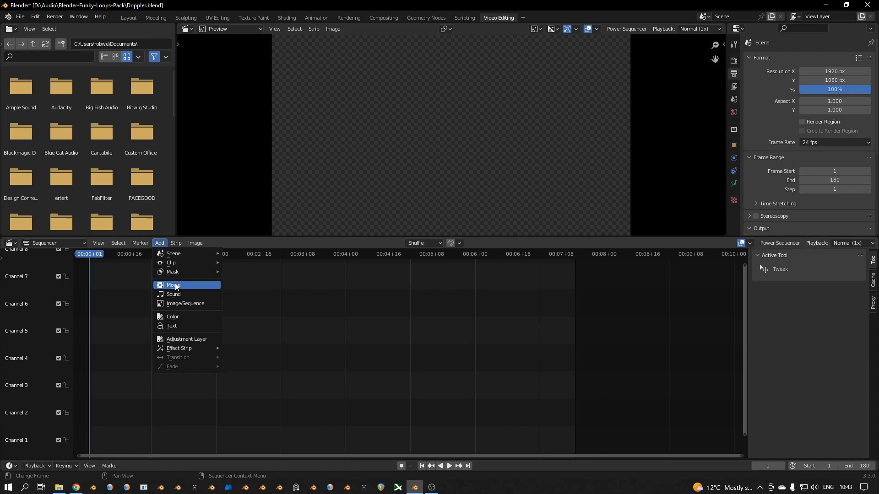
mouse_move(174, 288)
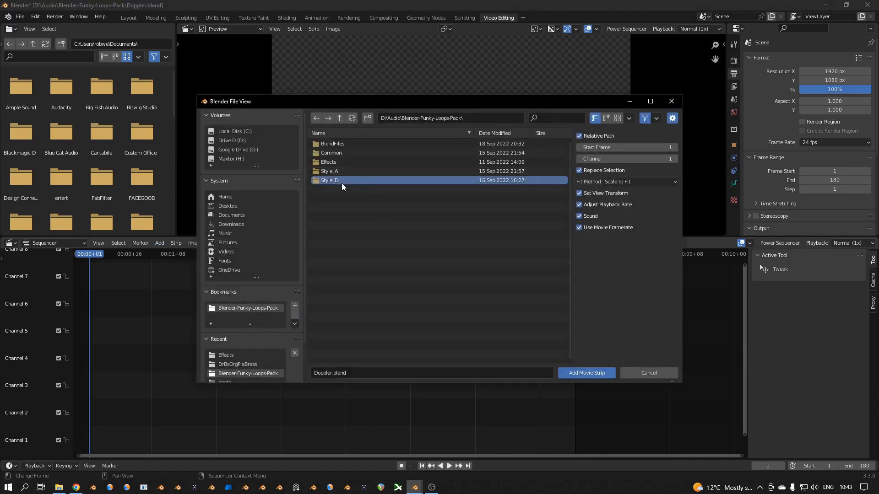
double_click(330, 180)
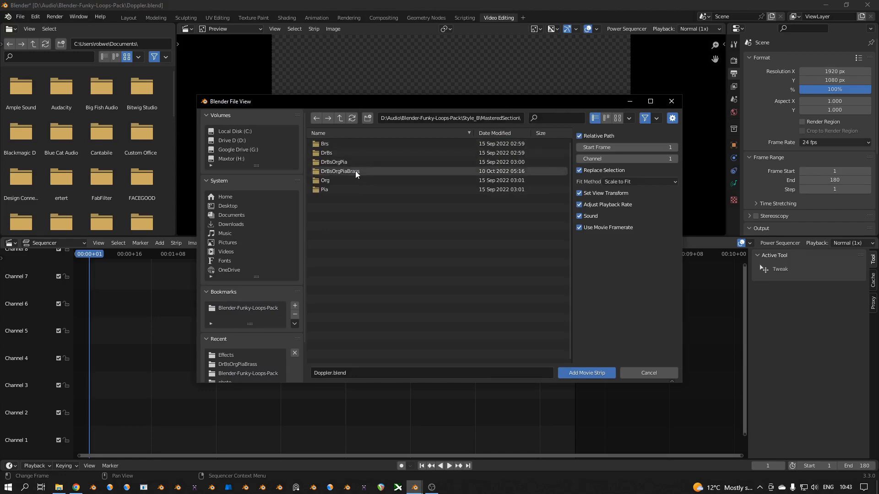
double_click(339, 171)
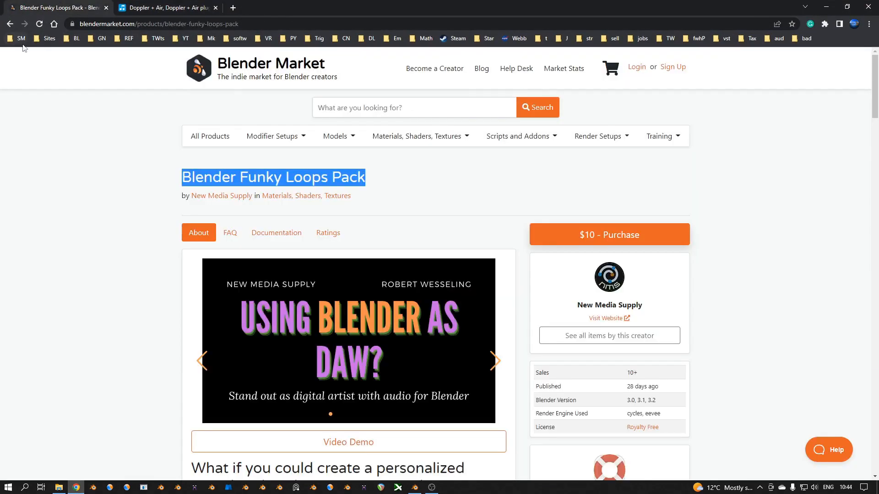
Scroll the Funky Loops Pack page down to 'What is in the package?'.
scroll("down", 3)
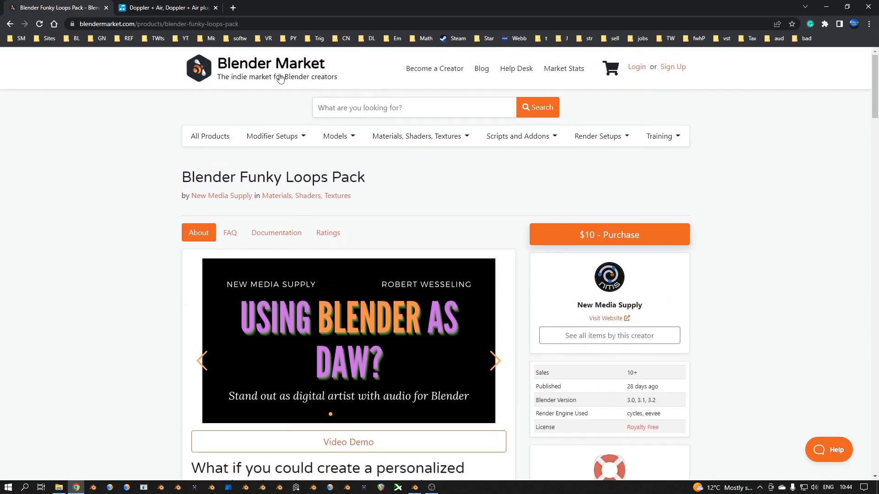
mouse_move(438, 188)
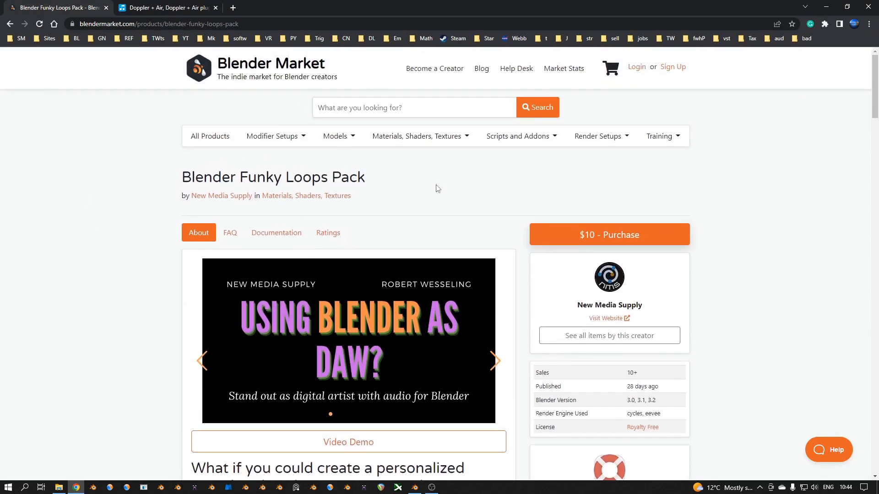
scroll("down", 3)
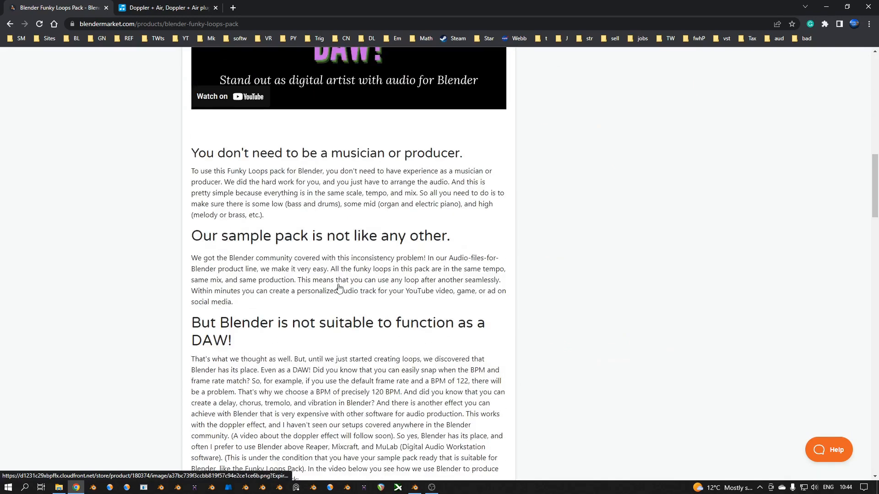
scroll("down", 3)
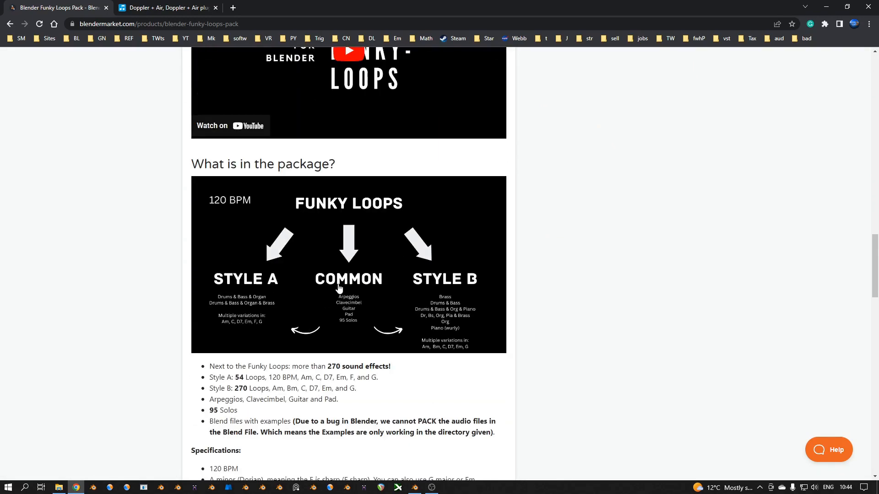
scroll("down", 3)
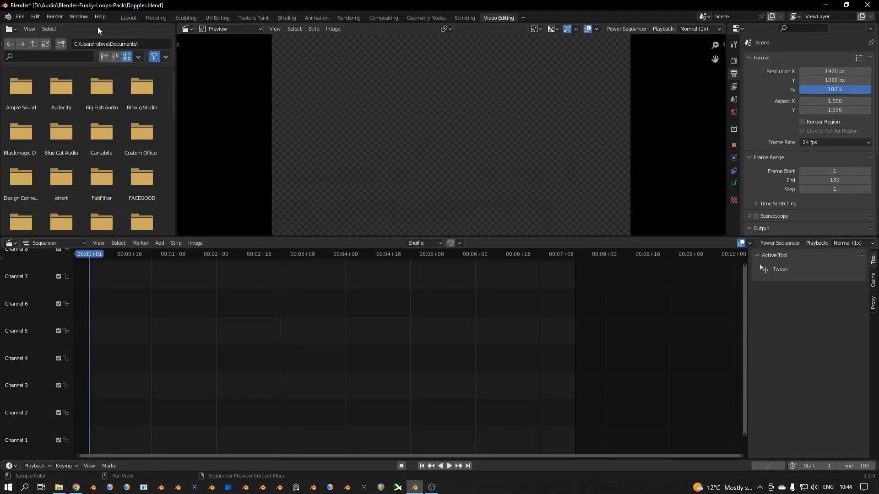
Start a new General project from the Layout workspace, discarding changes to Doppler.blend.
left_click(128, 17)
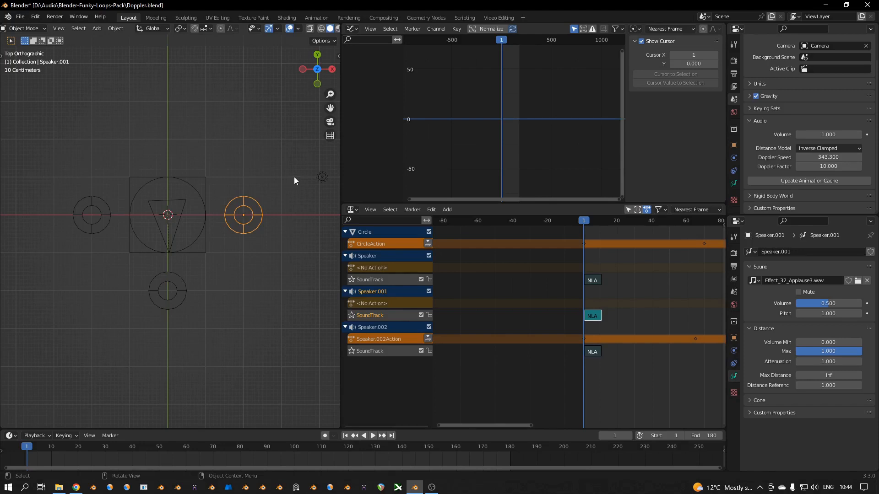
left_click(19, 16)
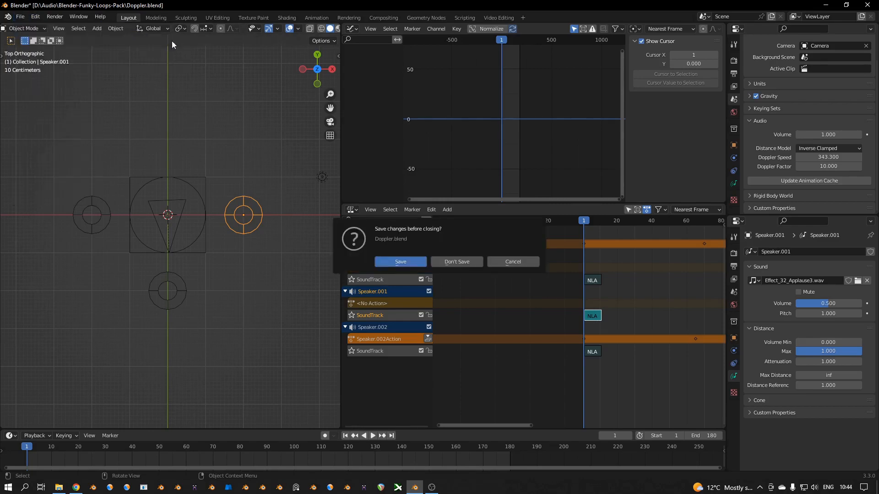
left_click(456, 262)
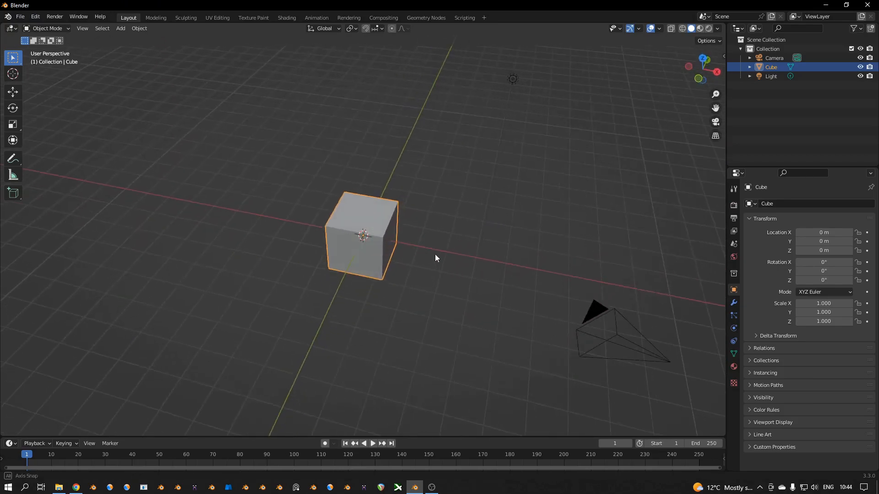
Lift the cube on Z, display it as Bounds only, and view it from the top.
key("g")
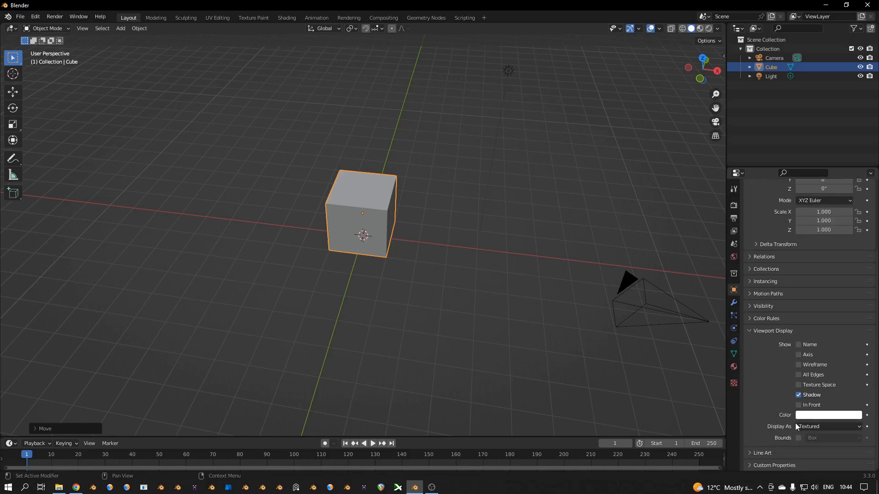
left_click(827, 427)
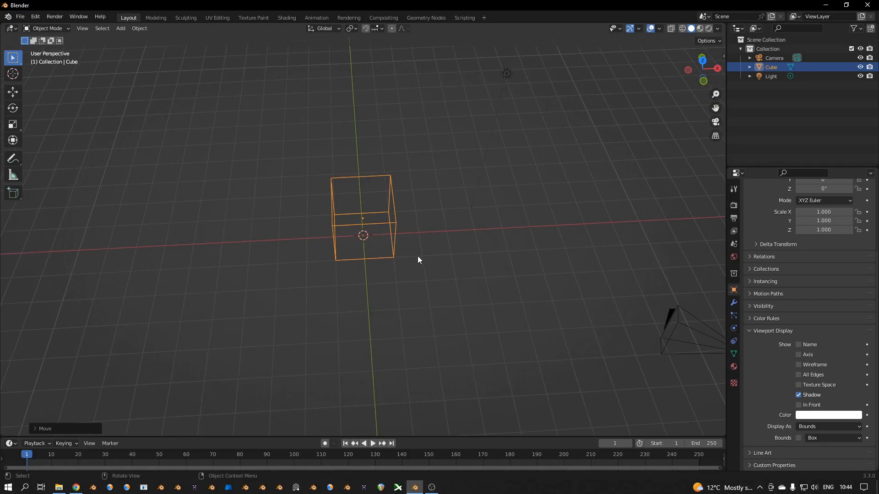
key("7")
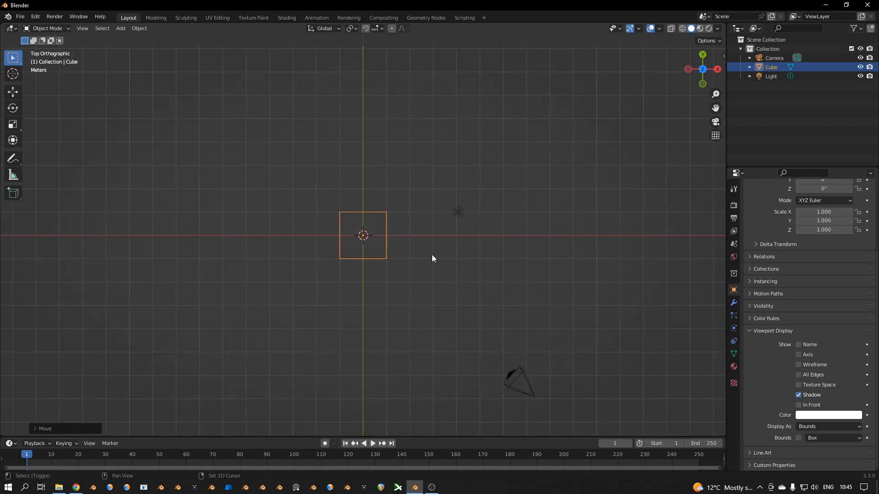
left_click(120, 28)
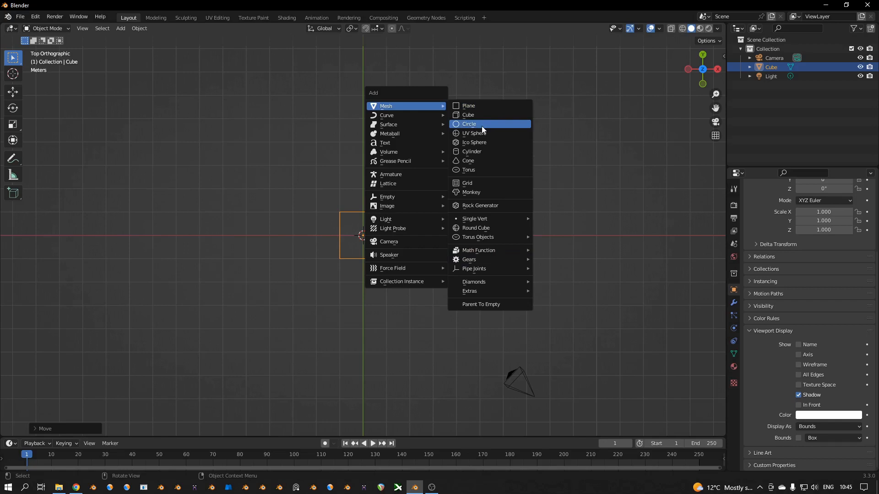
Add a circle mesh to the scene and bring up the snapping options.
left_click(468, 124)
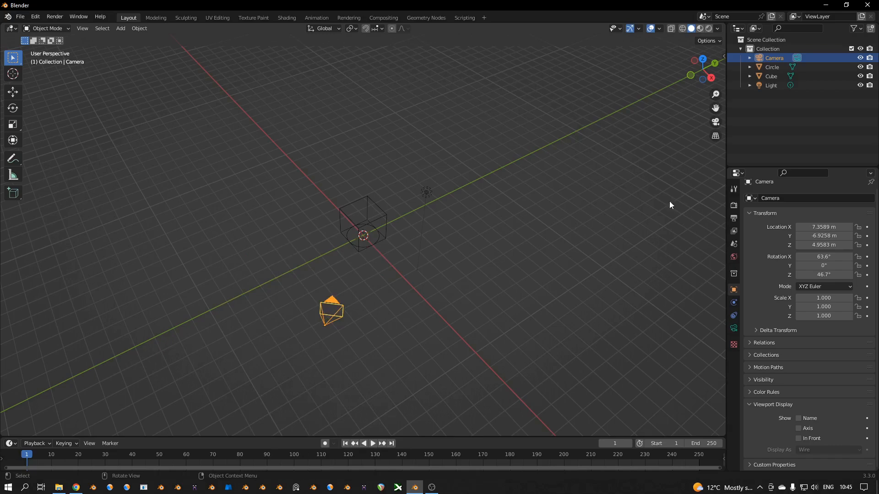
key("shift+s")
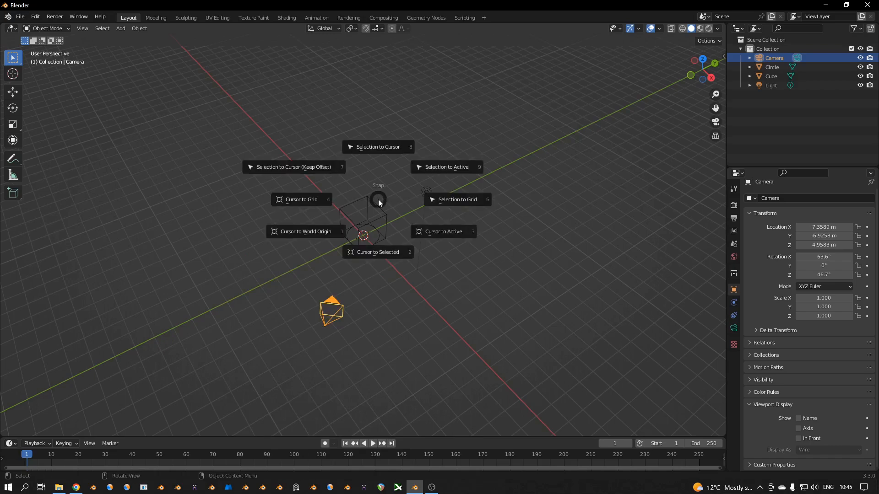
mouse_move(301, 200)
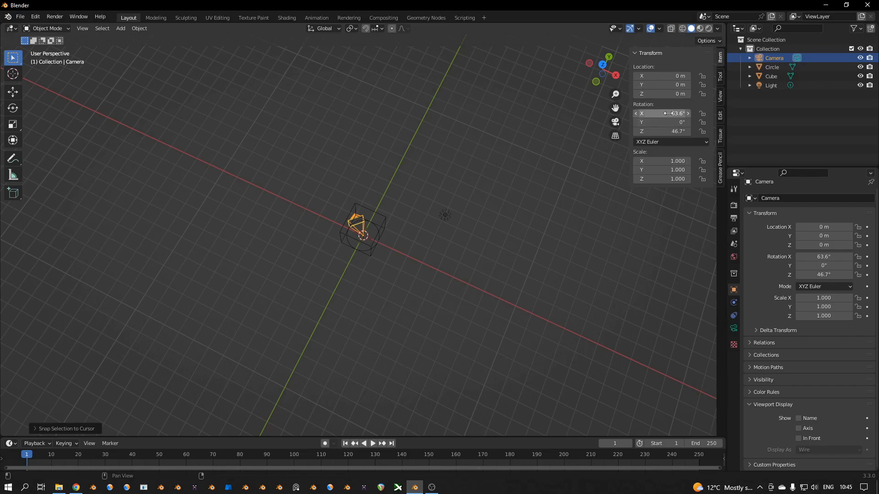
Set the camera's rotation to X 90° and Z 0° in the Item tab, checking it from above.
double_click(661, 113)
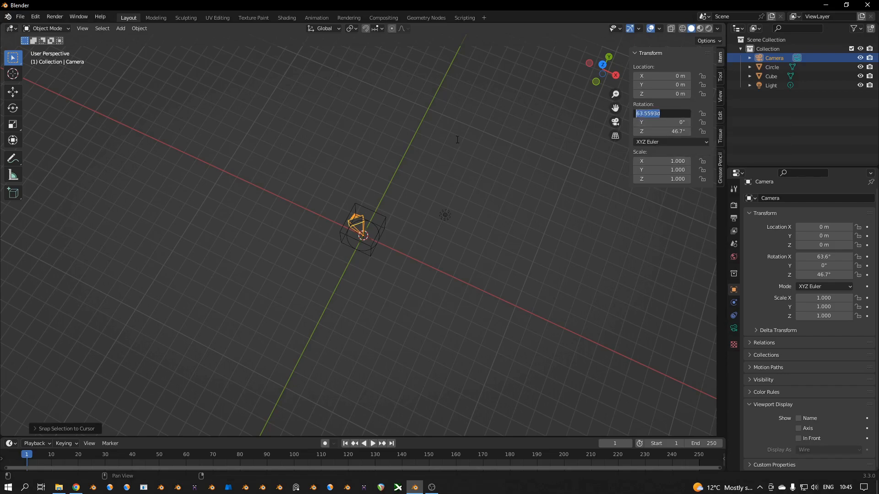
type("90°")
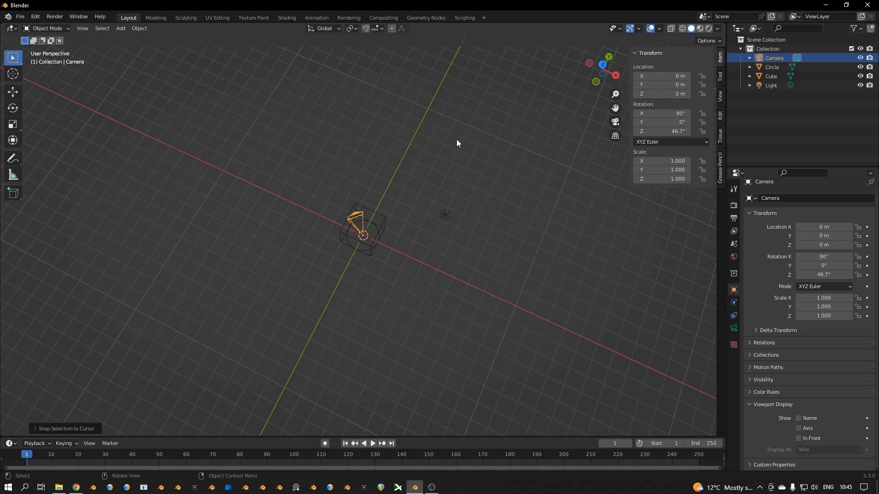
double_click(661, 131)
type("0")
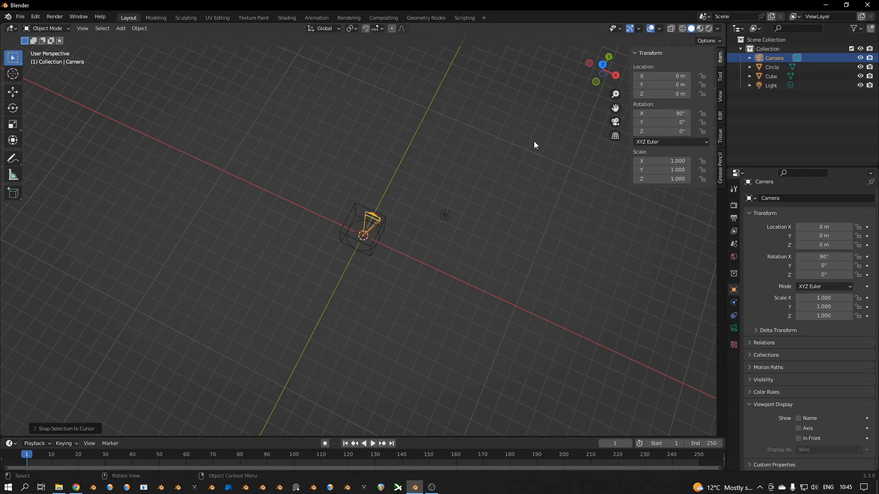
left_click_drag(532, 145, 431, 189)
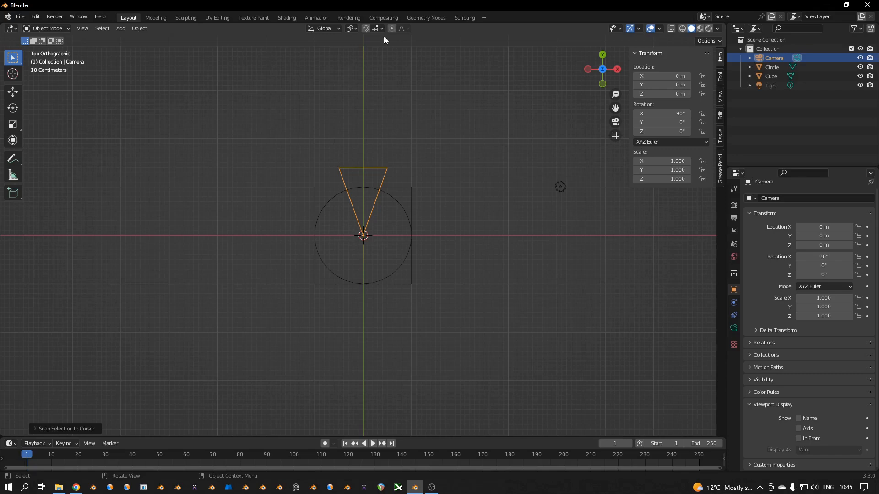
left_click(375, 28)
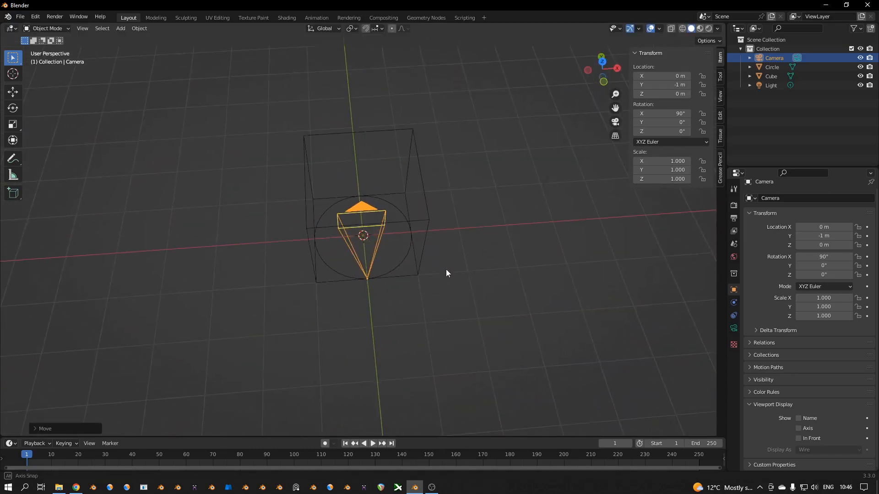
left_click_drag(446, 273, 424, 303)
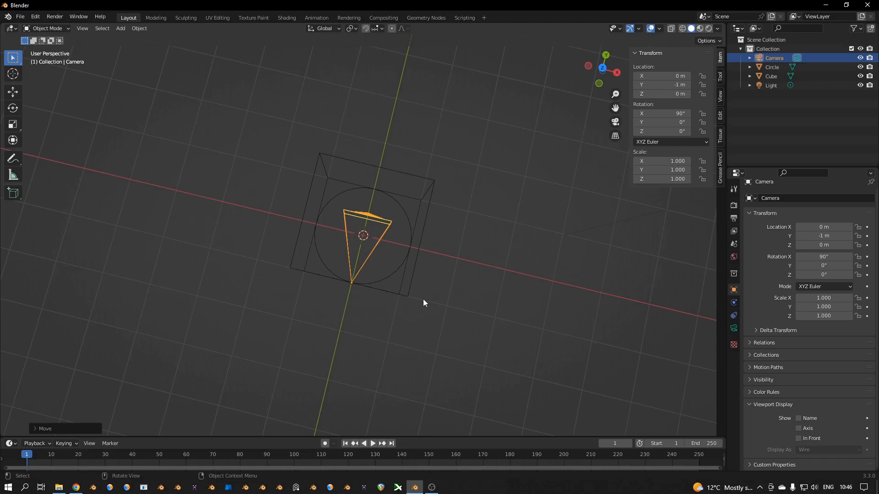
left_click_drag(423, 303, 454, 269)
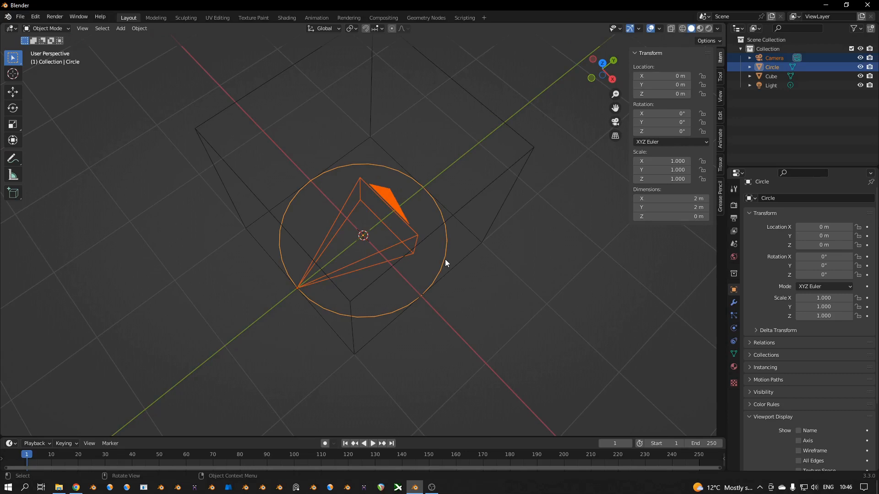
Parent the camera to the circle with Ctrl+P > Object, then return to top view.
key("ctrl+p")
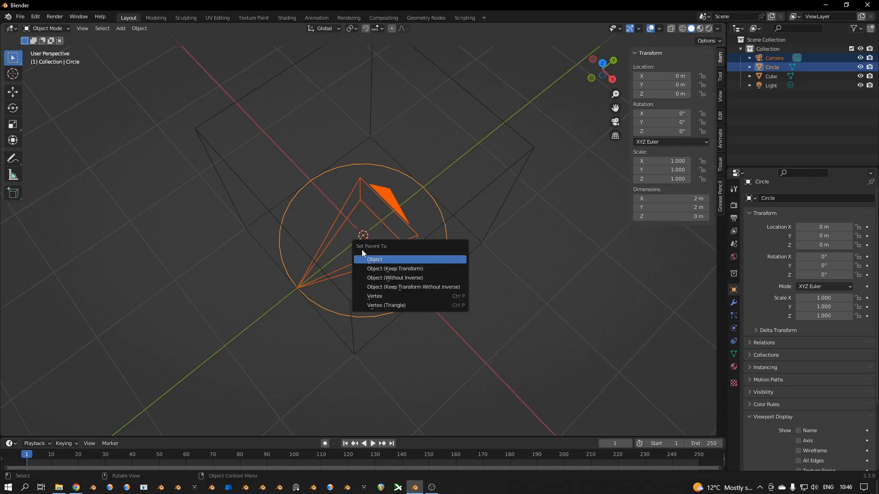
left_click(375, 259)
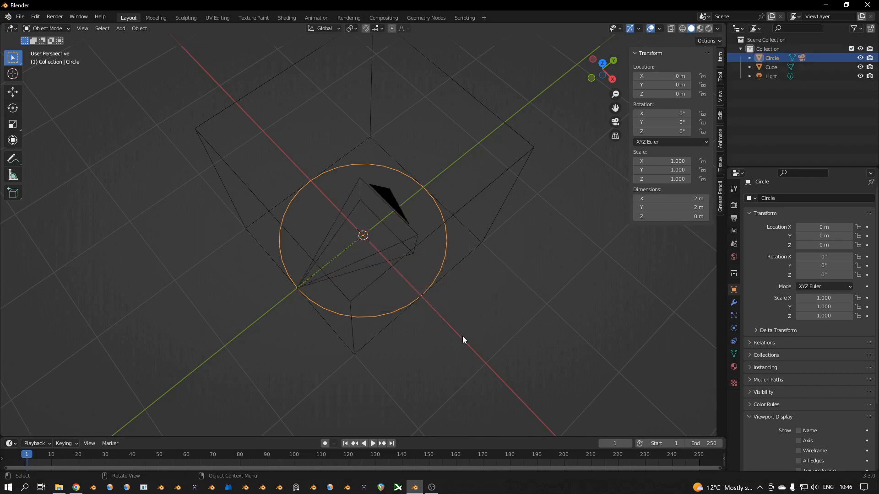
key("r")
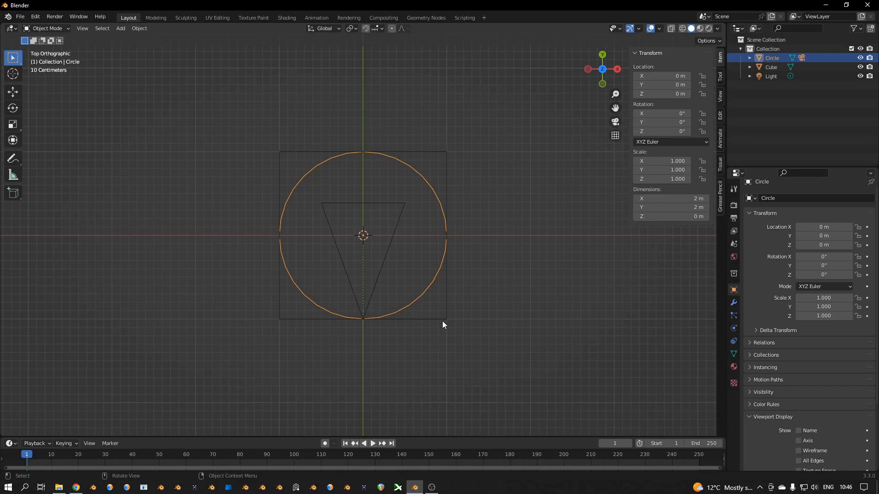
key("r")
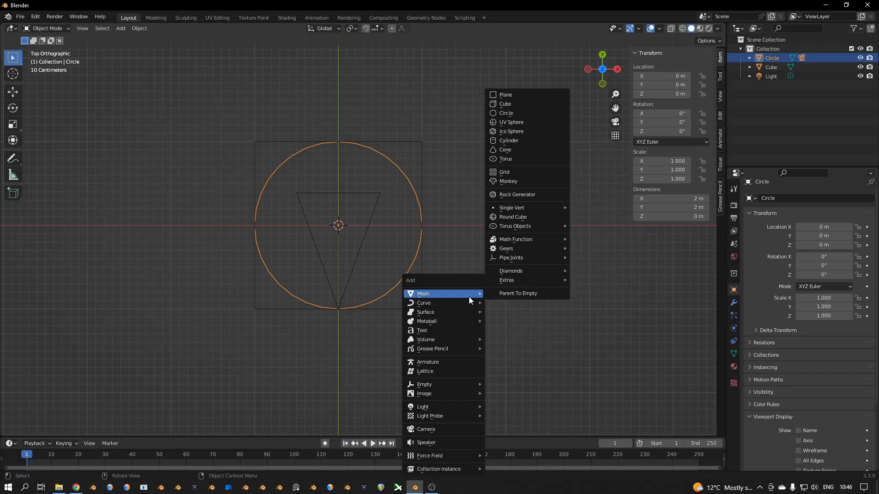
mouse_move(428, 443)
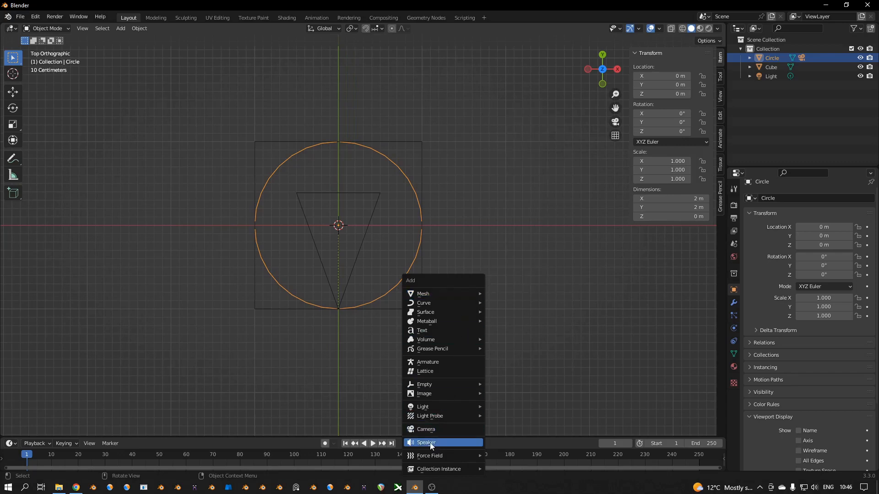
Add a speaker, move it below-left of the circle, and select the left speaker.
left_click(426, 444)
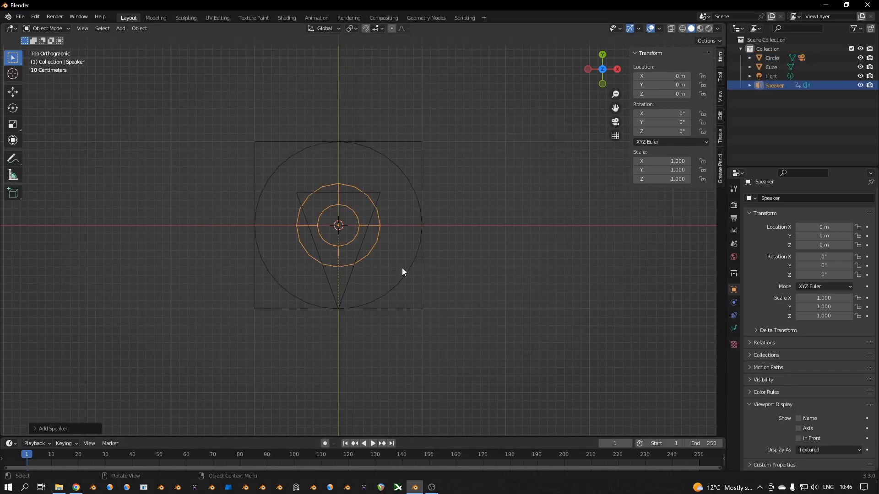
left_click_drag(338, 226, 254, 308)
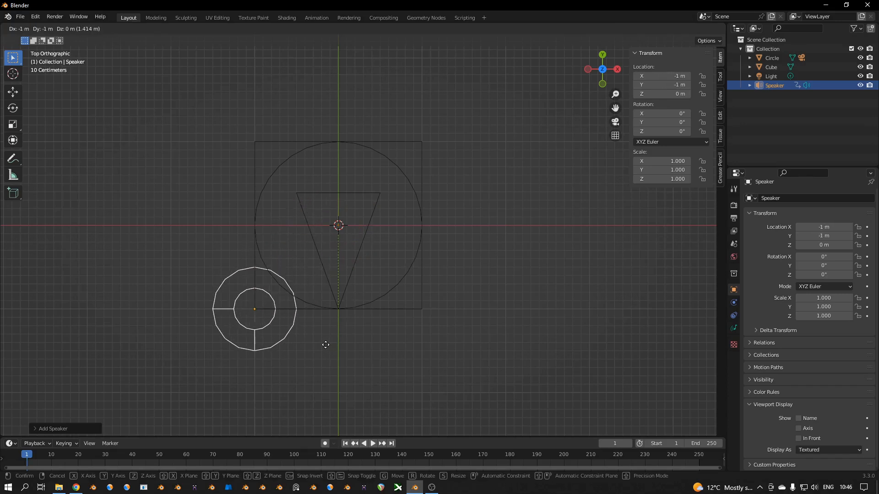
left_click(327, 348)
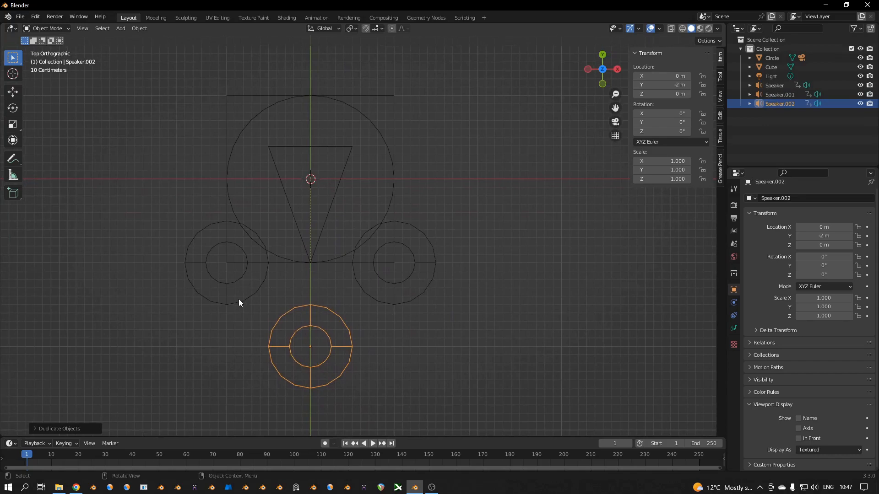
left_click(775, 85)
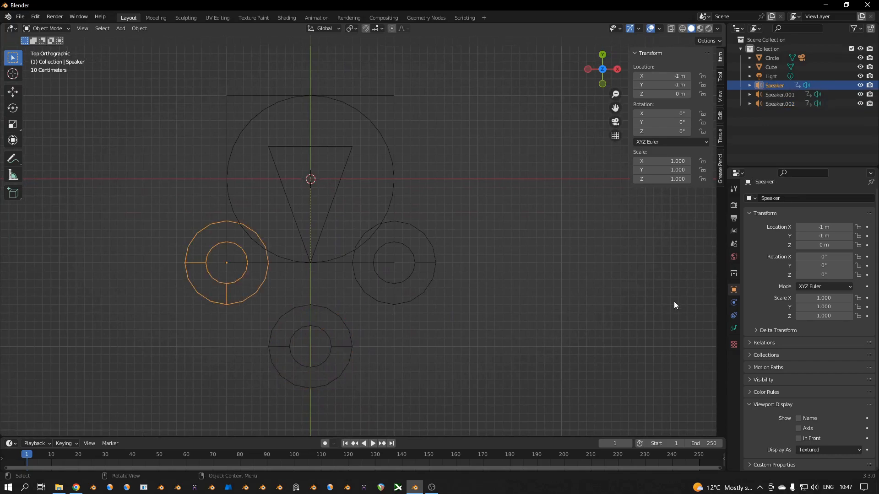
mouse_move(733, 330)
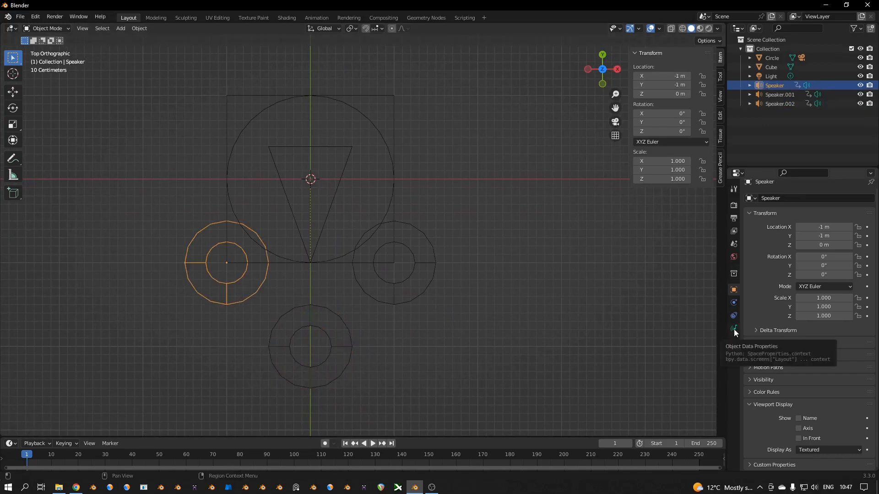
Load the spacecraft leaving effect from the Effects folder into the first speaker.
left_click(733, 329)
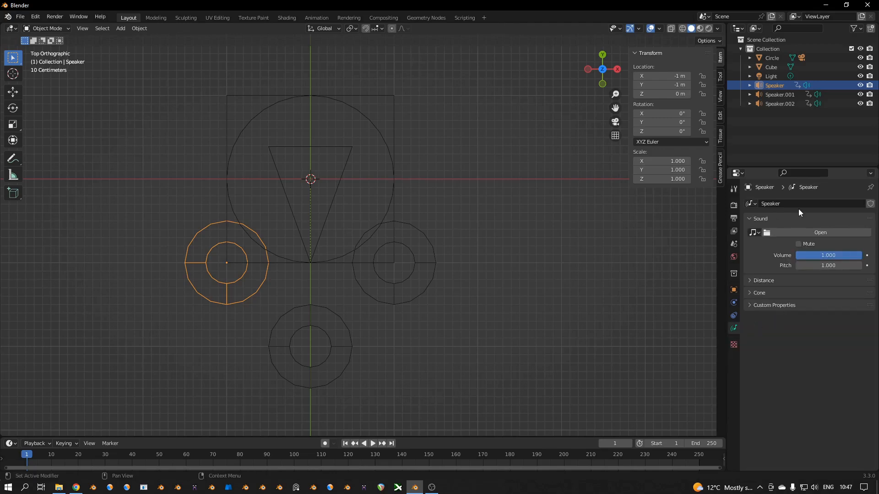
left_click(820, 233)
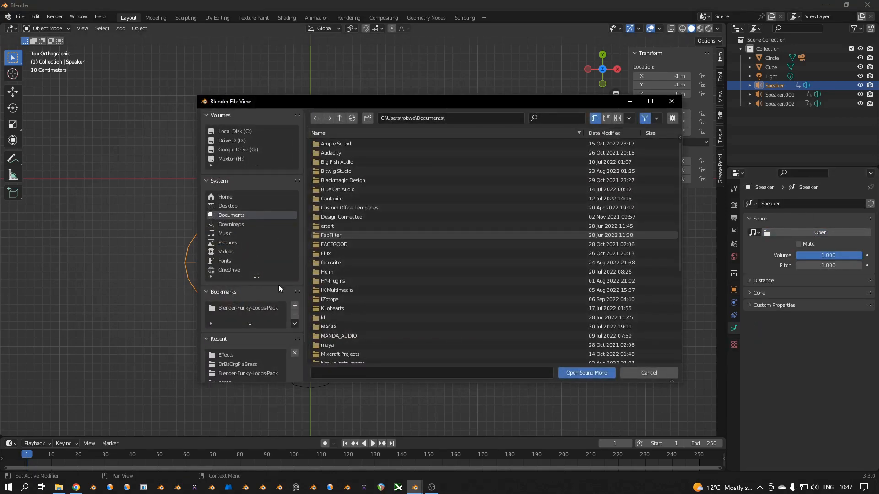
left_click(248, 307)
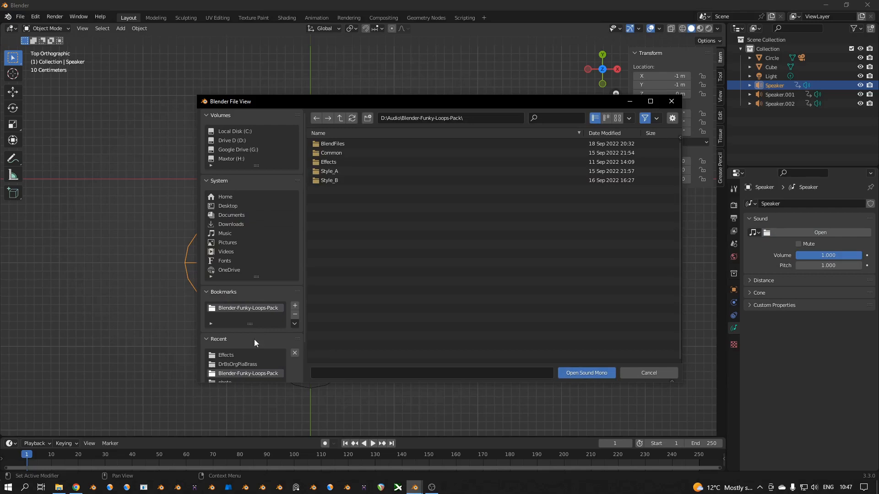
left_click(329, 162)
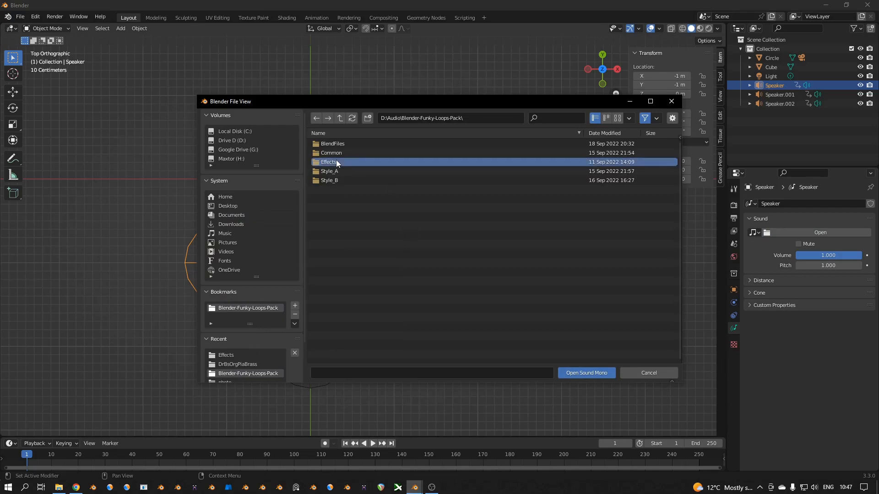
double_click(328, 162)
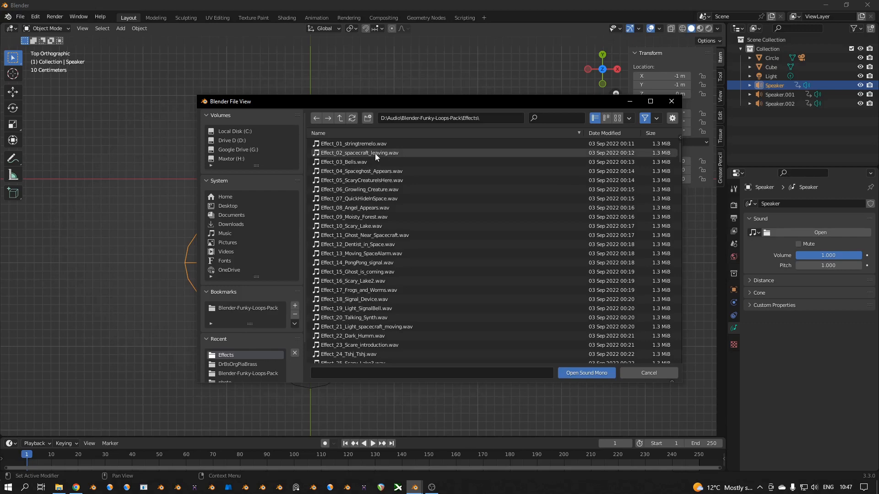
left_click(360, 153)
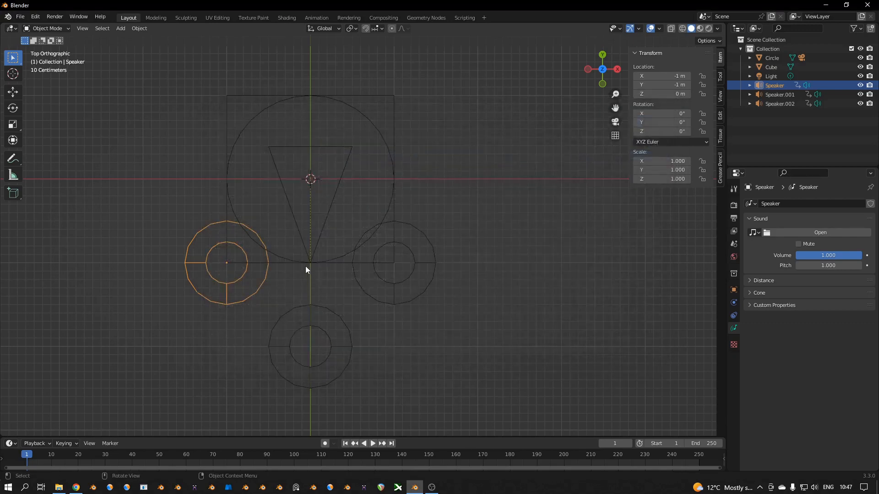
Load the spacecraft leaving effect into the right-hand speaker and set speaker volume to 0.3.
left_click(393, 263)
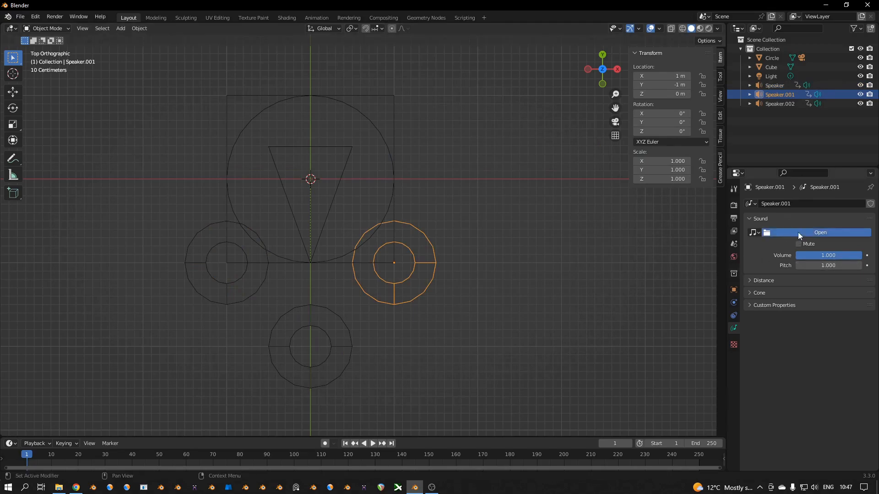
left_click(819, 231)
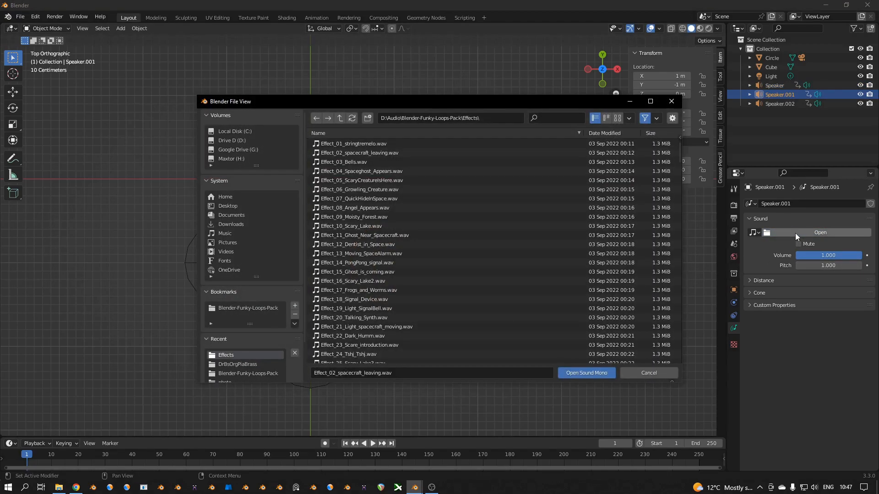
left_click(585, 373)
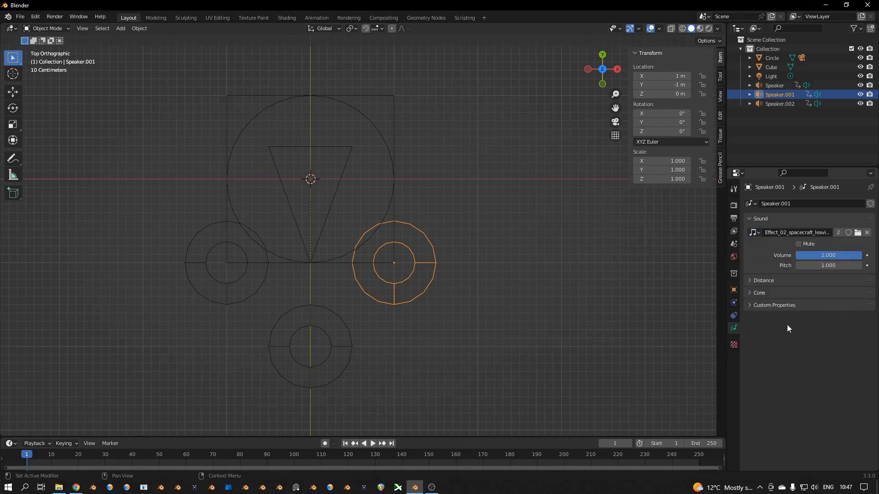
double_click(828, 255)
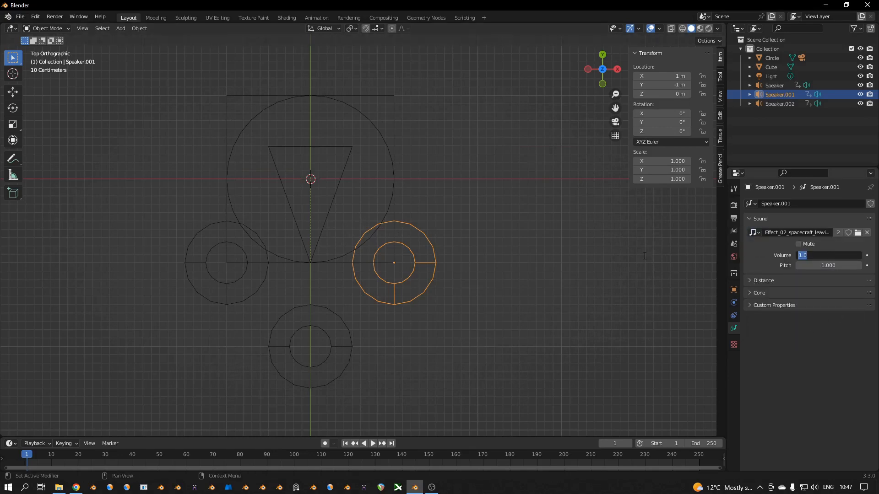
type("0.3")
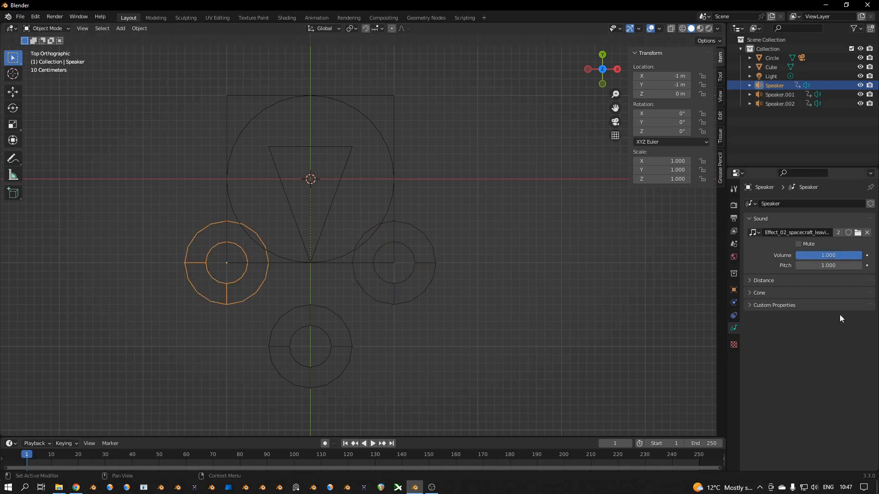
double_click(828, 255)
type("0.500")
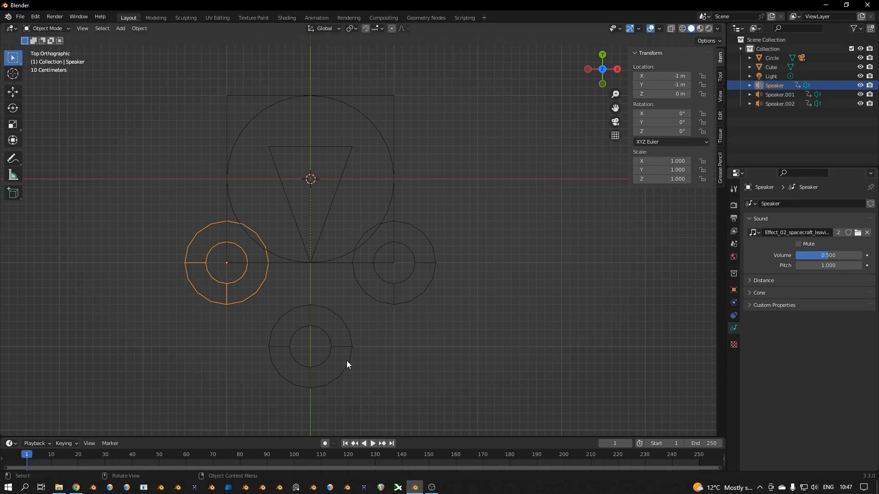
Load Effect_23_Scare_introduction.wav into Speaker.002 after auditioning other effects.
left_click(310, 346)
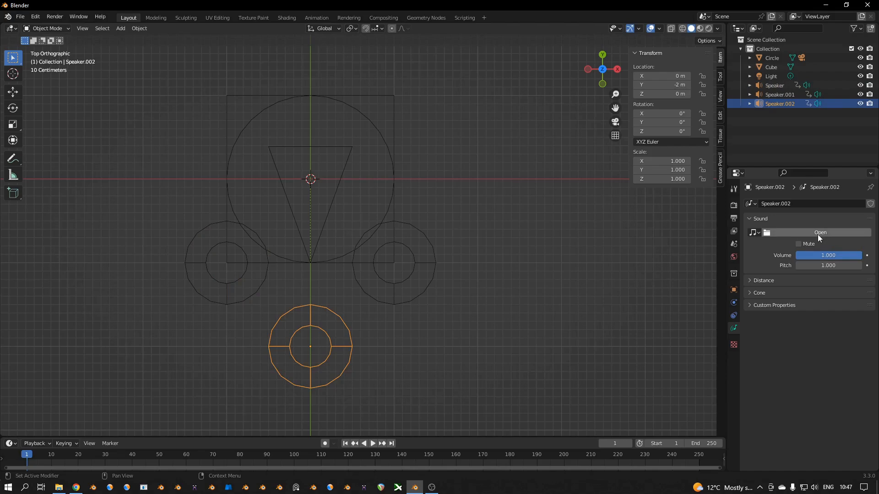
left_click(820, 232)
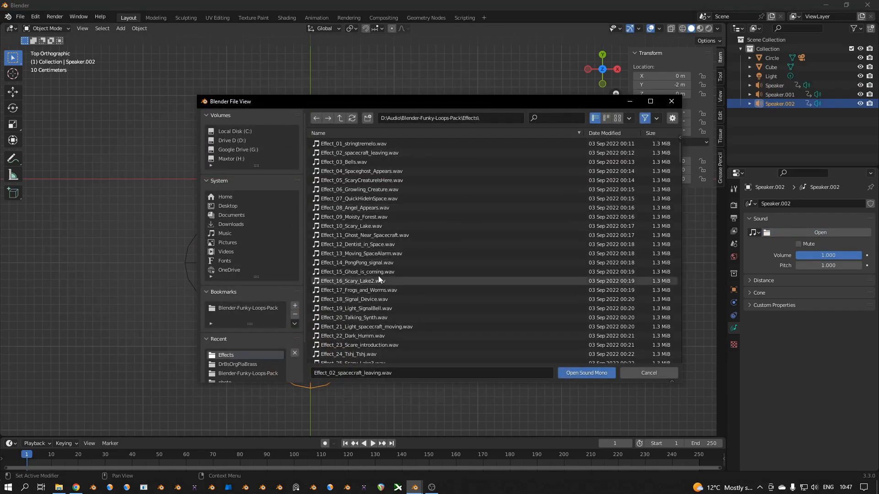
left_click(357, 271)
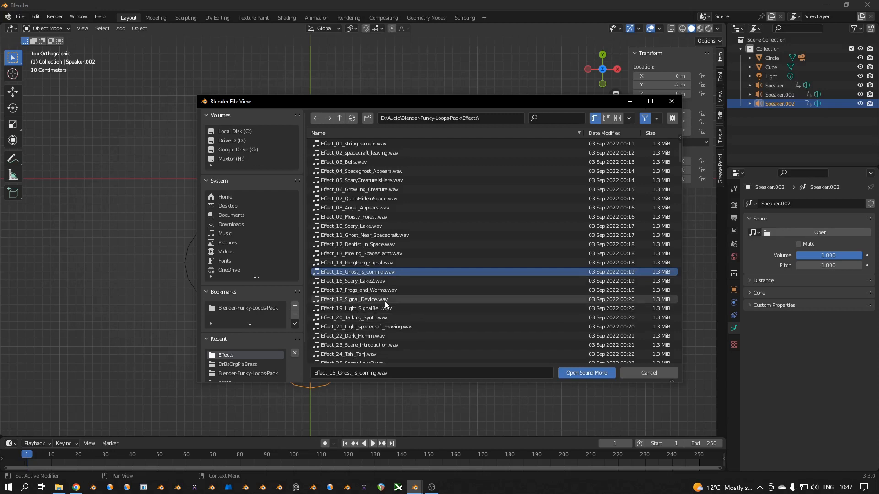
scroll("down", 3)
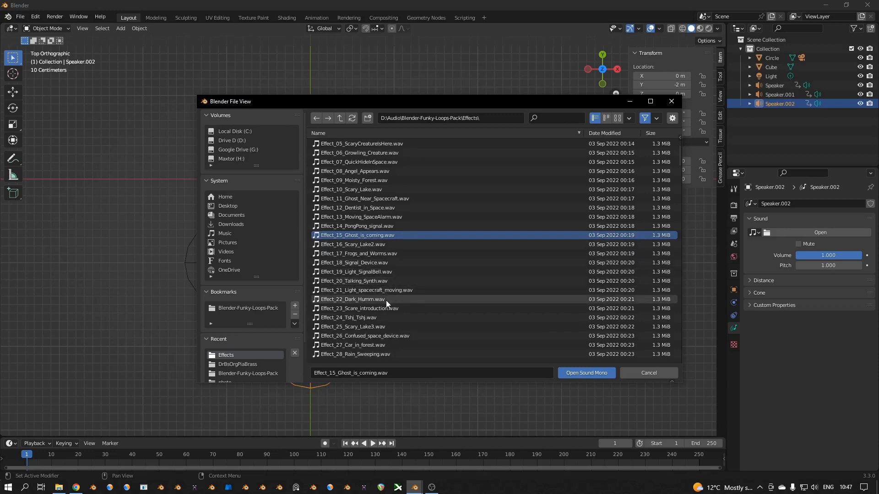
left_click(366, 290)
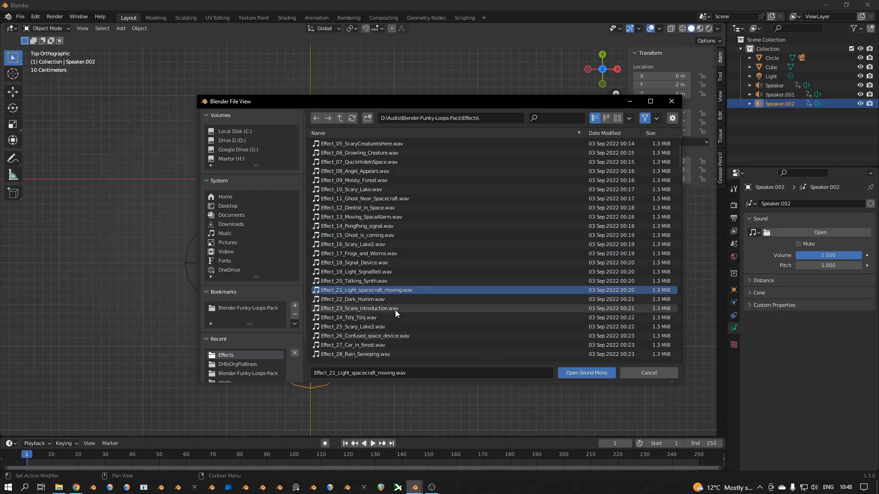
left_click(359, 308)
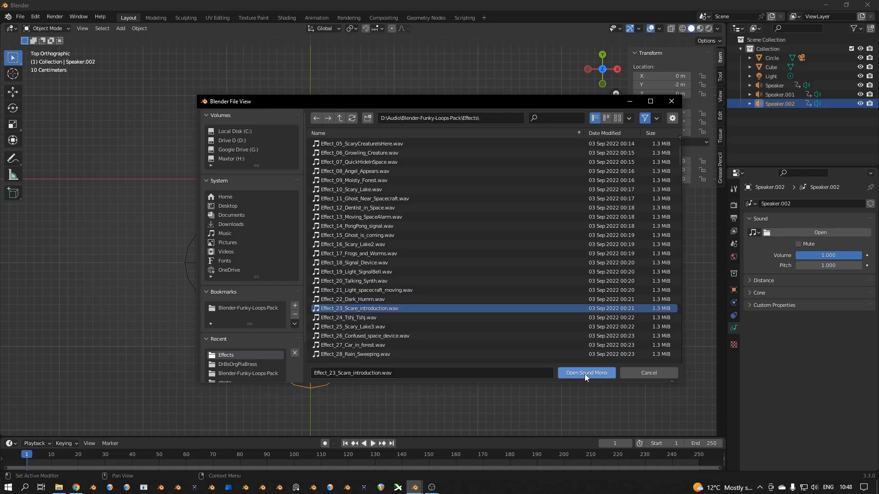
left_click(586, 373)
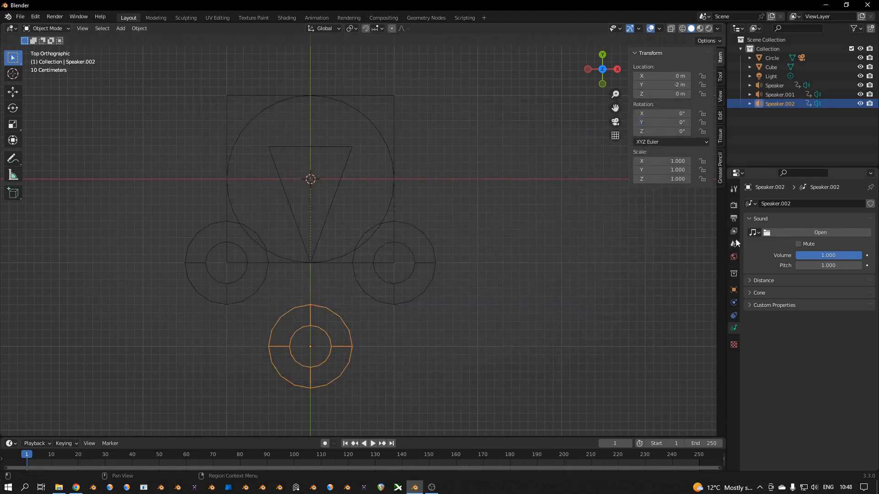
left_click(819, 232)
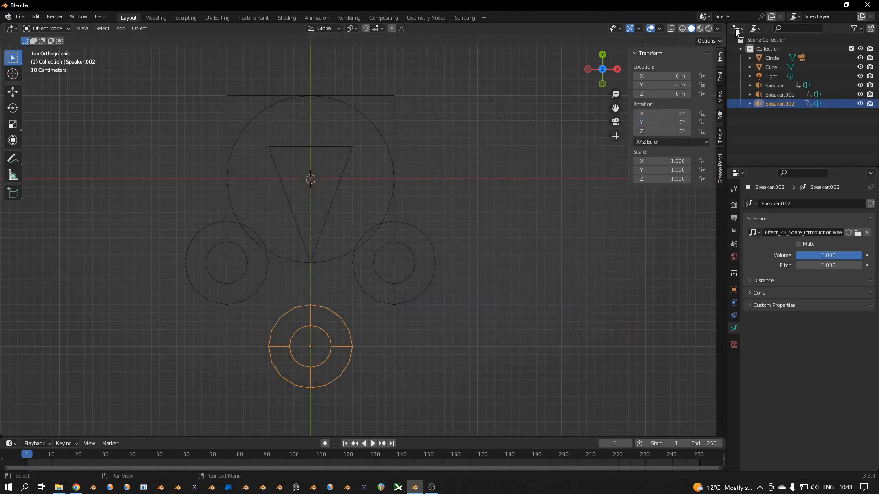
left_click(738, 28)
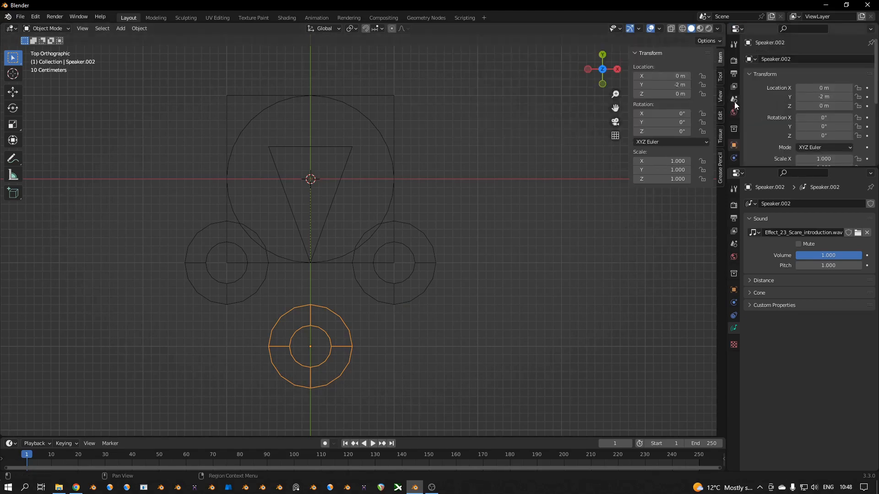
Show the Scene tab's audio Doppler settings and briefly play the animation.
left_click(734, 99)
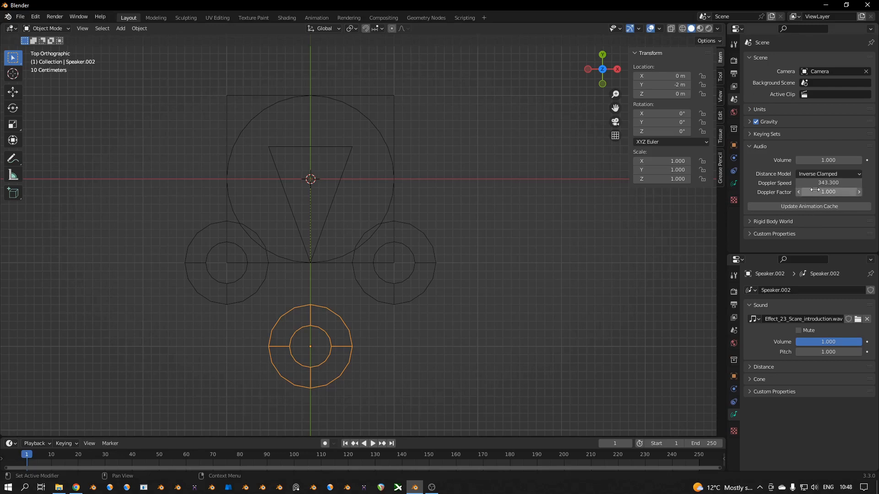
mouse_move(783, 219)
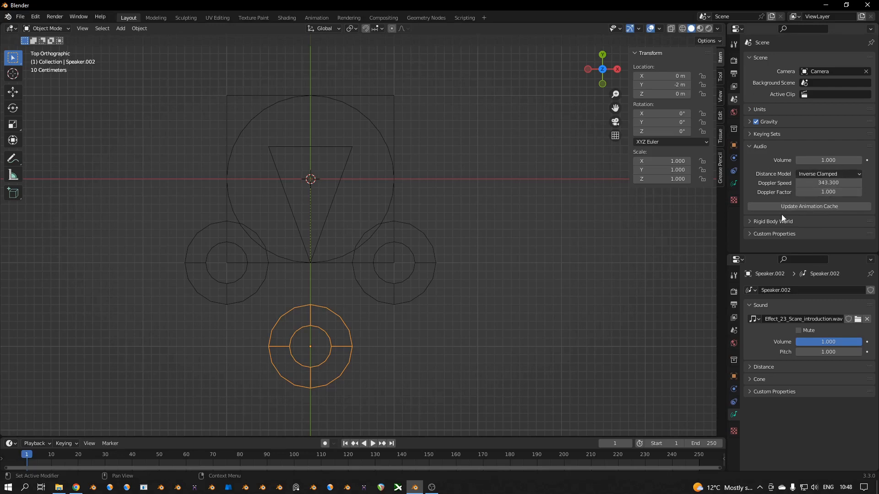
mouse_move(808, 206)
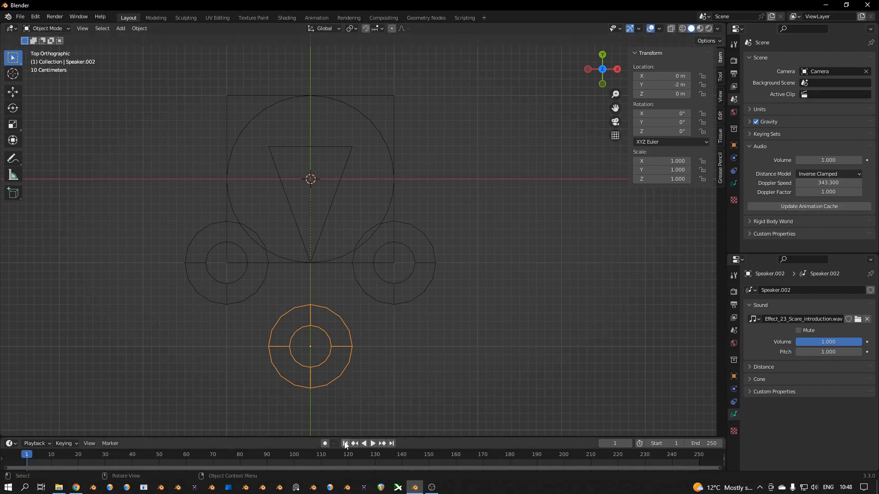
left_click(373, 443)
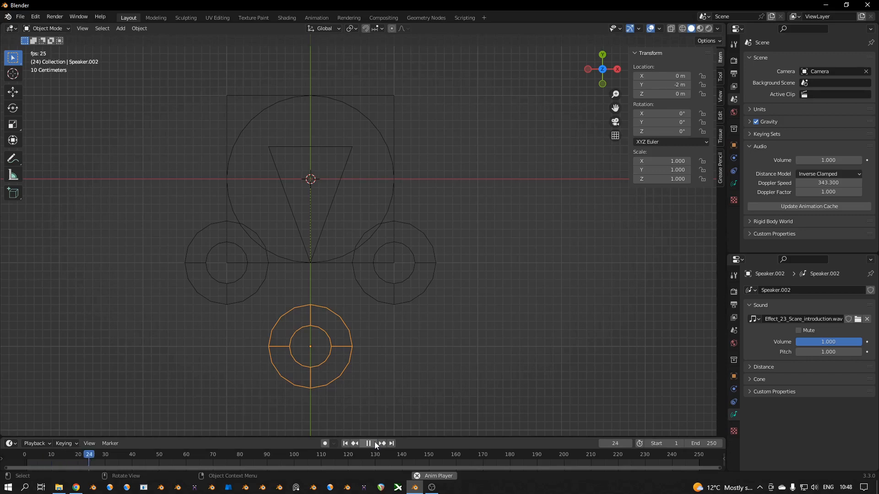
left_click(368, 443)
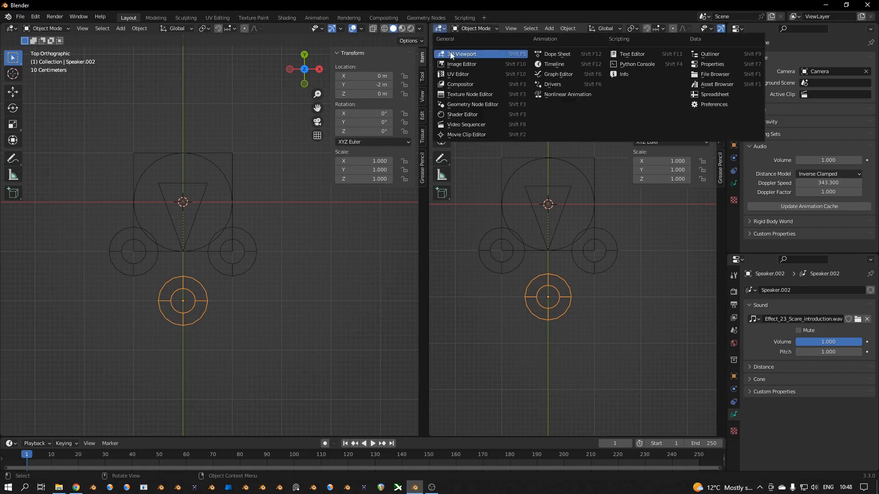
mouse_move(557, 74)
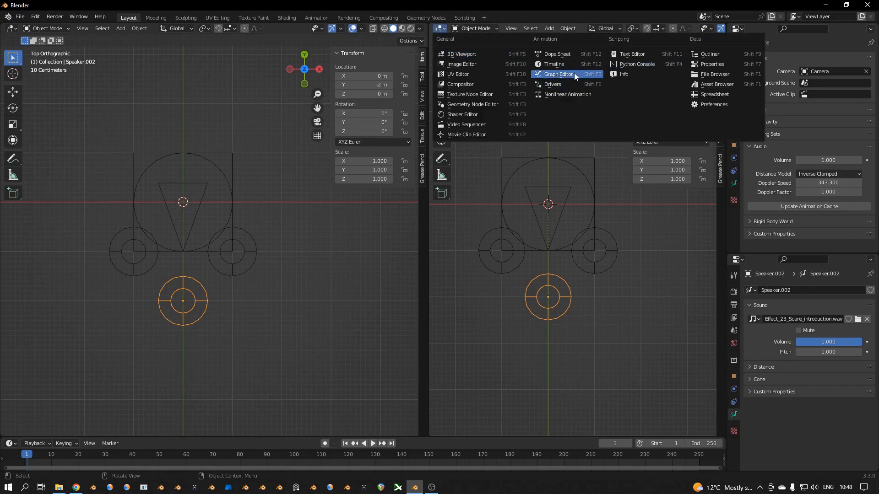
Make the right area a Graph Editor, select the Circle and bring up Insert Keyframe.
left_click(557, 74)
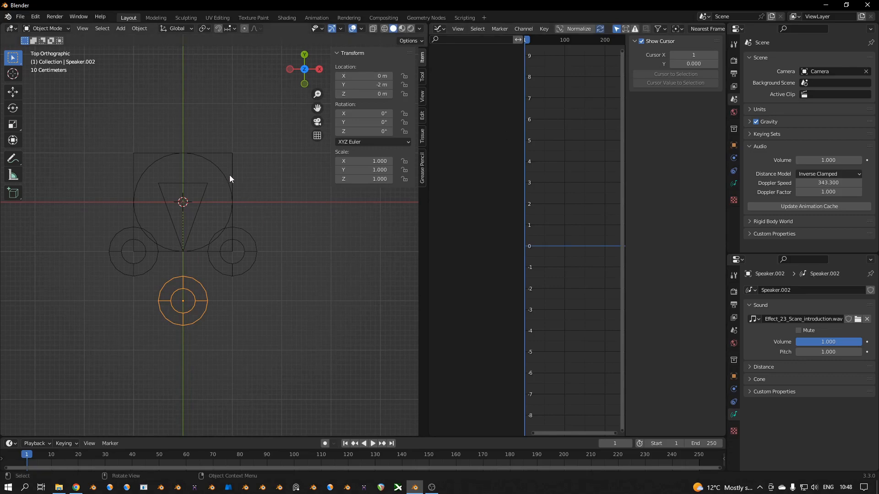
left_click(182, 156)
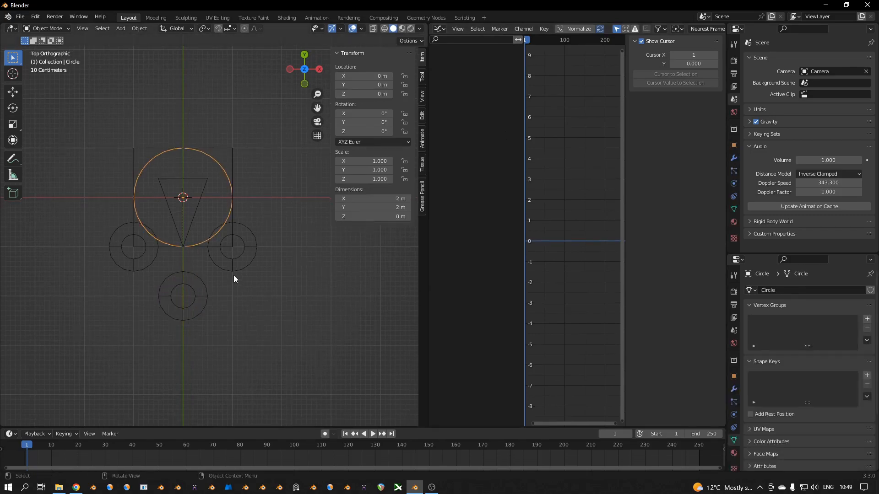
mouse_move(309, 342)
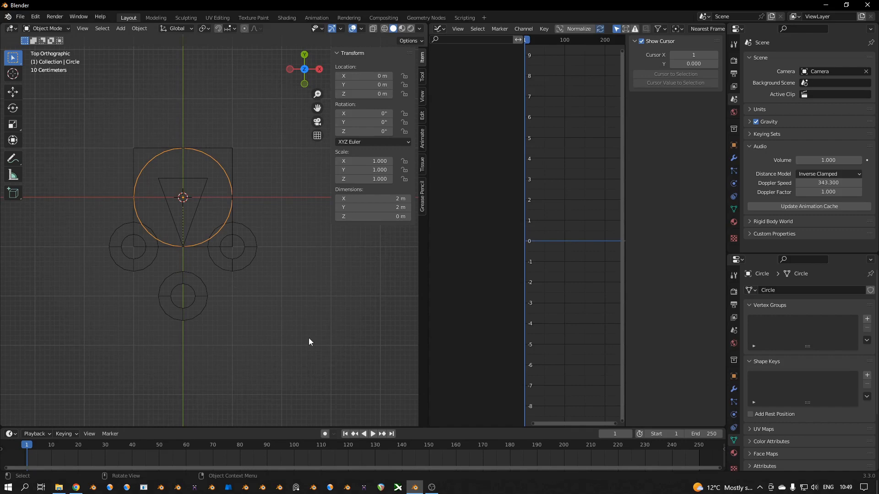
key("i")
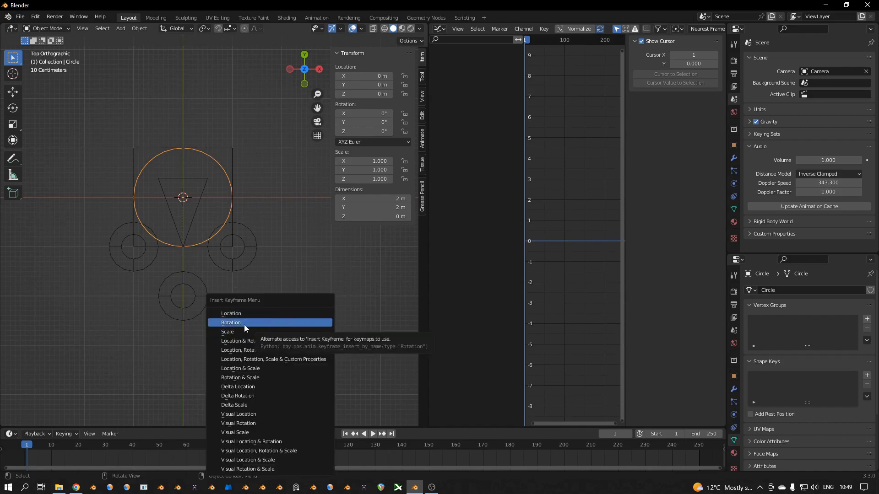
Keyframe the circle's rotation and add a Sine function modifier to its Z Euler Rotation curve.
left_click(230, 322)
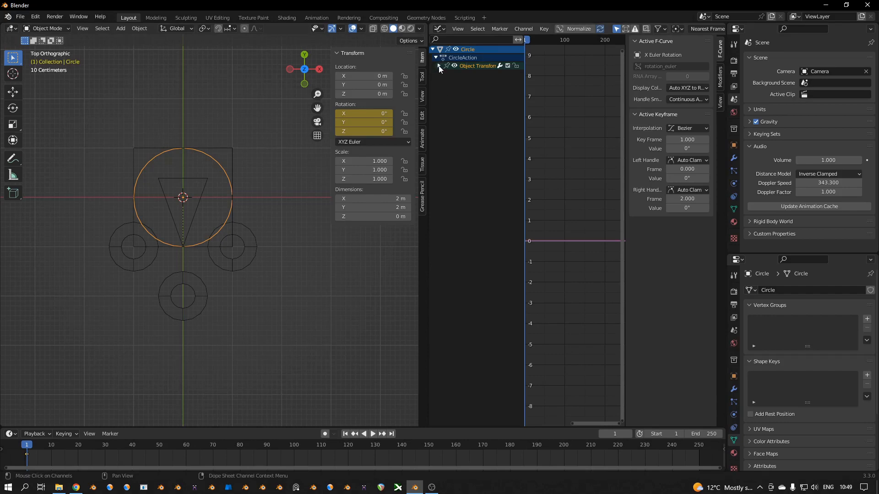
left_click(441, 66)
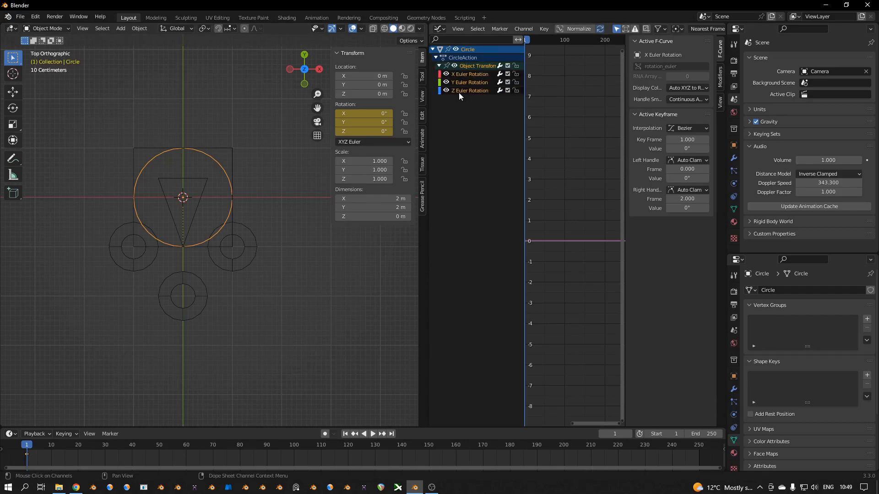
left_click(469, 91)
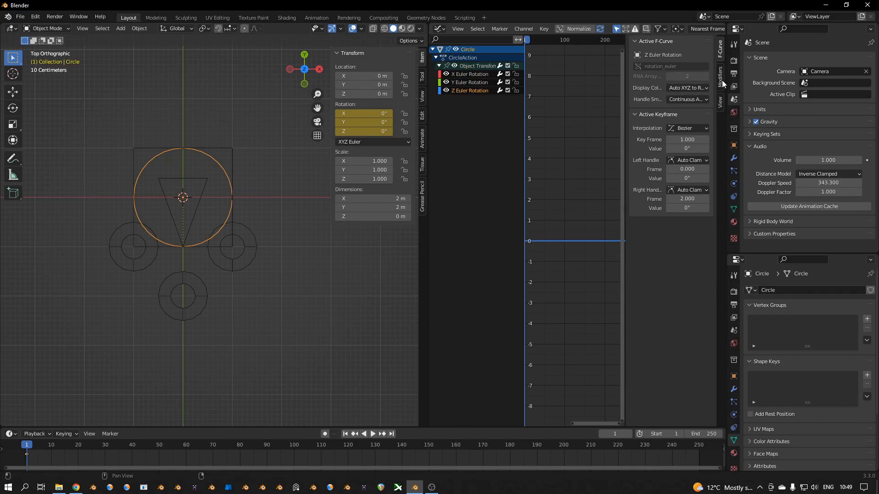
left_click(719, 79)
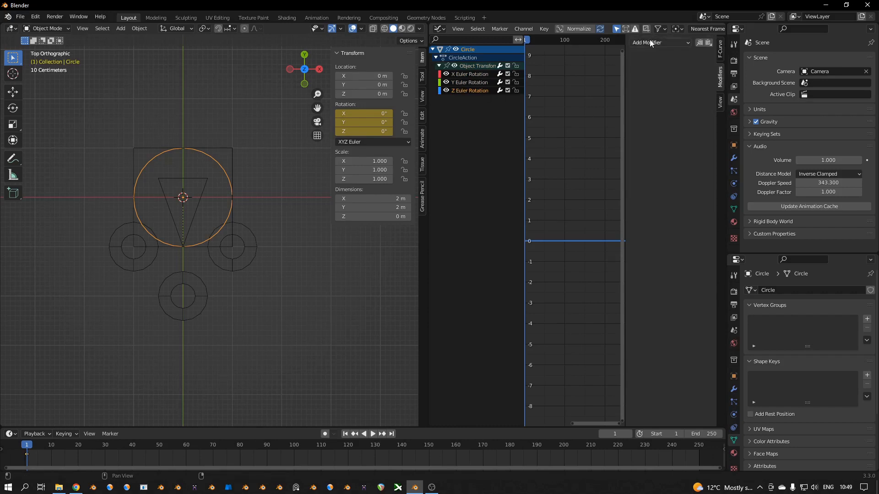
left_click(658, 44)
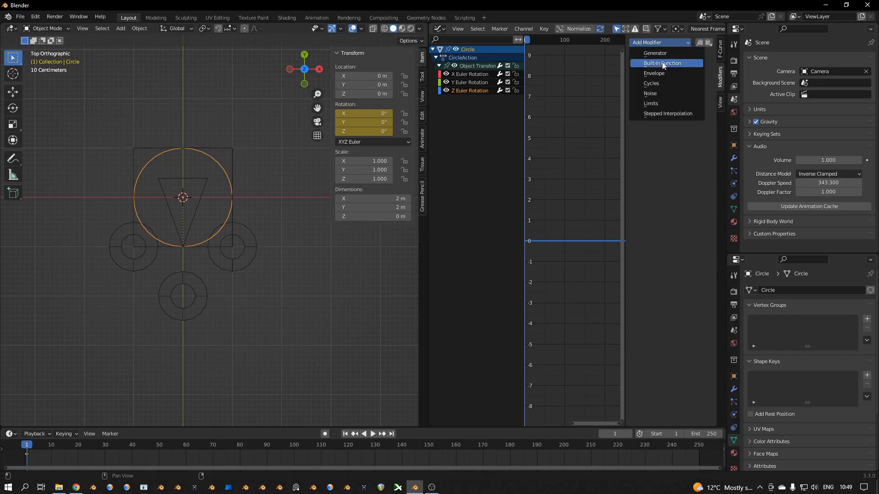
left_click(663, 63)
type("0.040")
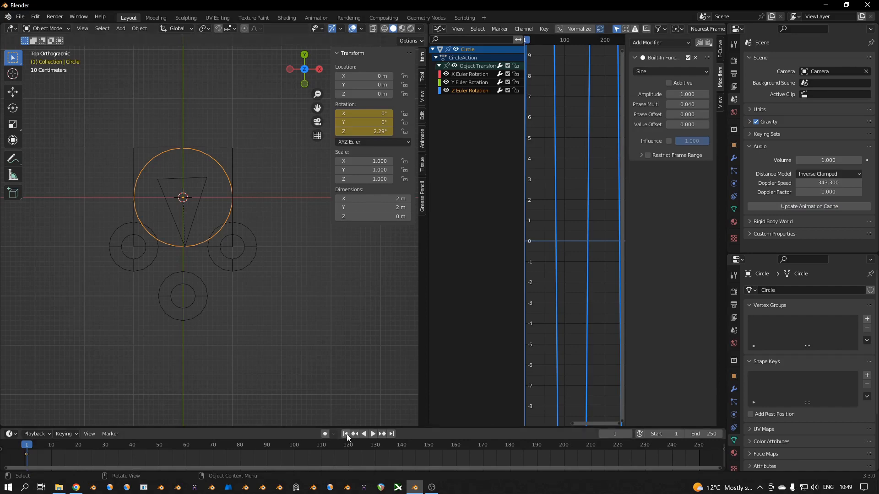
Set the sine phase multiplier to 0.060, preview the swinging rotation, then select the bottom speaker.
left_click(373, 433)
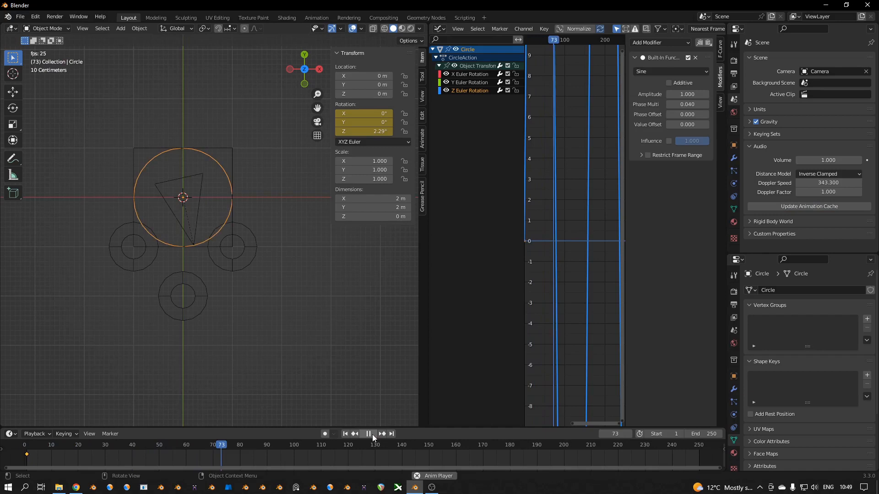
left_click(369, 433)
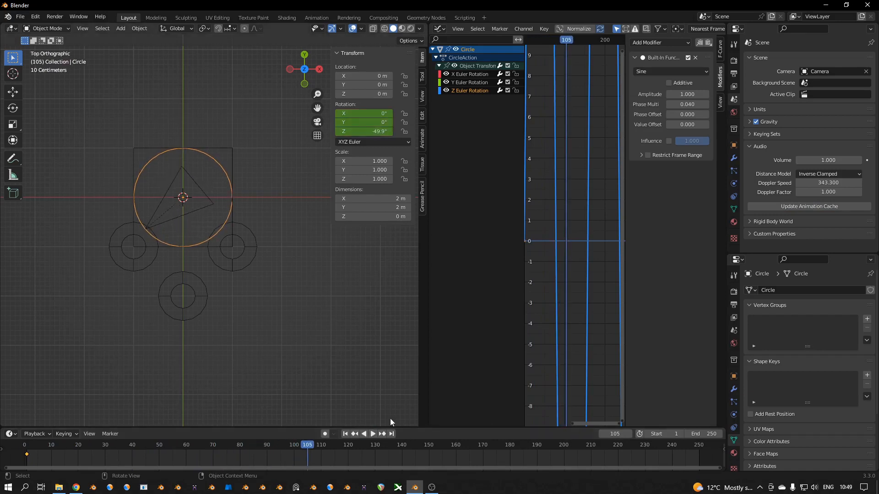
mouse_move(406, 423)
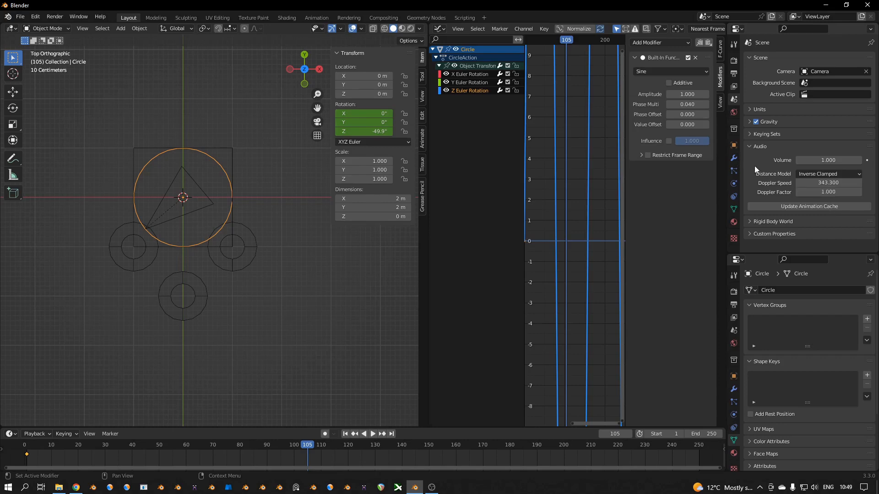
mouse_move(688, 104)
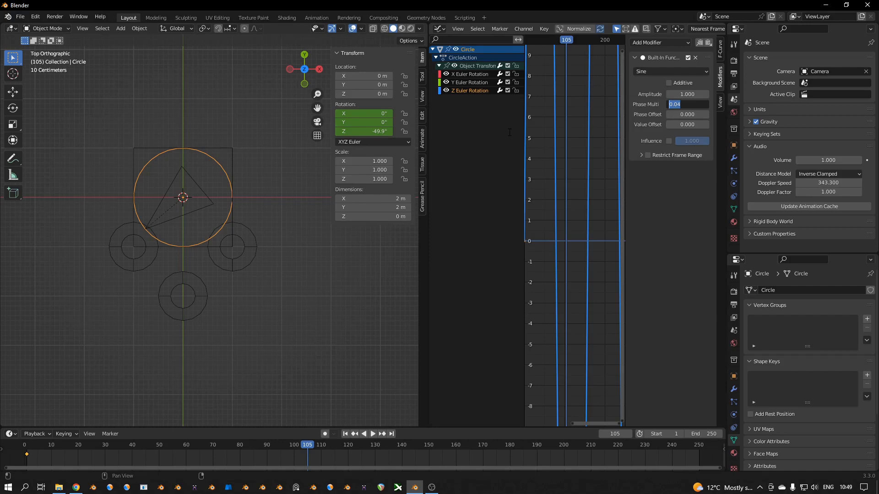
type("0.060")
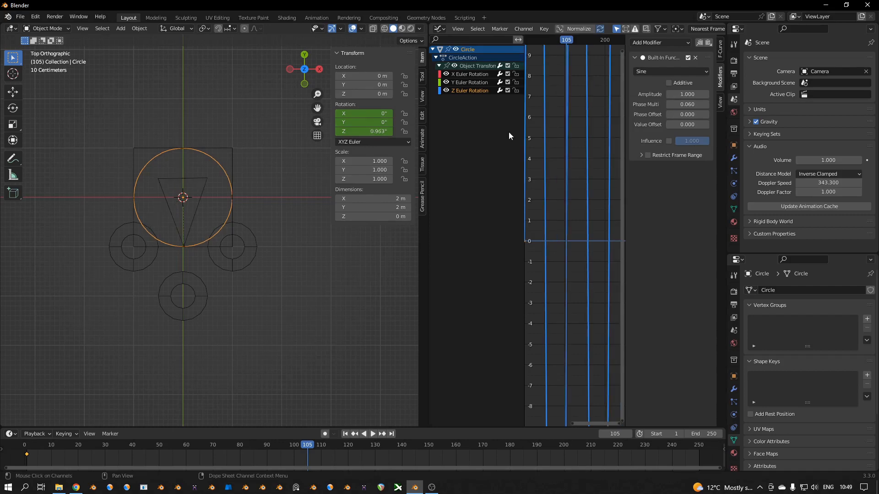
left_click(371, 433)
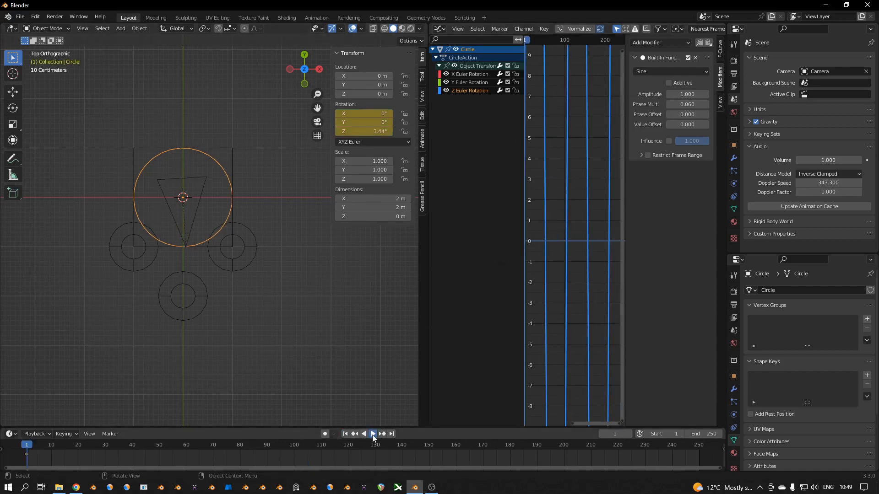
left_click(373, 433)
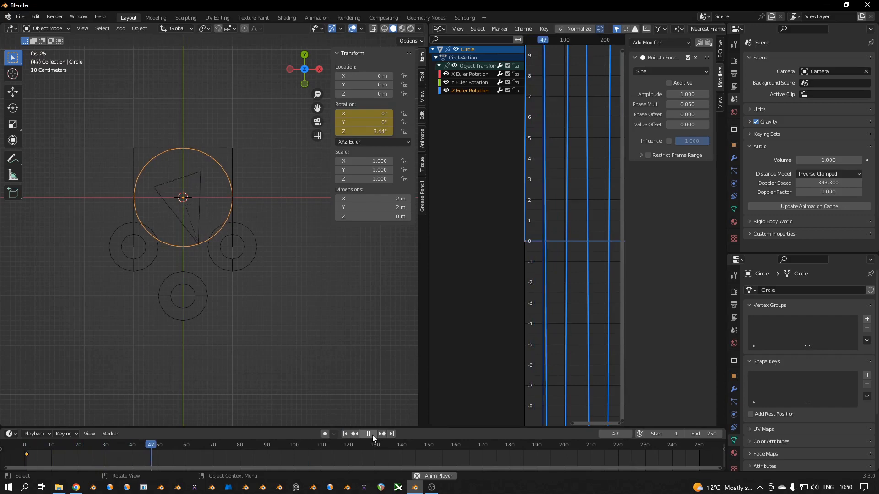
left_click(369, 433)
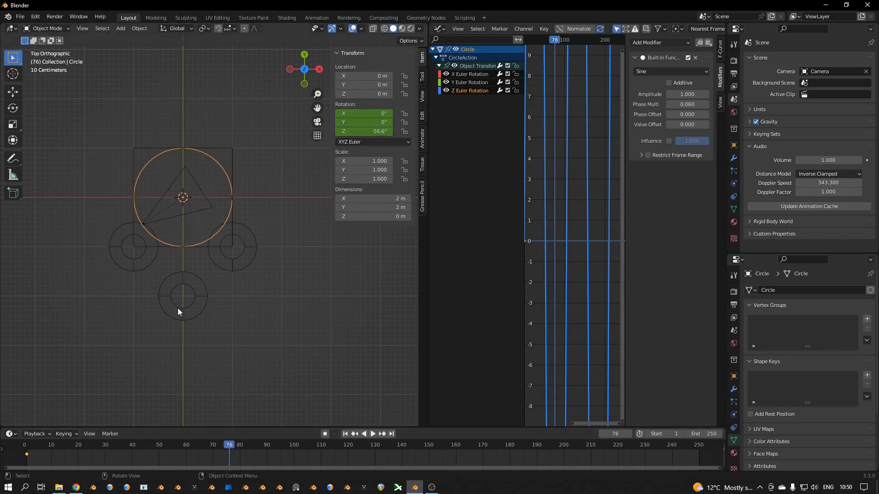
left_click(183, 296)
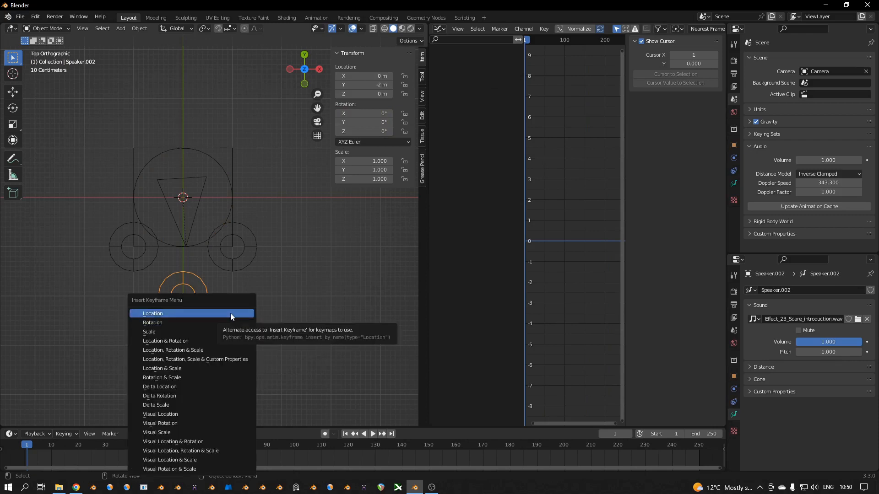
Key Speaker.002's location at frame 1, then move it up into the circle's centre and key it at frame 70.
left_click(153, 313)
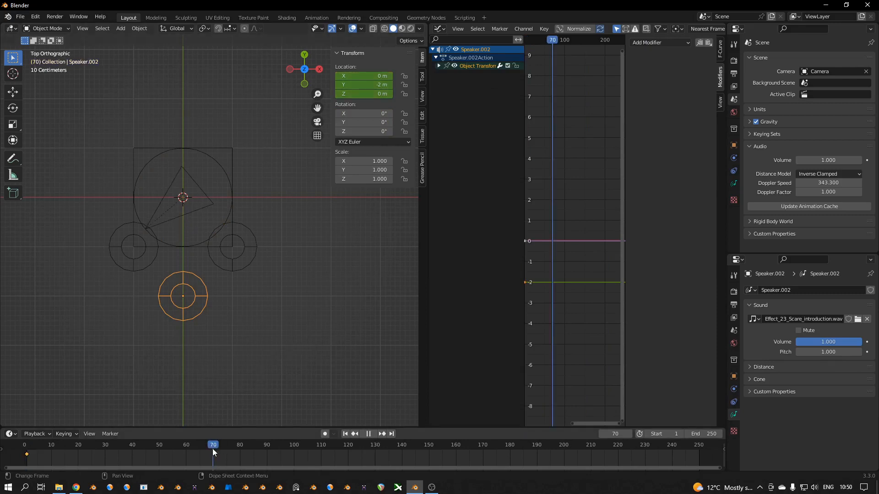
key("g")
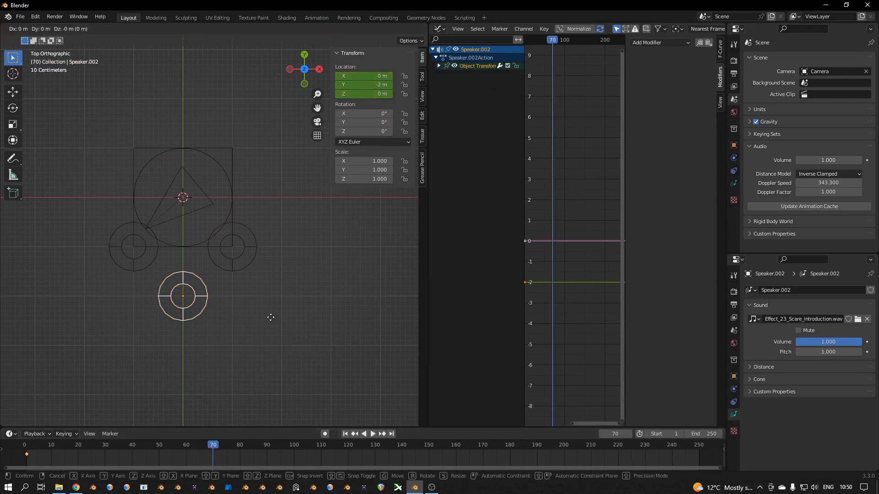
left_click_drag(183, 296, 183, 198)
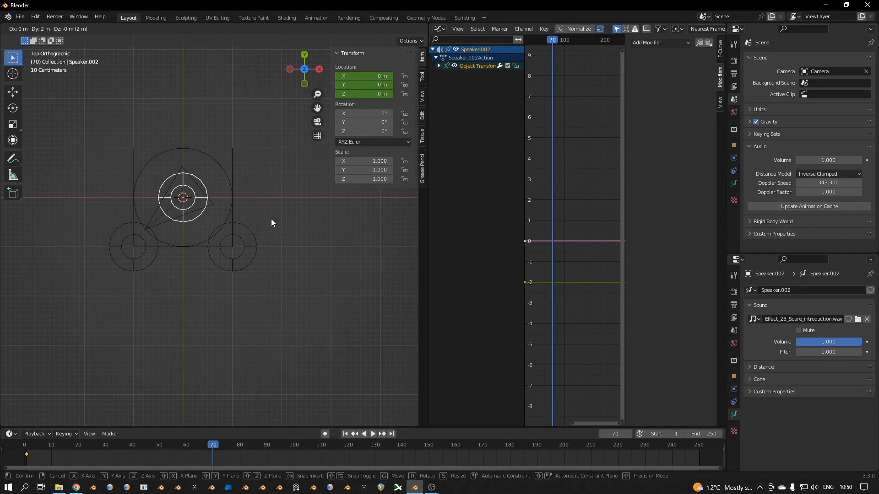
key("i")
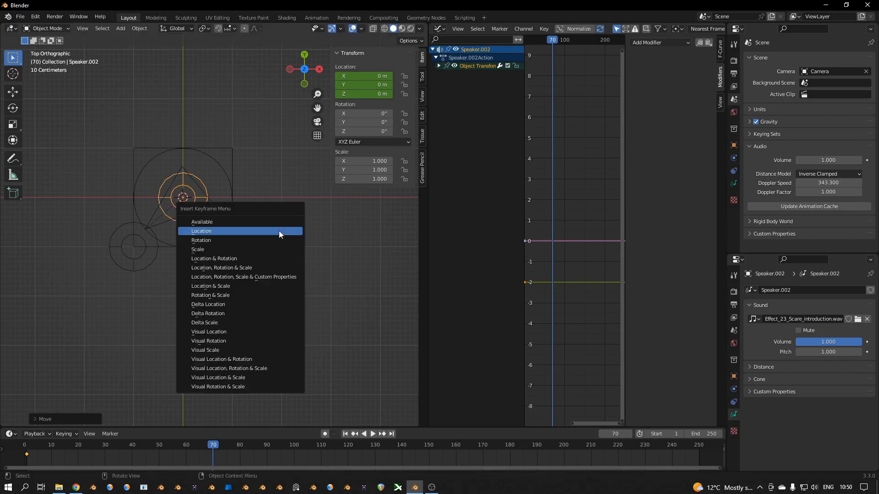
left_click(201, 231)
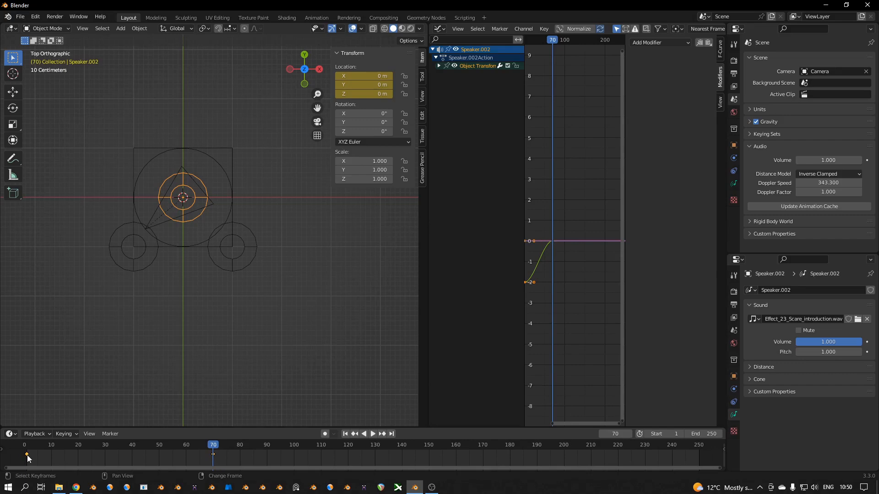
Duplicate the start key to the end so it slides back, set End frame to 120 and preview.
left_click_drag(26, 455, 214, 455)
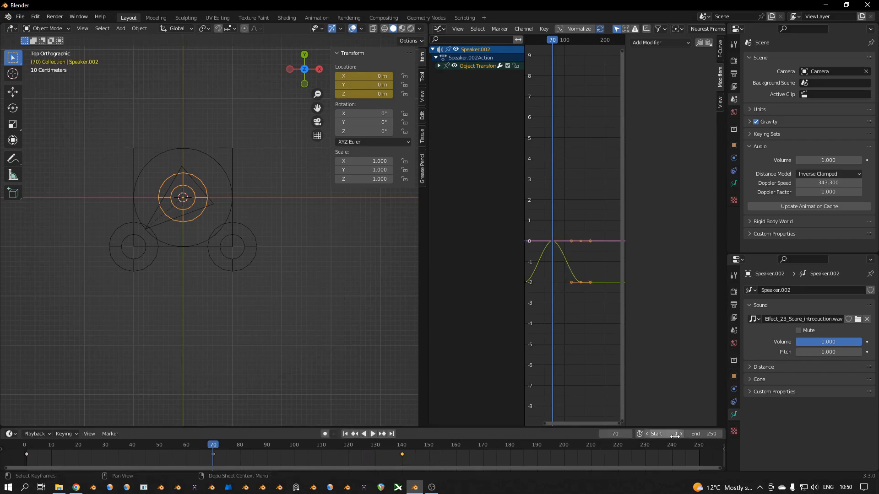
left_click(346, 433)
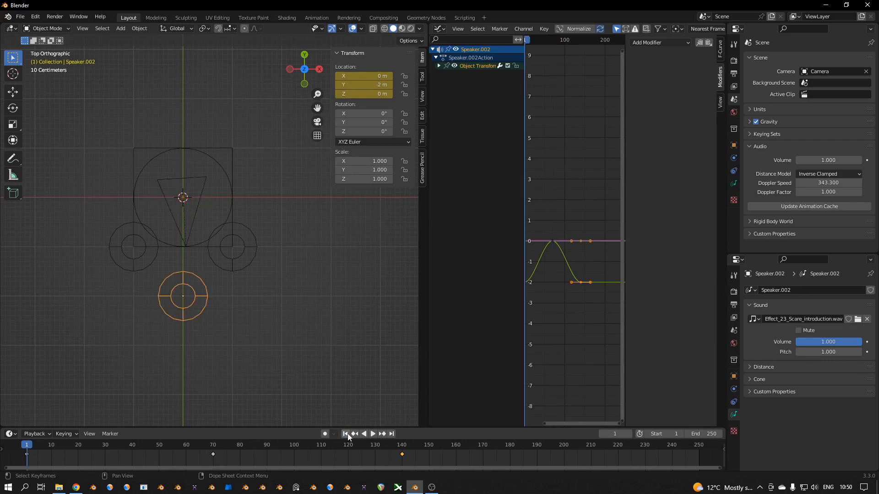
left_click(373, 433)
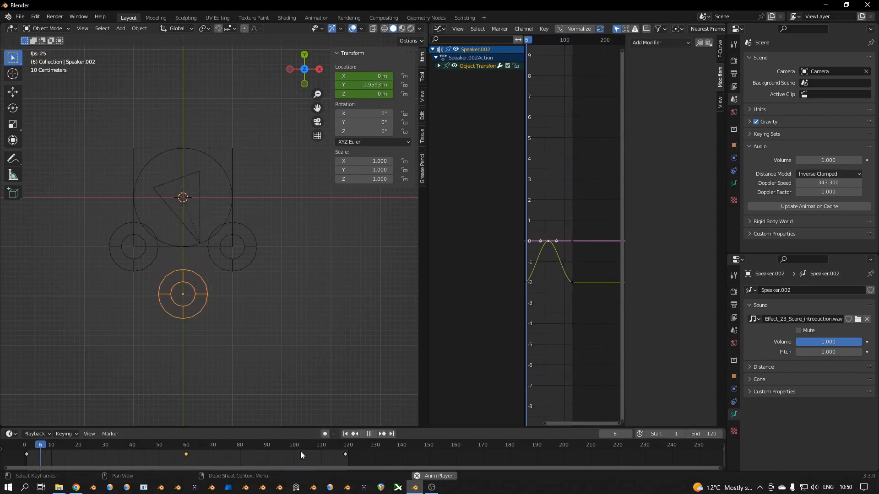
left_click(170, 445)
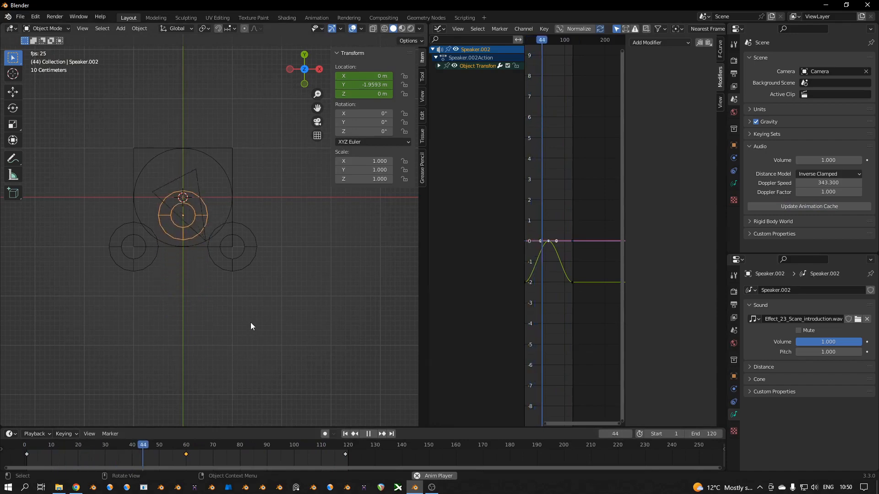
left_click(368, 433)
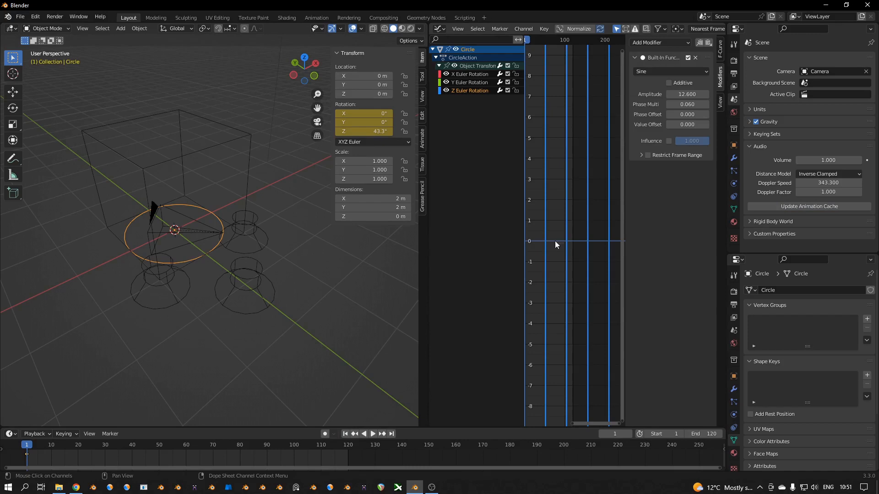
Adjust the sine modifier amplitude to 2.300, playing back each time to check the gentler swing.
left_click_drag(686, 94, 695, 93)
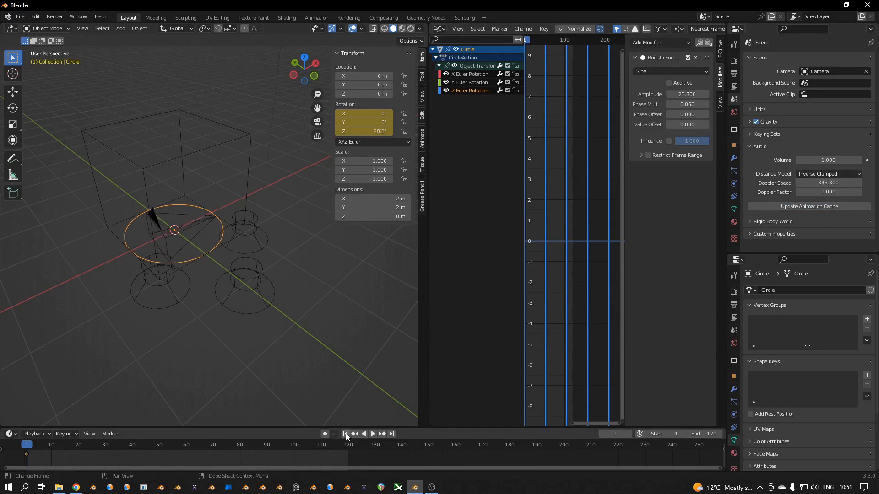
left_click(372, 433)
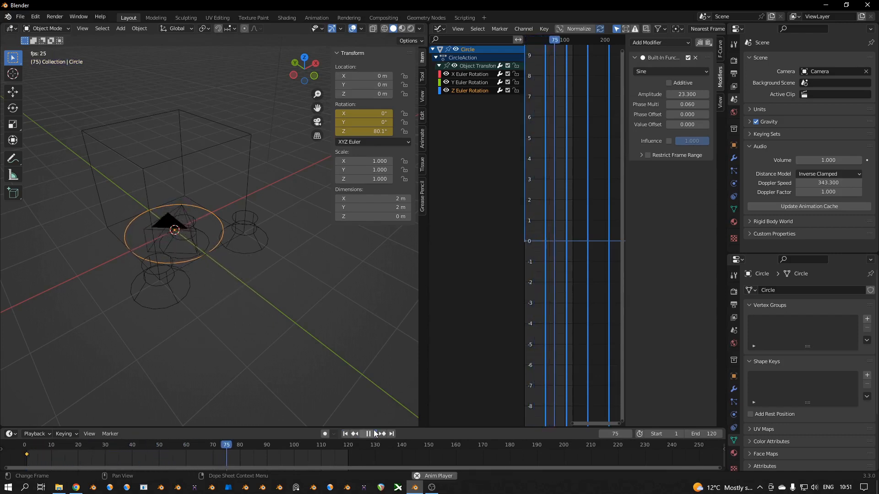
left_click(369, 433)
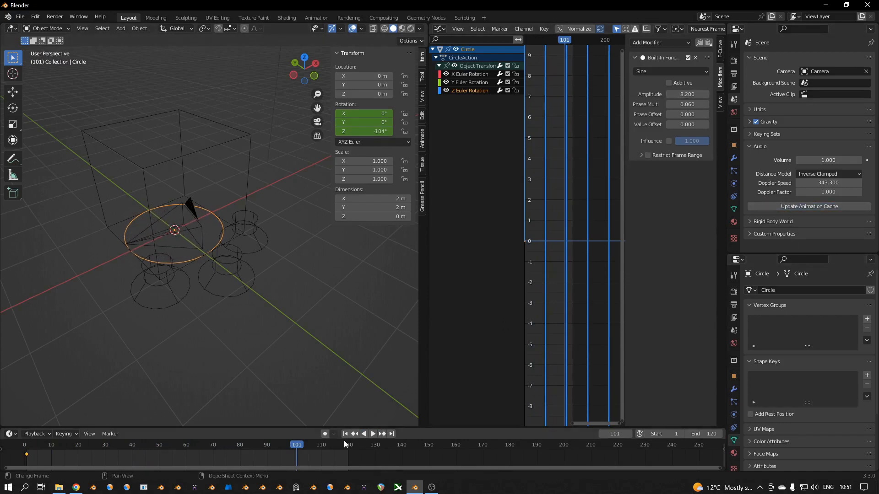
left_click(373, 433)
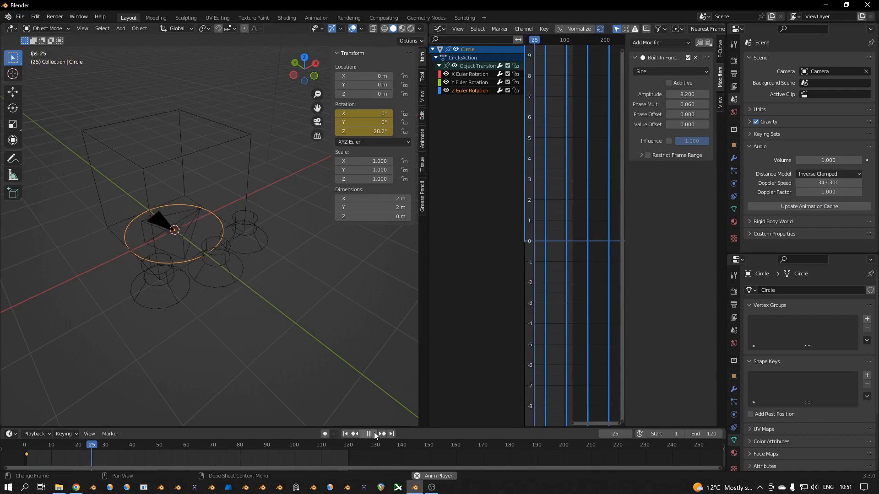
left_click(375, 433)
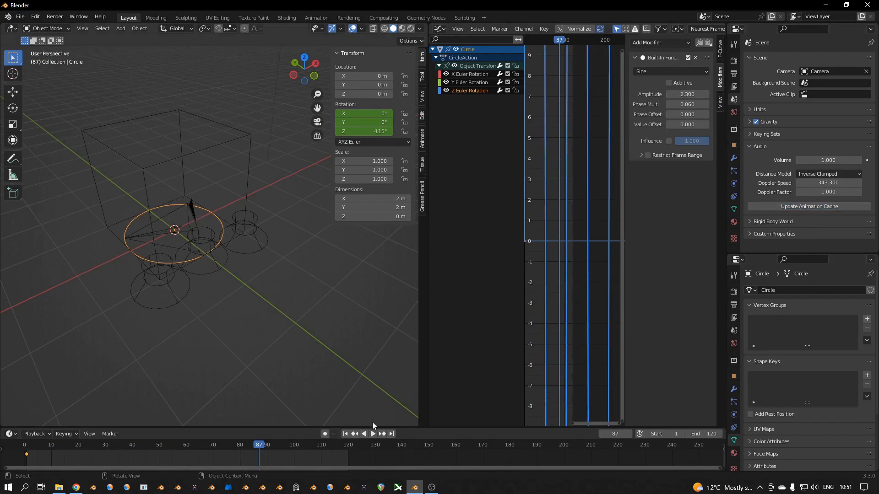
left_click(372, 433)
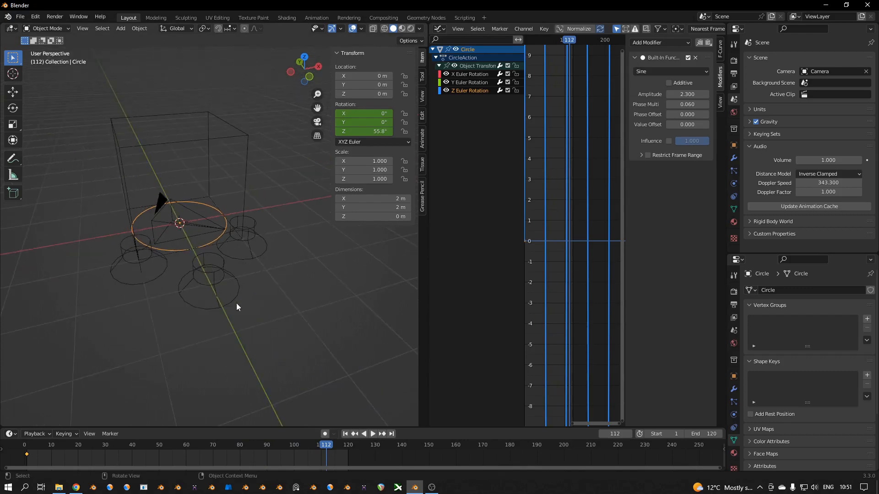
left_click(346, 433)
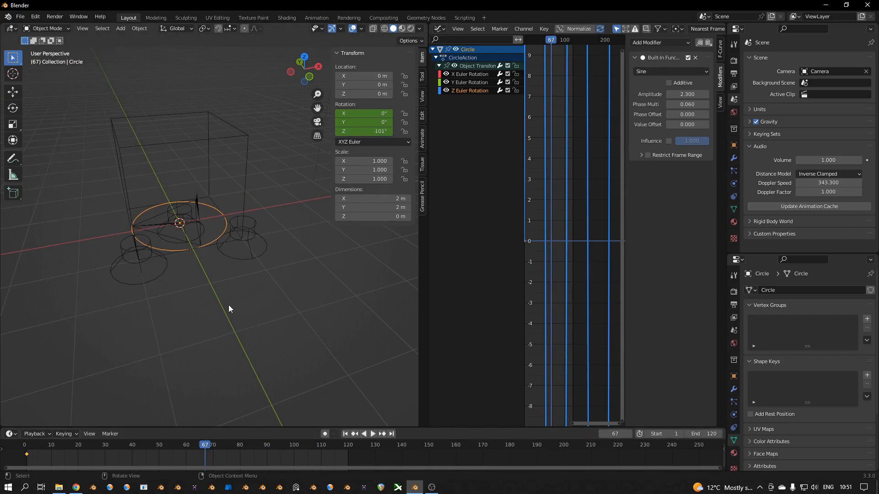
Lift the circle 2 m and key its location at frame 67, then key it at ground height at frame 1.
left_click_drag(179, 222, 172, 126)
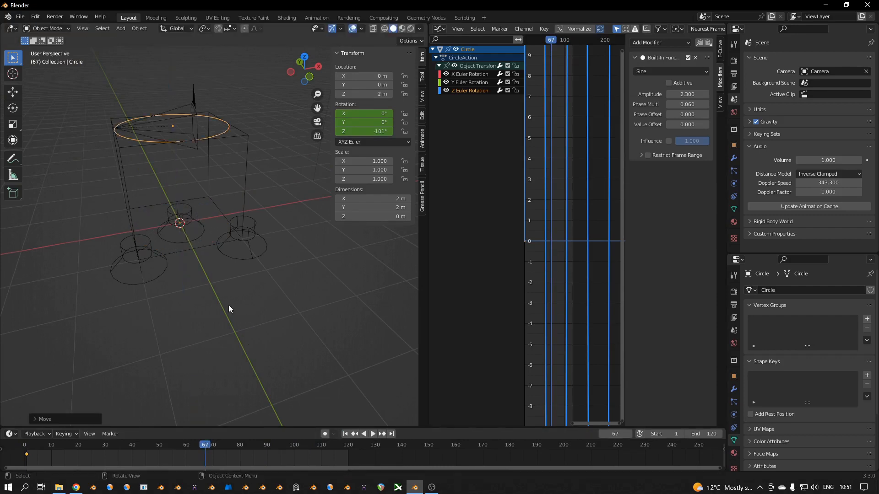
key("i")
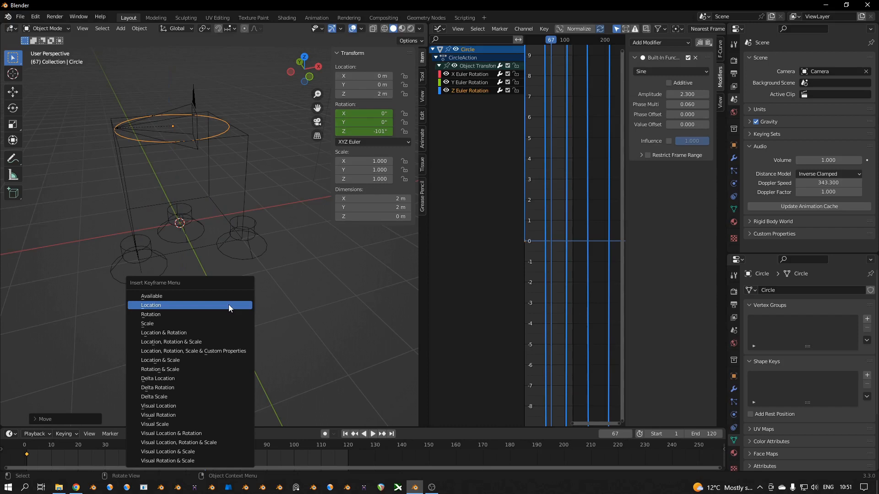
left_click(151, 305)
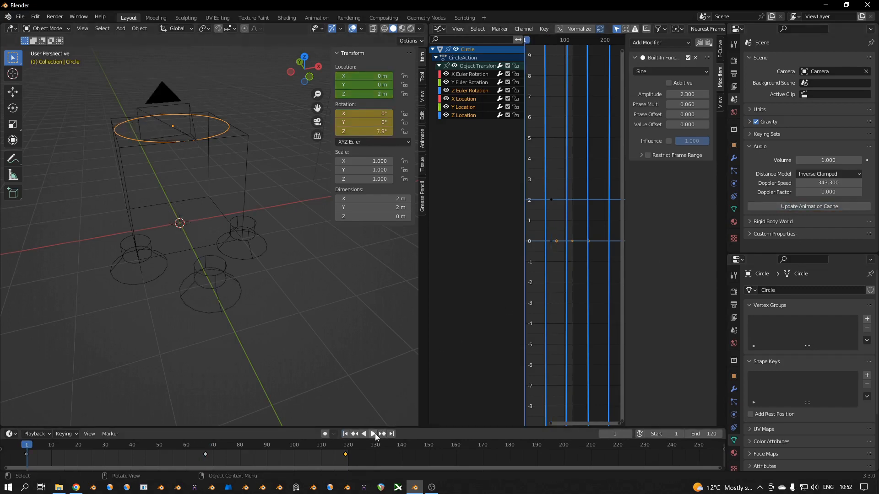
left_click(373, 433)
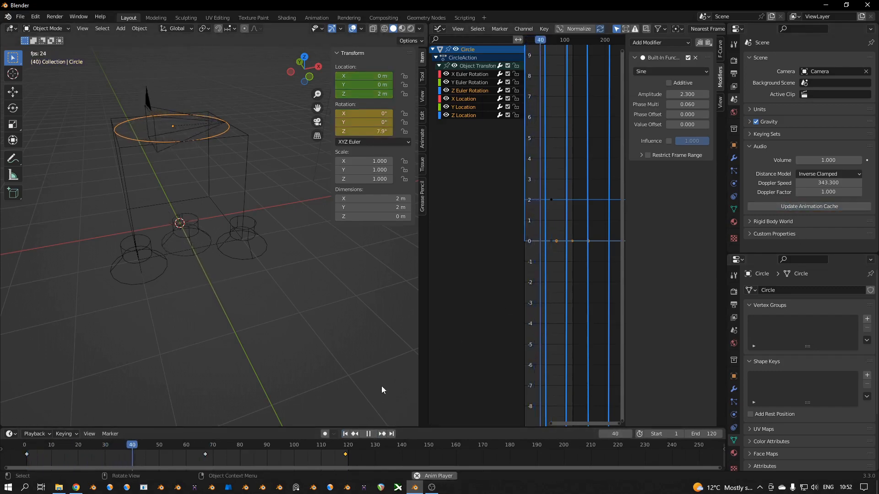
left_click(346, 433)
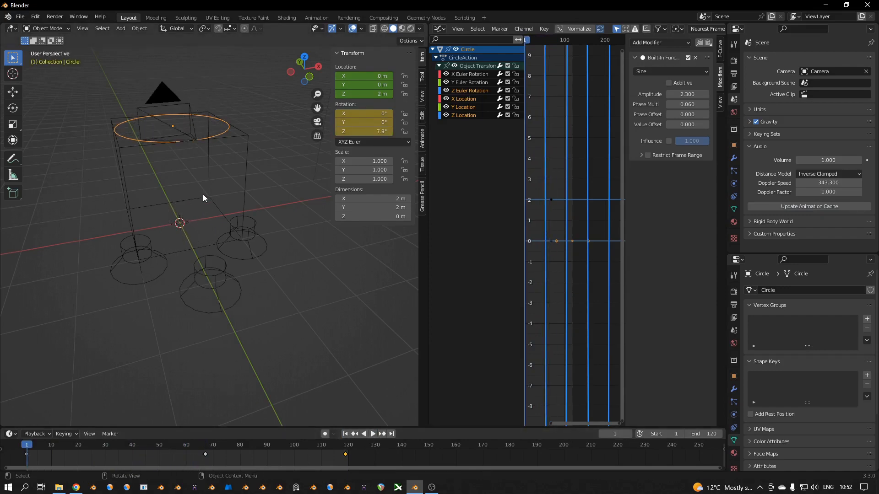
key("g")
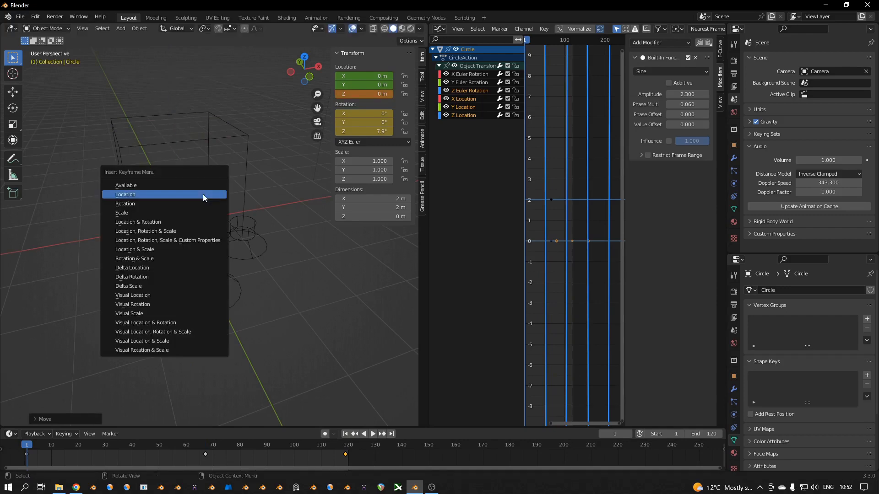
left_click(206, 445)
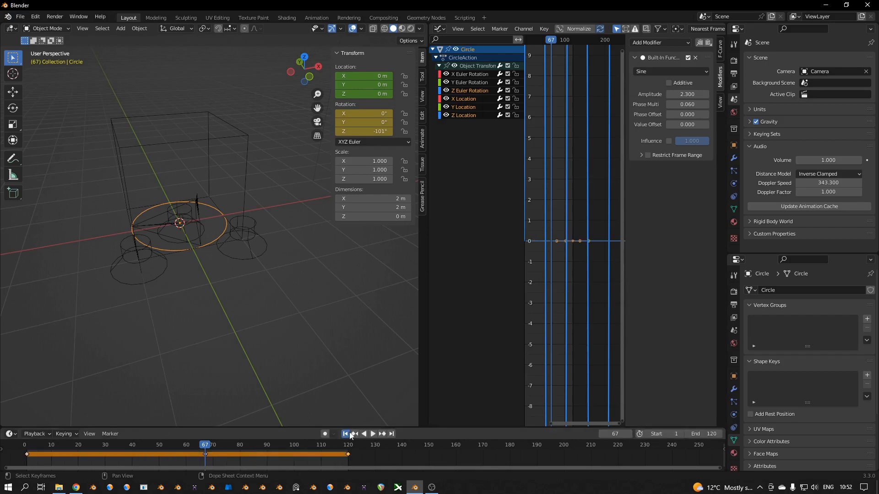
Play the animation a few times to watch the circle spin and rise 2 m, ending back at frame 1.
left_click(346, 433)
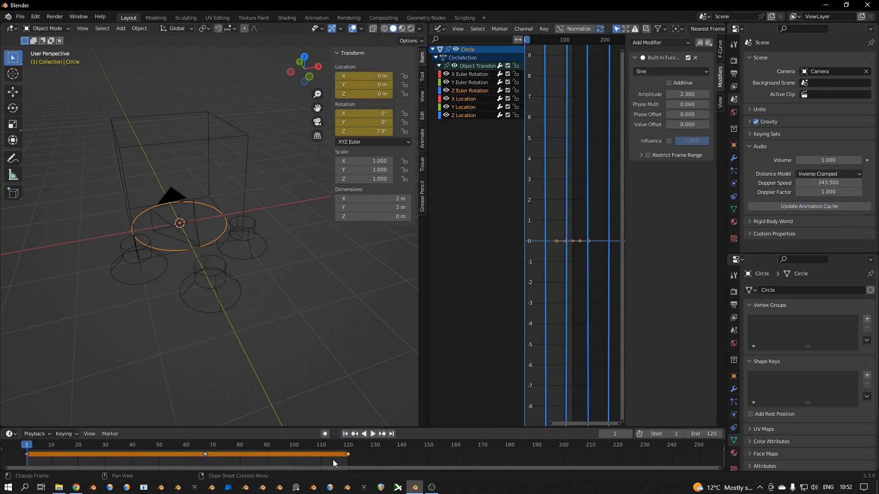
left_click(373, 433)
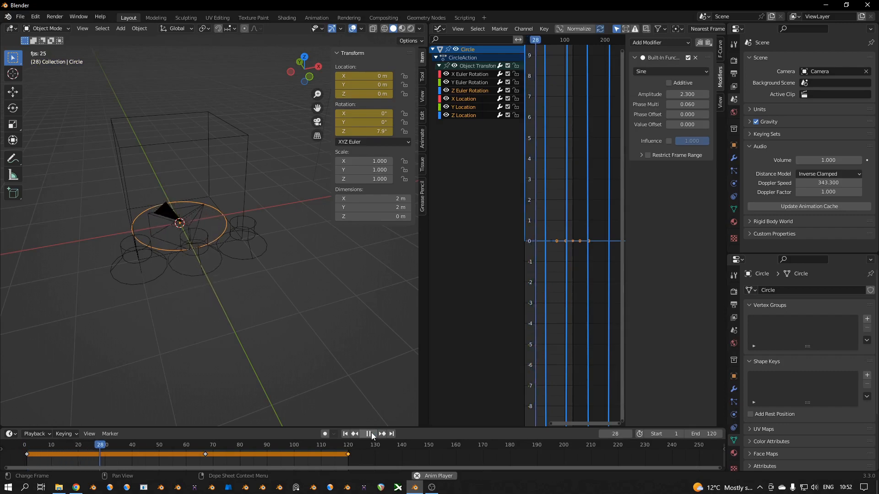
left_click(368, 433)
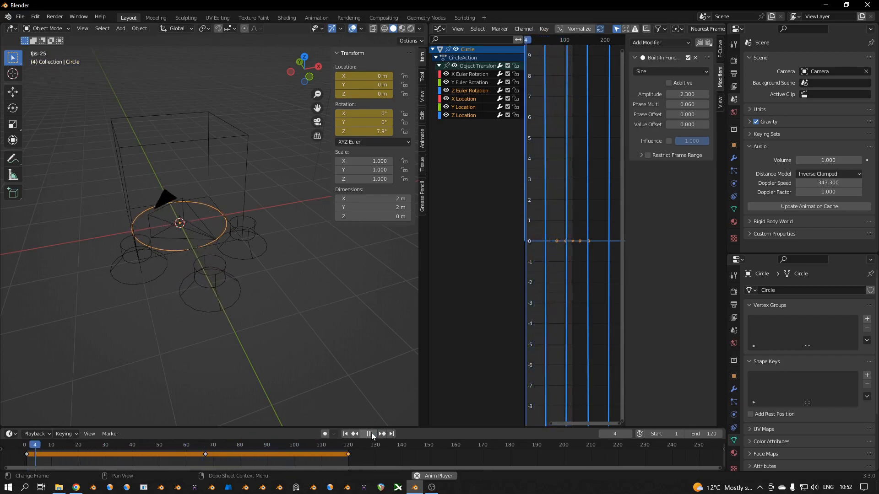
left_click(372, 433)
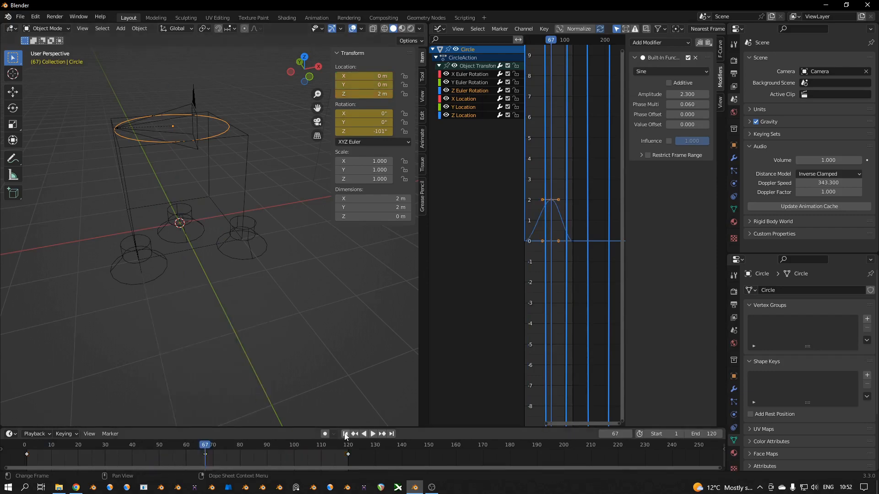
left_click(373, 433)
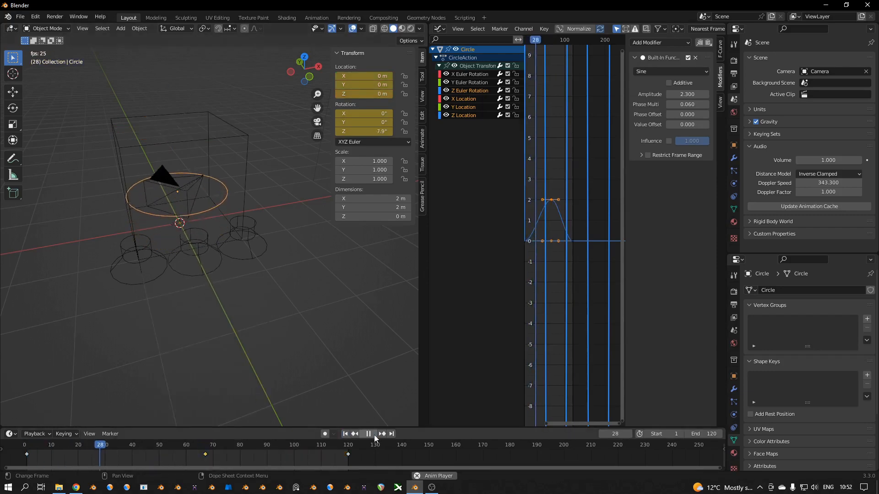
left_click(368, 433)
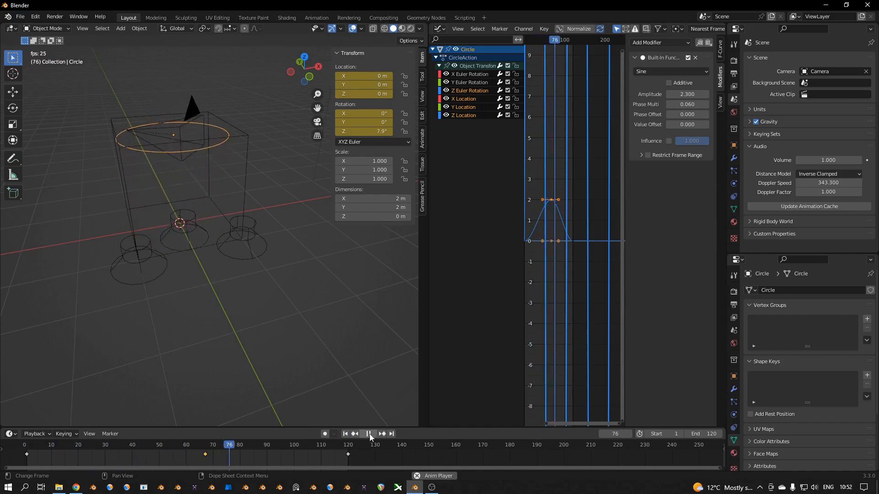
left_click(369, 433)
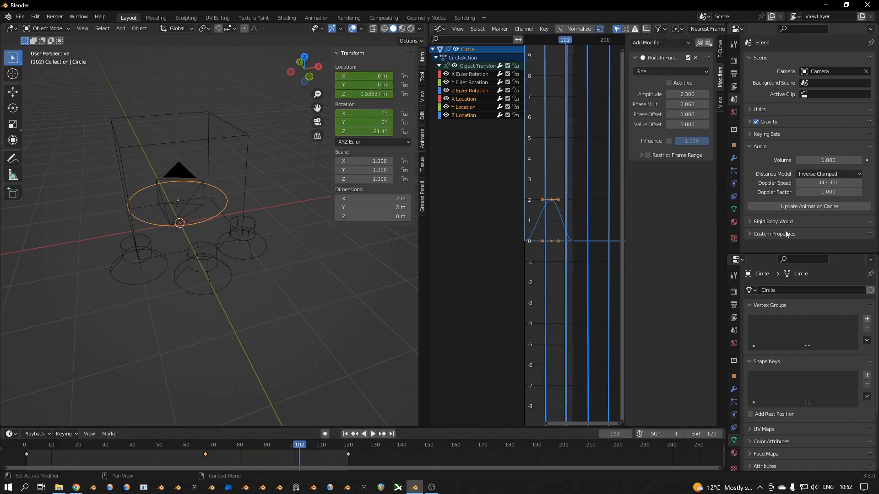
mouse_move(807, 206)
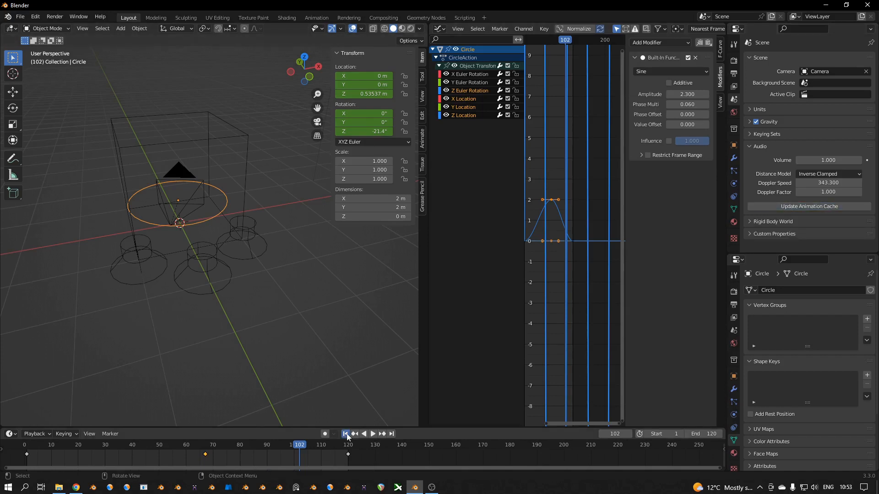
left_click(373, 433)
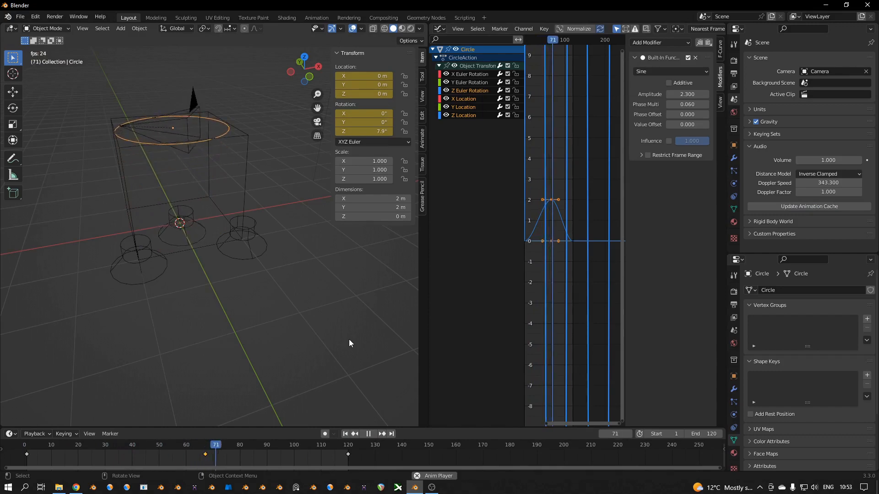
left_click(367, 433)
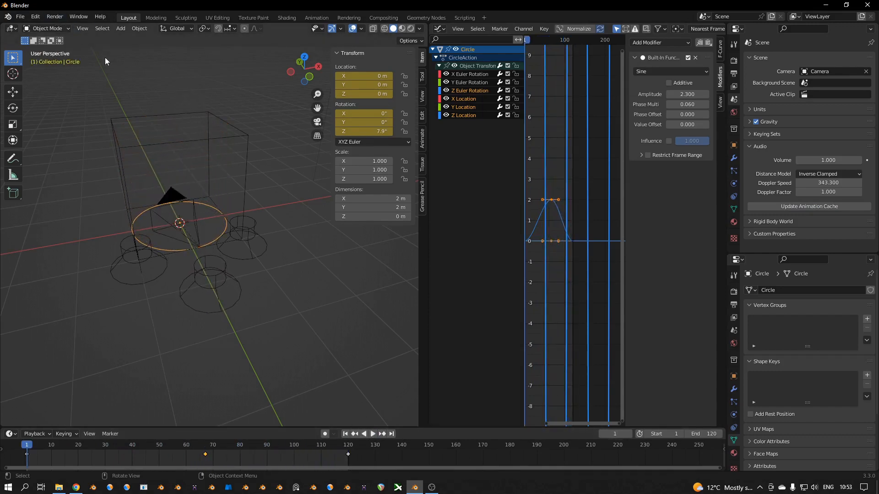
left_click(54, 17)
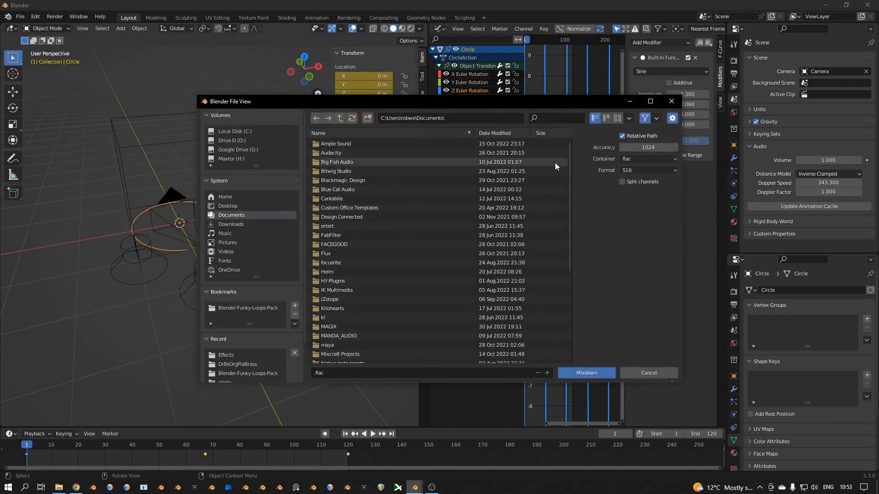
left_click(648, 158)
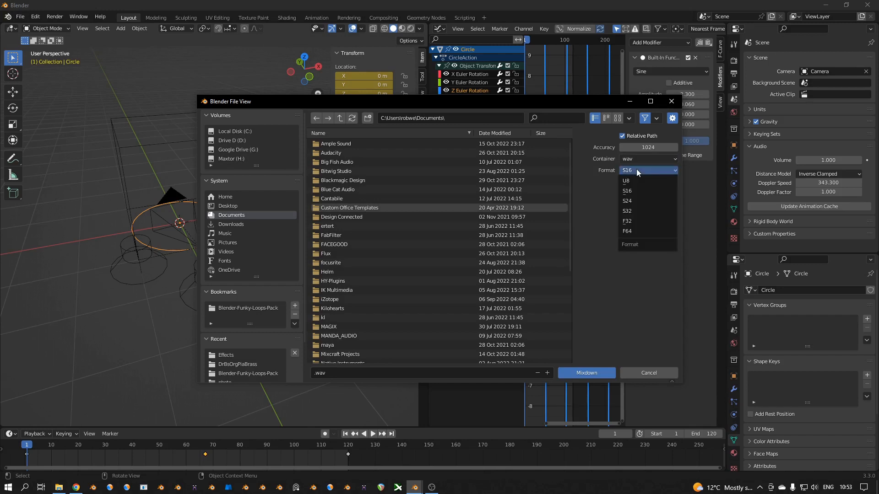
mouse_move(637, 201)
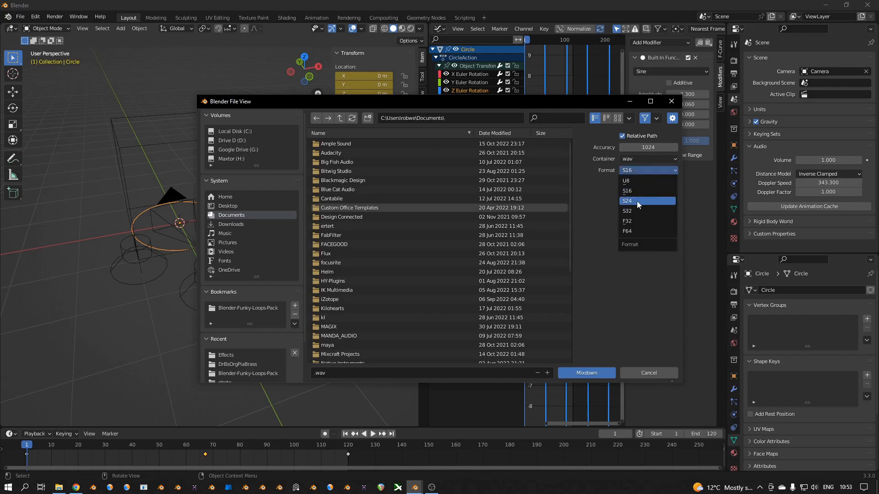
mouse_move(636, 211)
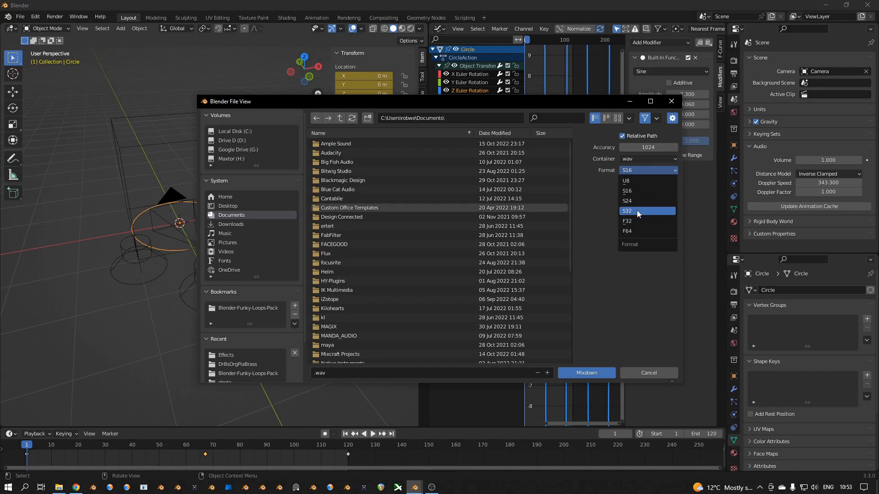
mouse_move(636, 210)
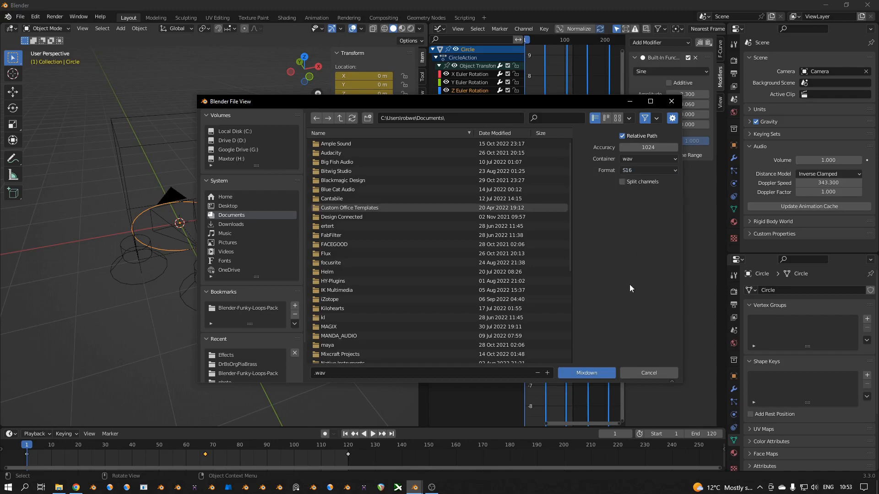
left_click(648, 372)
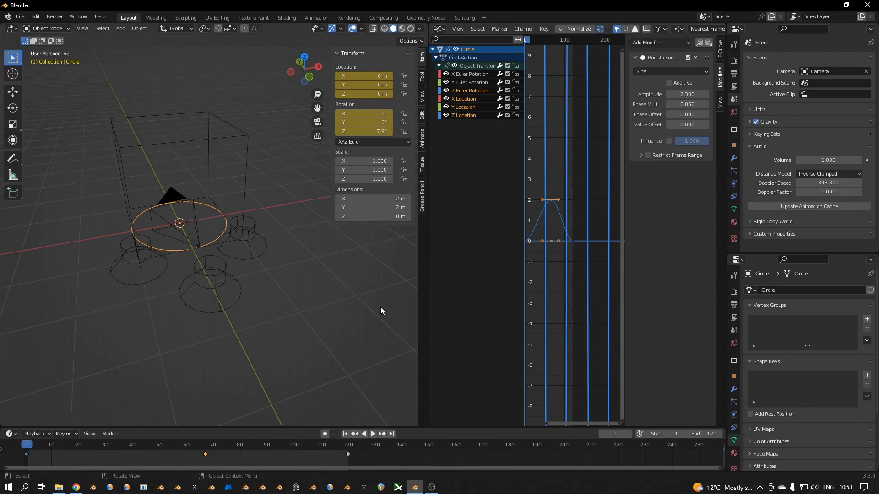
mouse_move(378, 295)
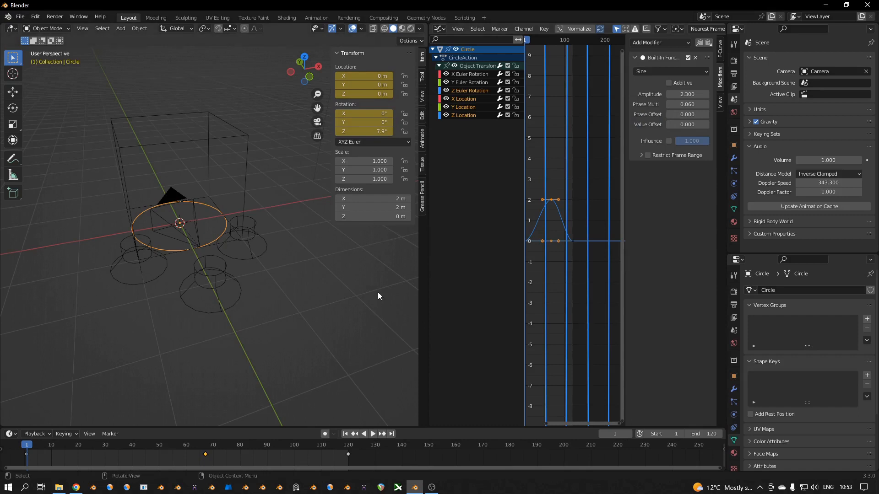
mouse_move(411, 331)
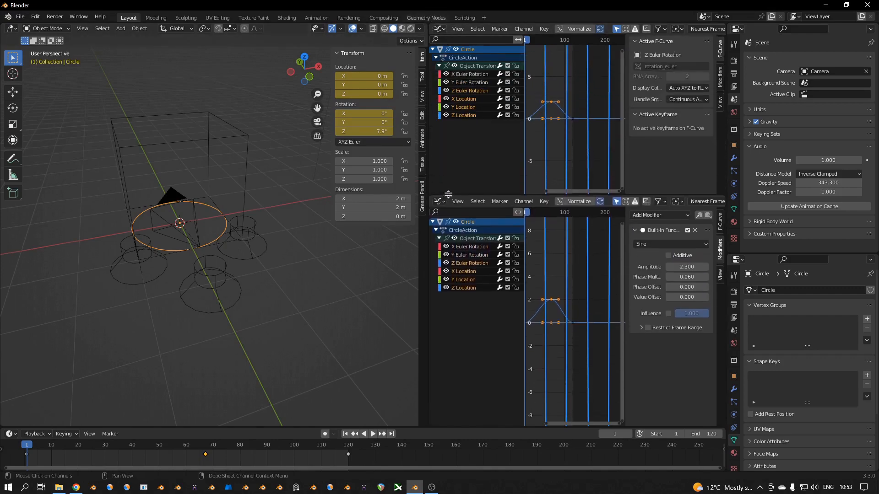
Make the upper area a Nonlinear Animation editor and shift Speaker.001's SoundTrack strip later in time.
left_click(438, 29)
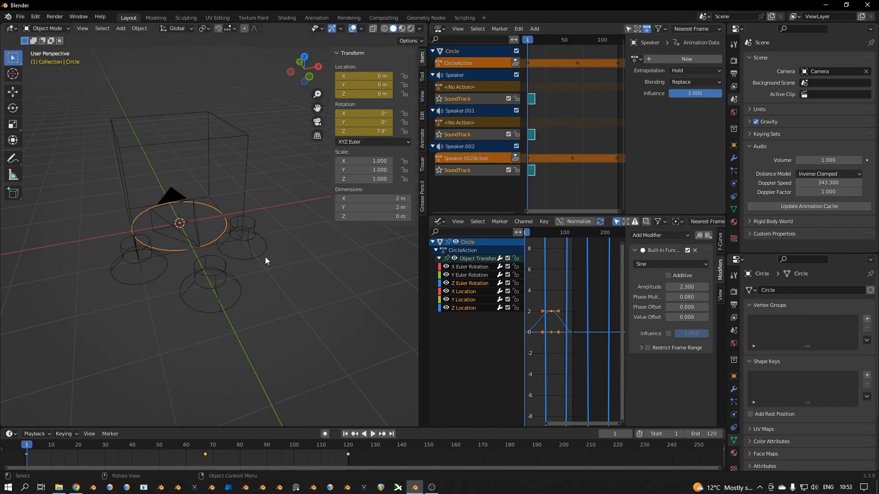
left_click_drag(266, 261, 216, 266)
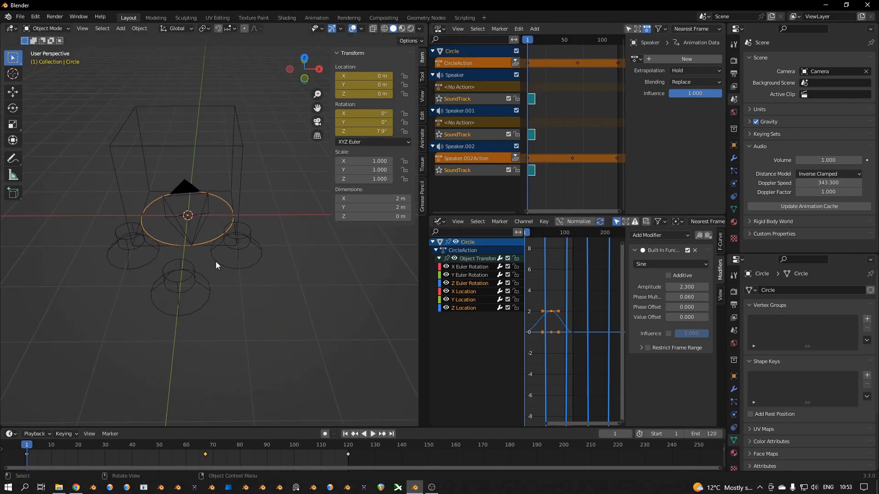
left_click(236, 259)
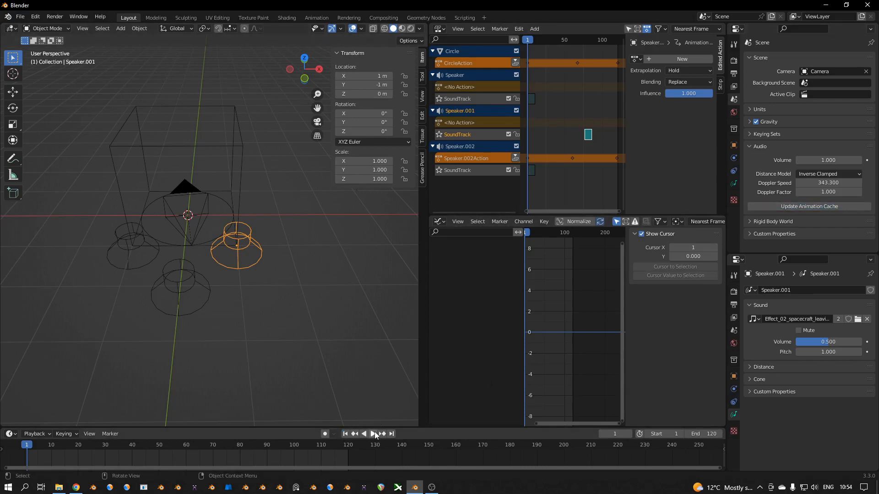
Play the scene to hear the delayed Speaker.001 sound and stop around frame 27.
left_click(373, 433)
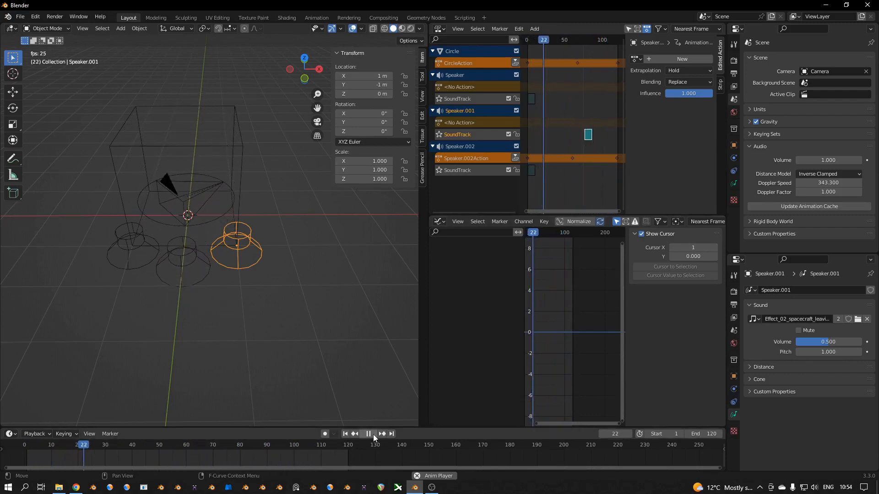
left_click(369, 433)
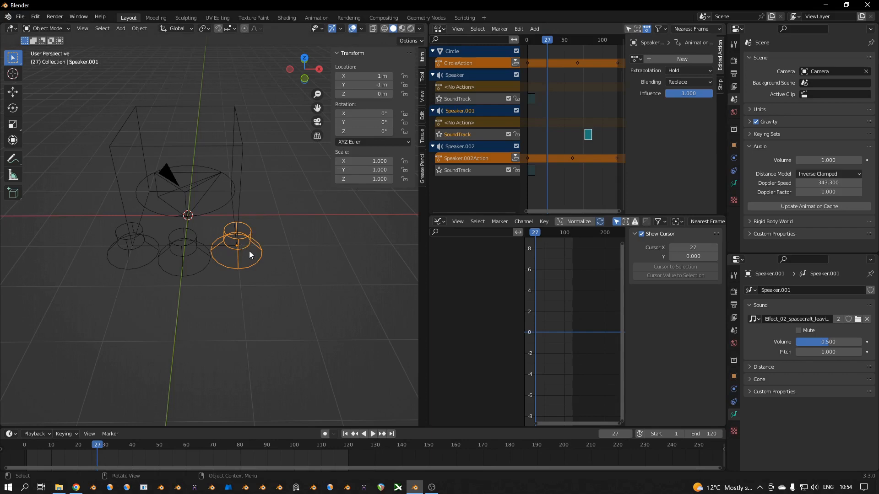
left_click(130, 246)
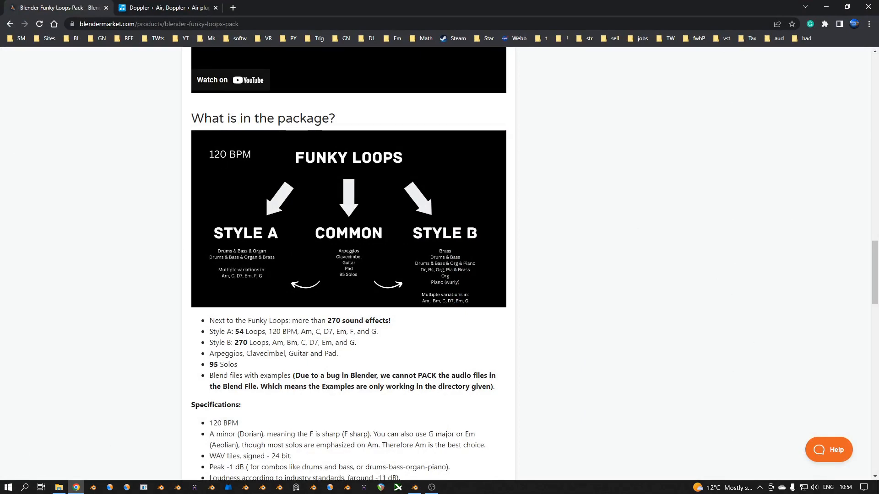
Switch to the Chrome tab with the Blender Funky Loops Pack product page.
left_click(166, 7)
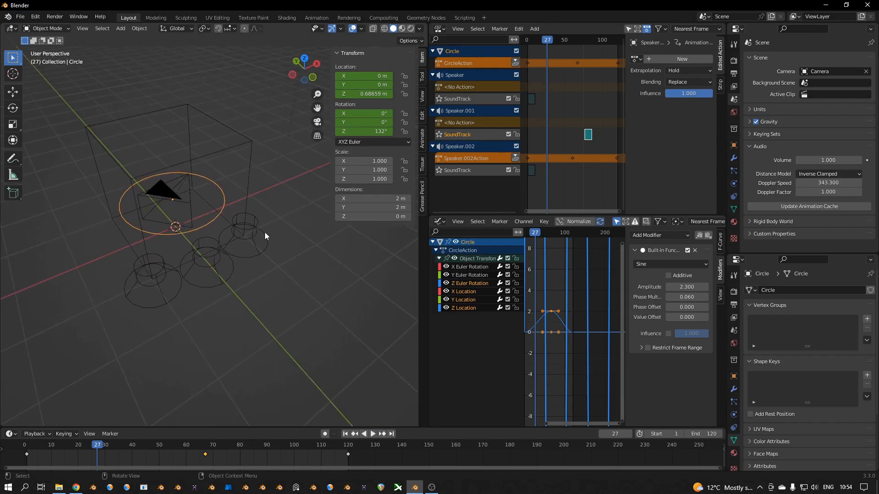
mouse_move(260, 238)
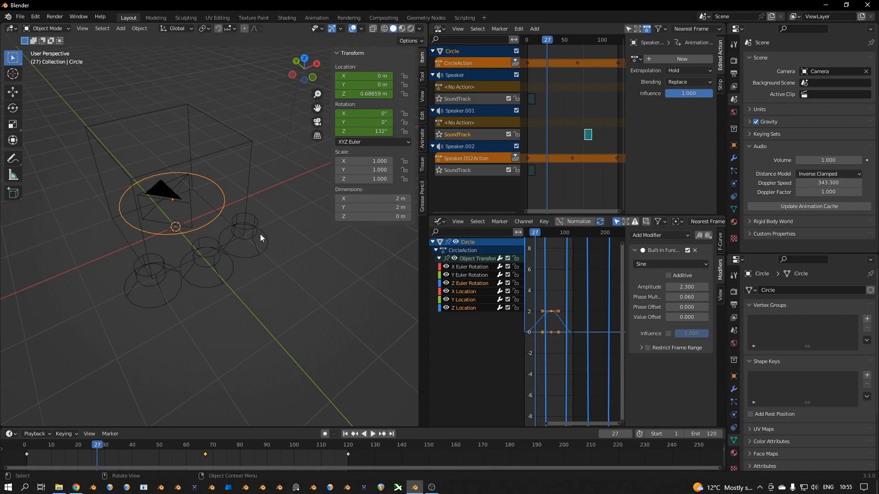
mouse_move(38, 191)
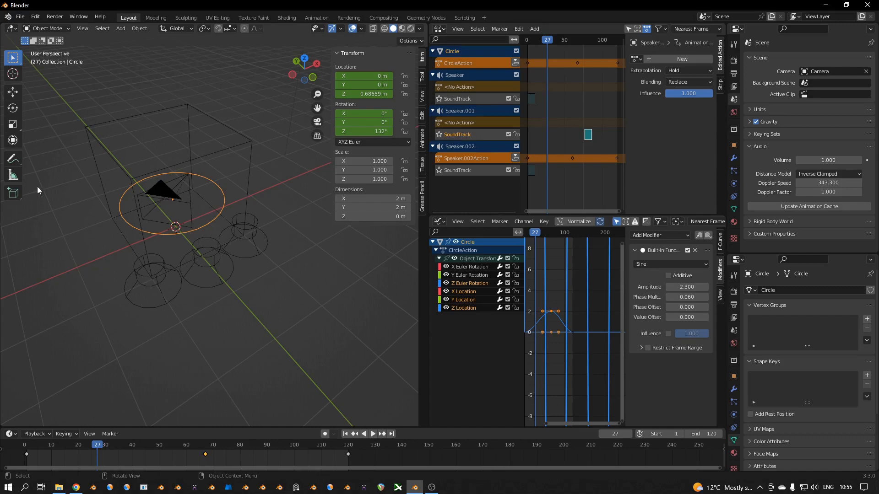